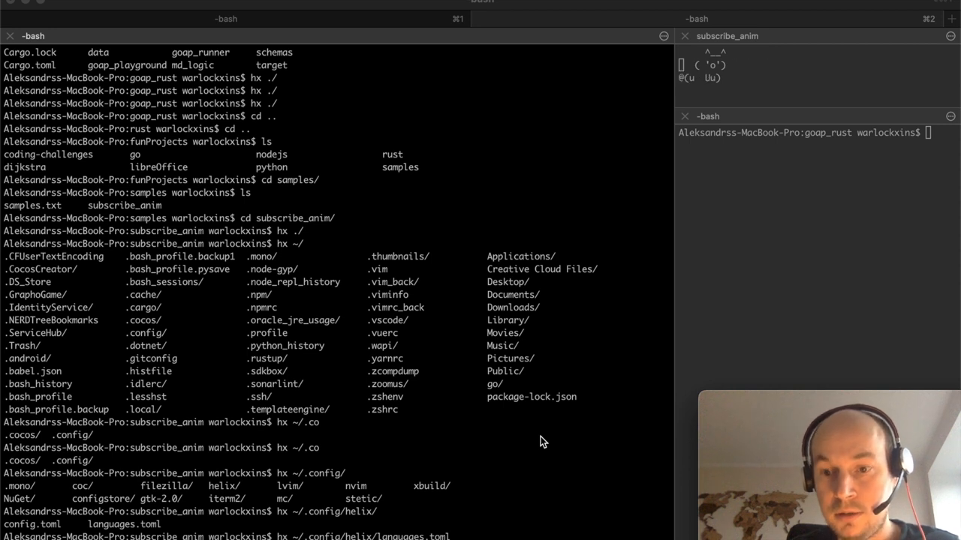
mouse_move(566, 390)
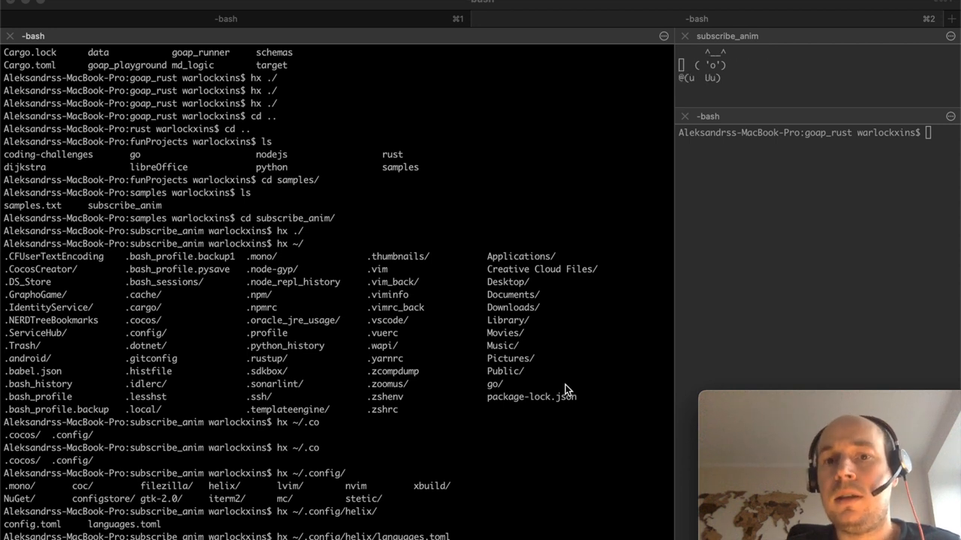
Bring VS Code forward and view subscribe_anim's Cargo.toml tab alongside main.rs
click(619, 518)
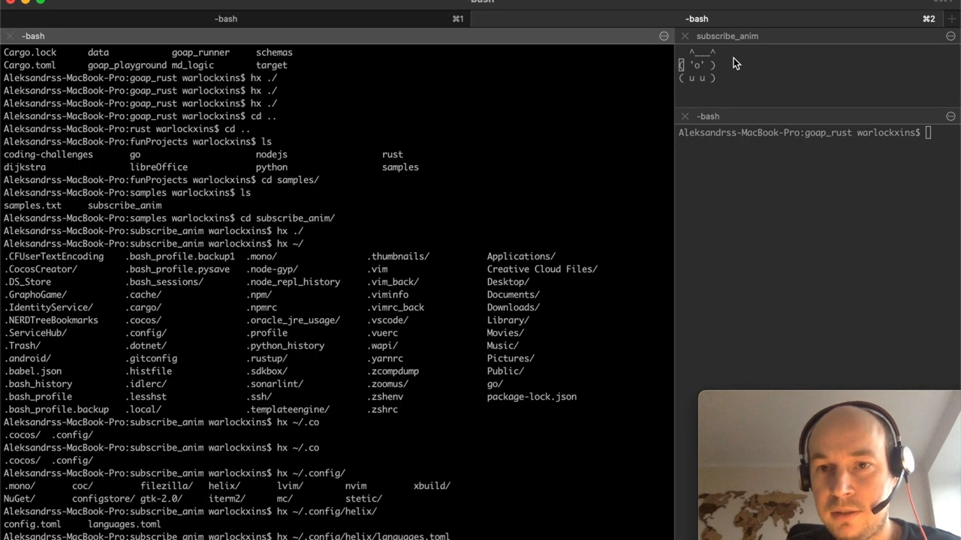
mouse_move(733, 83)
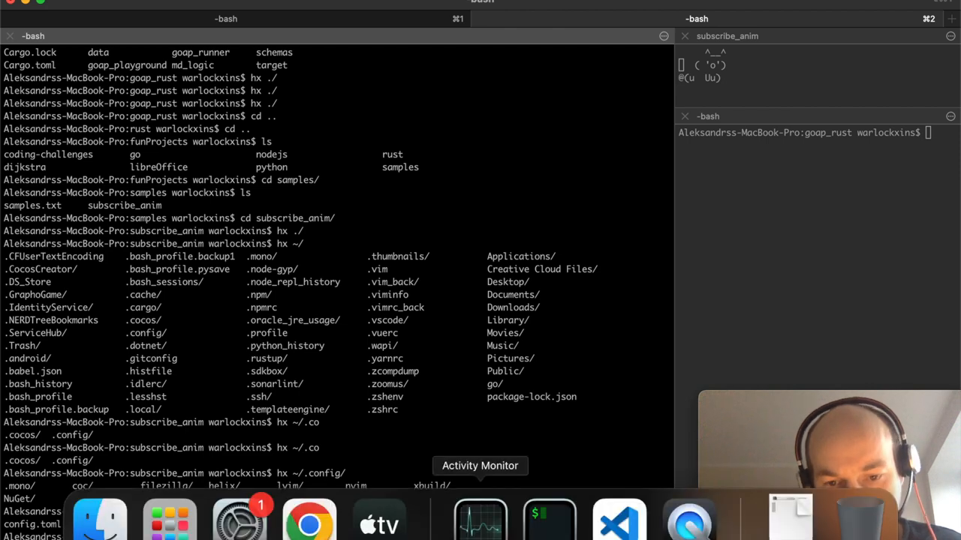
click(618, 518)
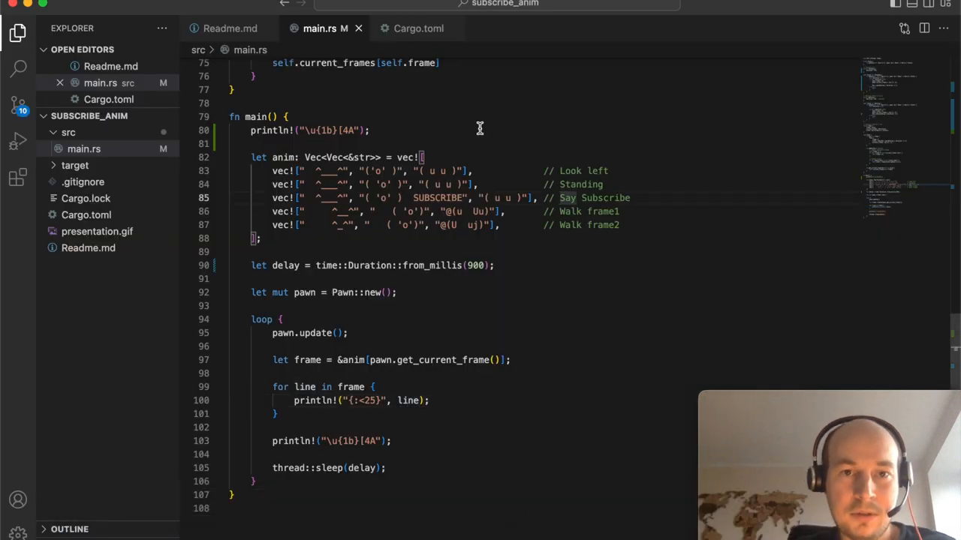
mouse_move(485, 171)
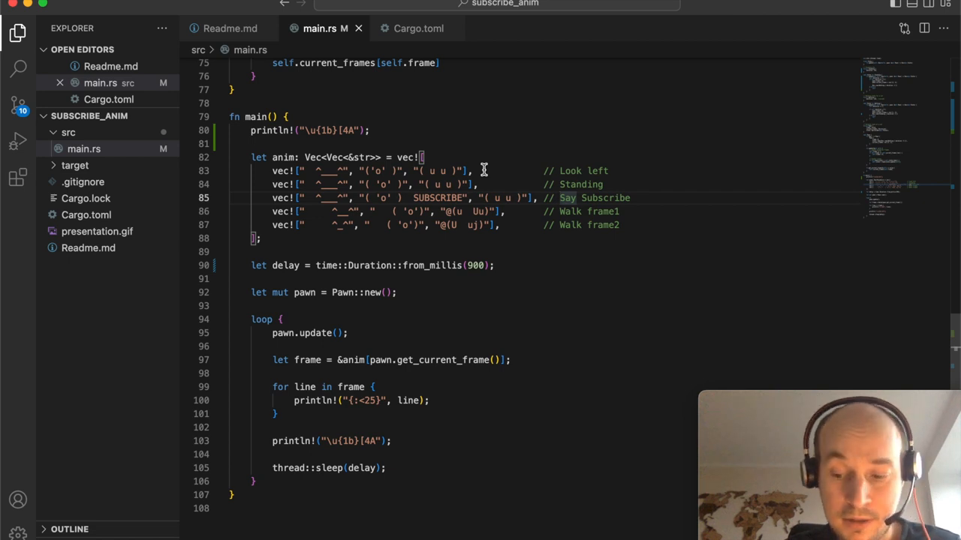
click(418, 28)
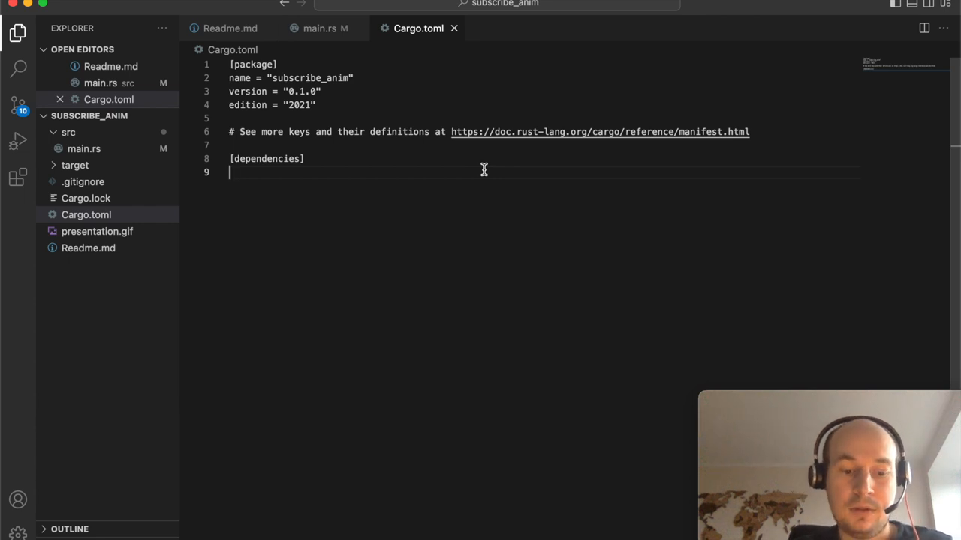
click(231, 28)
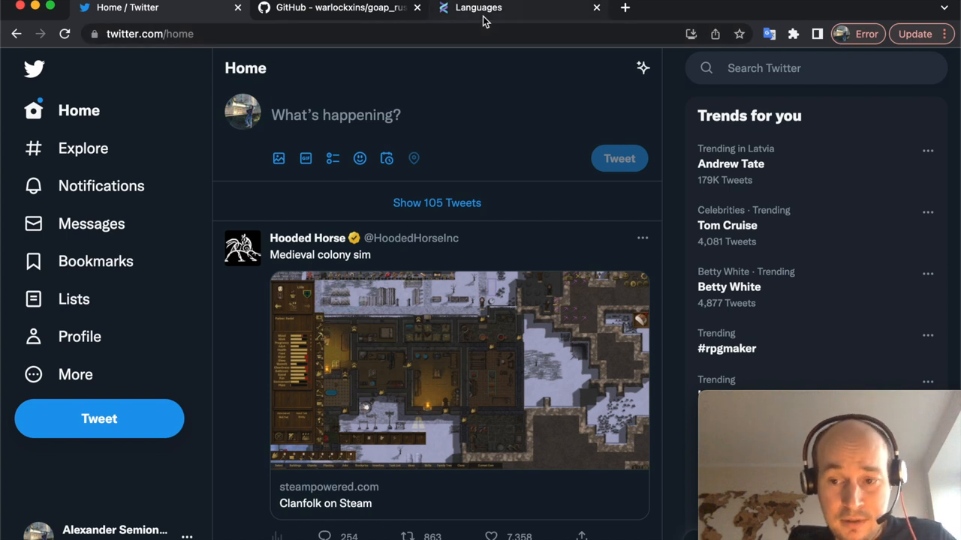
mouse_move(479, 7)
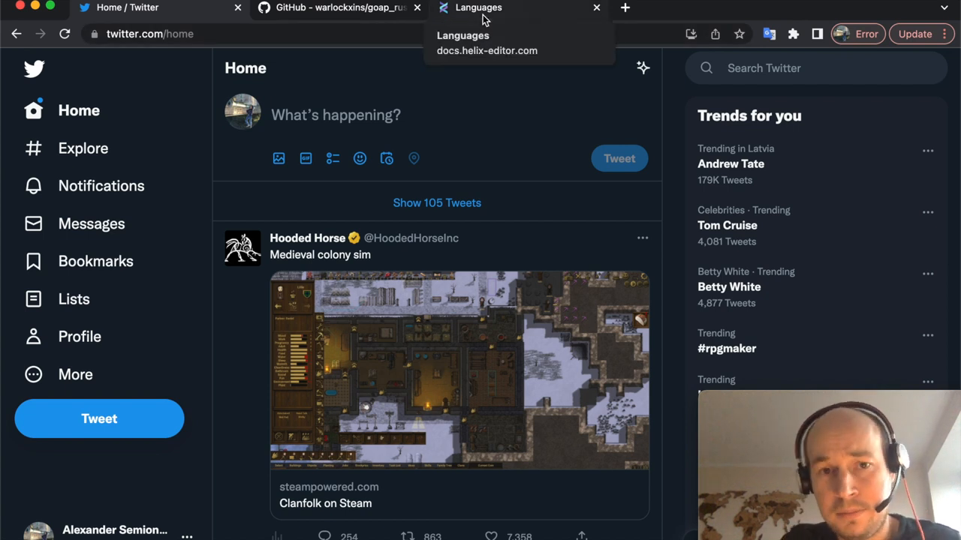
View Helix's Languages docs tab, then the warlockxins/goap_rust GitHub repository tab
click(338, 7)
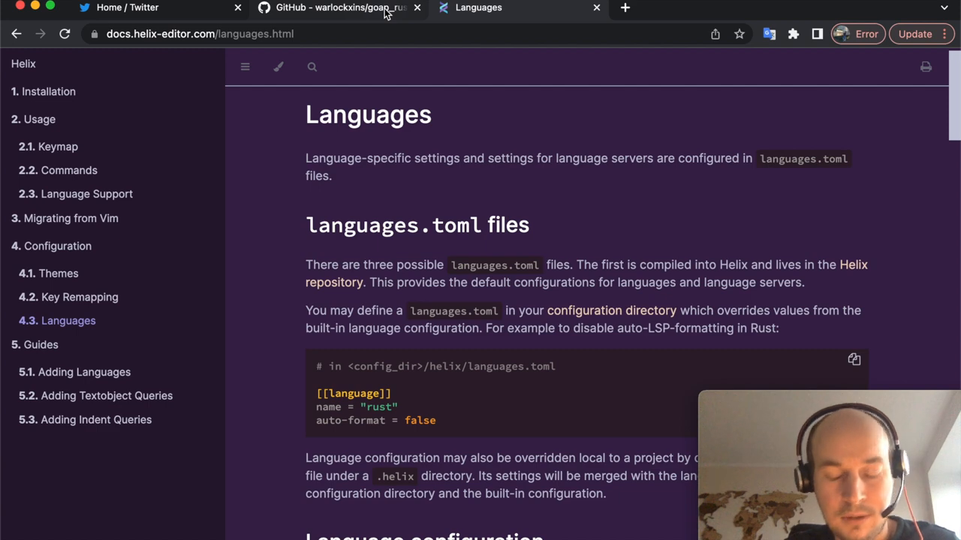
click(342, 7)
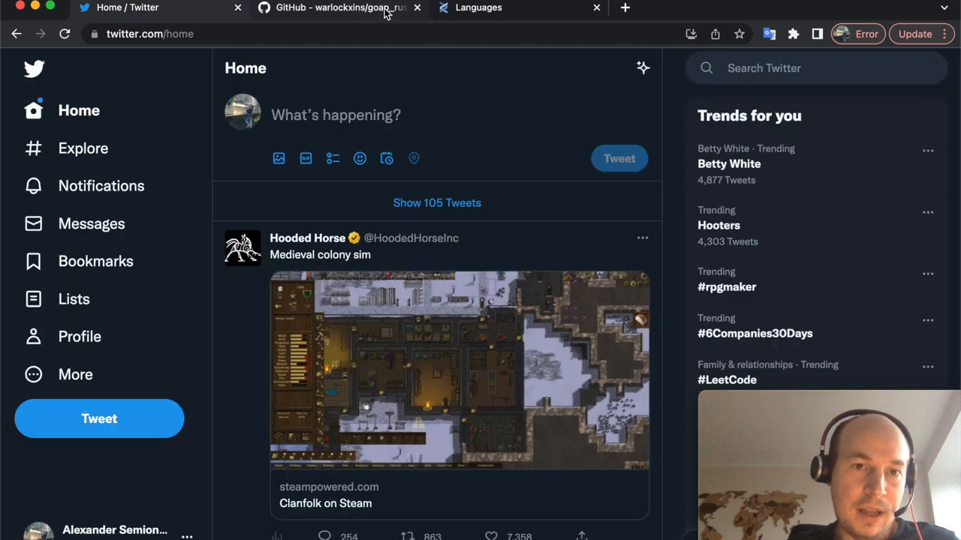
click(341, 8)
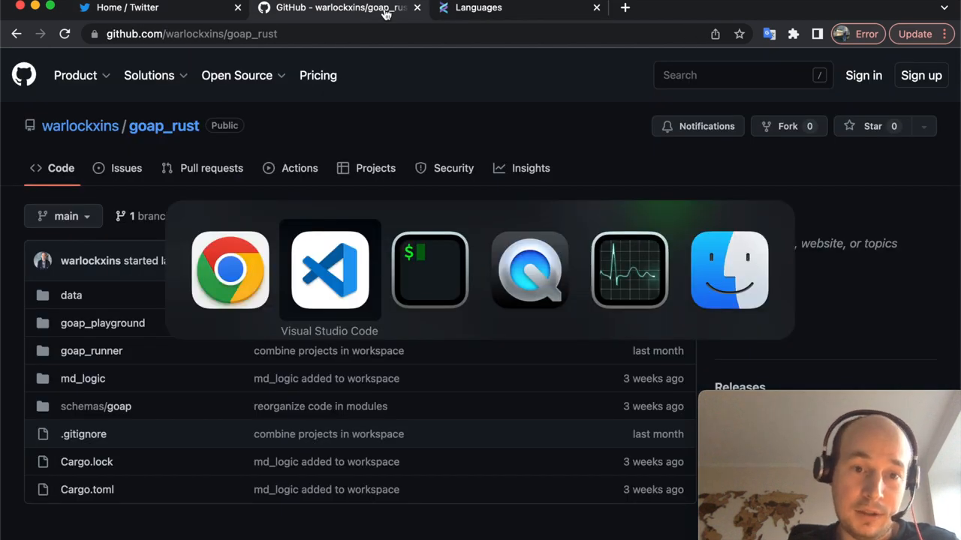
Show main.rs in VS Code, hide and restore the sidebar, and clear the selection
click(329, 270)
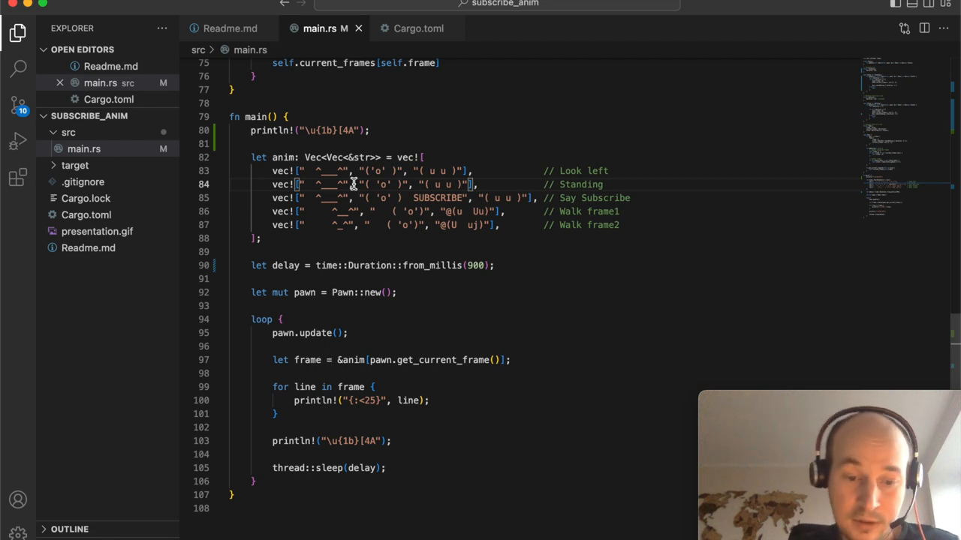
click(18, 33)
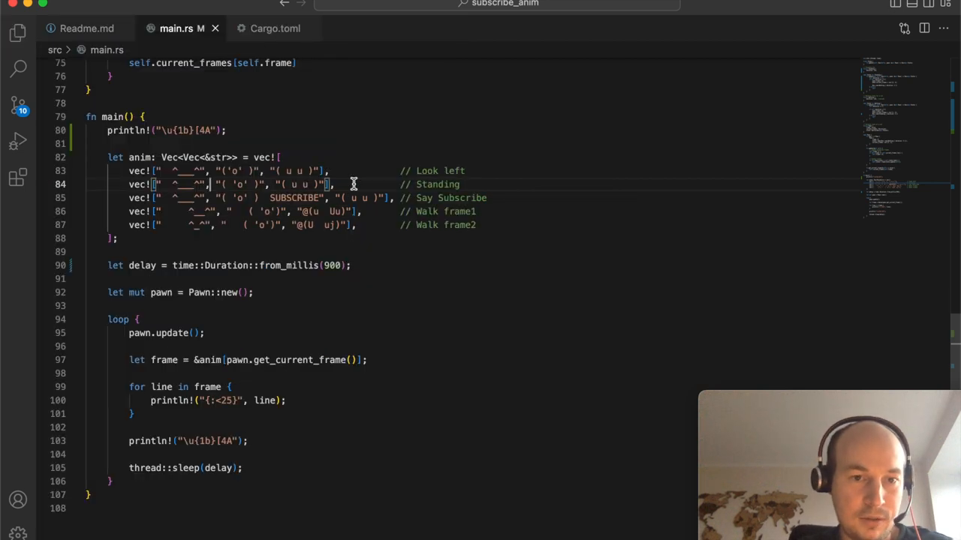
key(cmd+b)
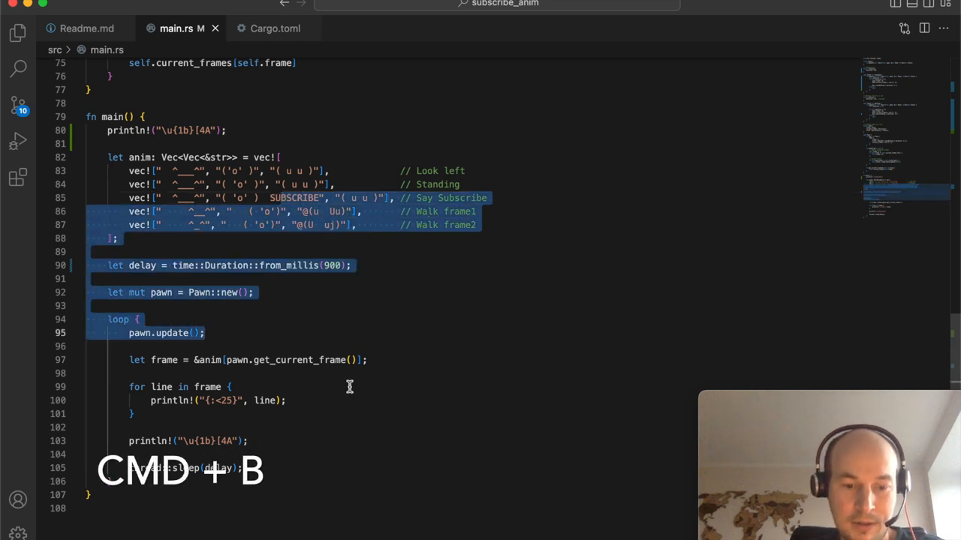
key(cmd+b)
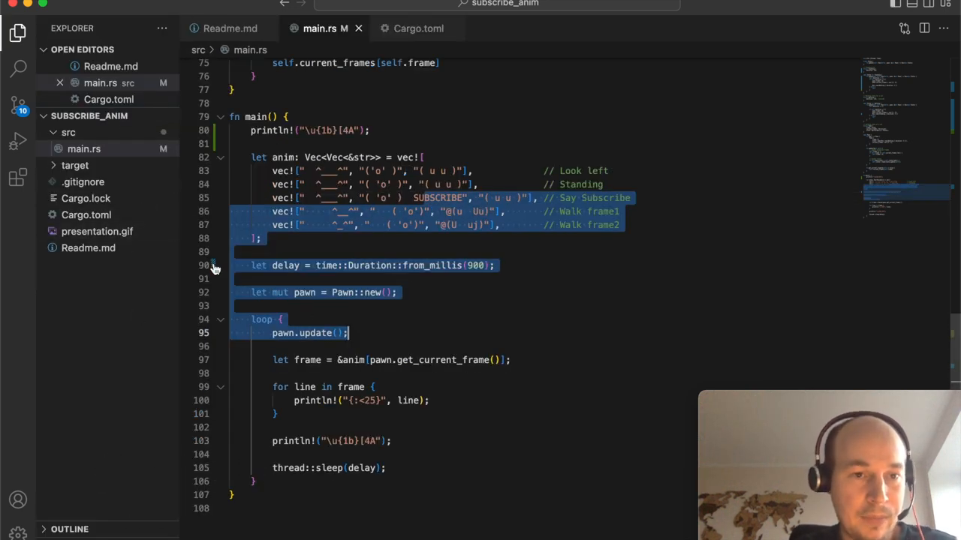
mouse_move(126, 140)
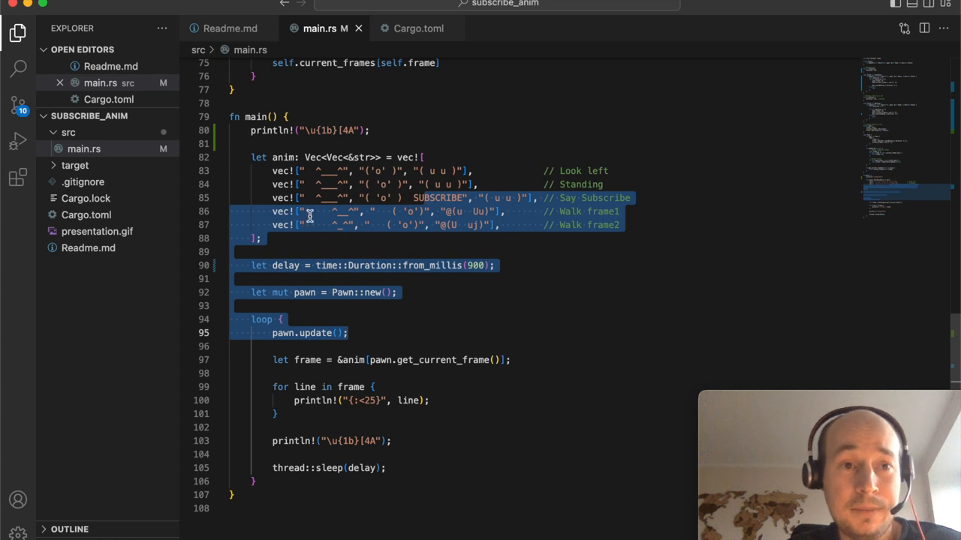
click(376, 170)
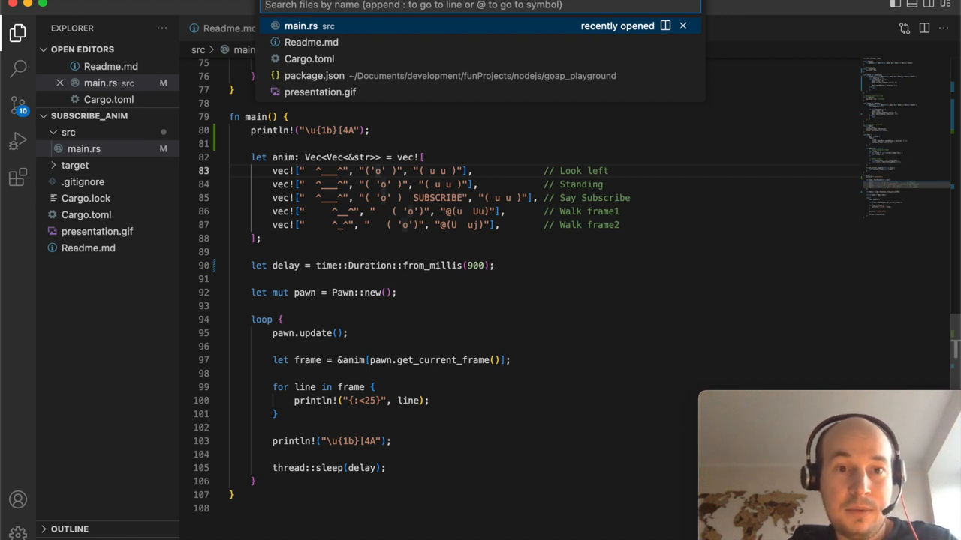
text(re)
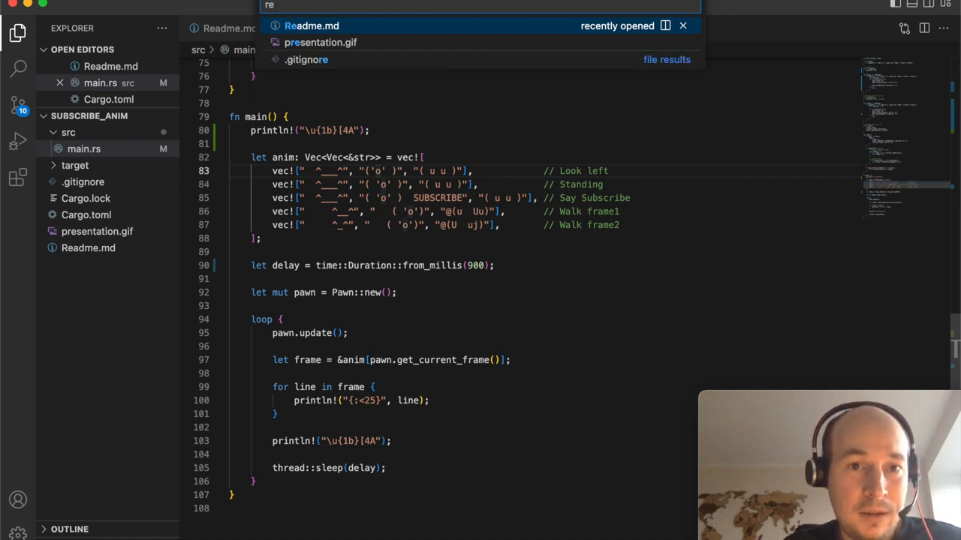
click(311, 26)
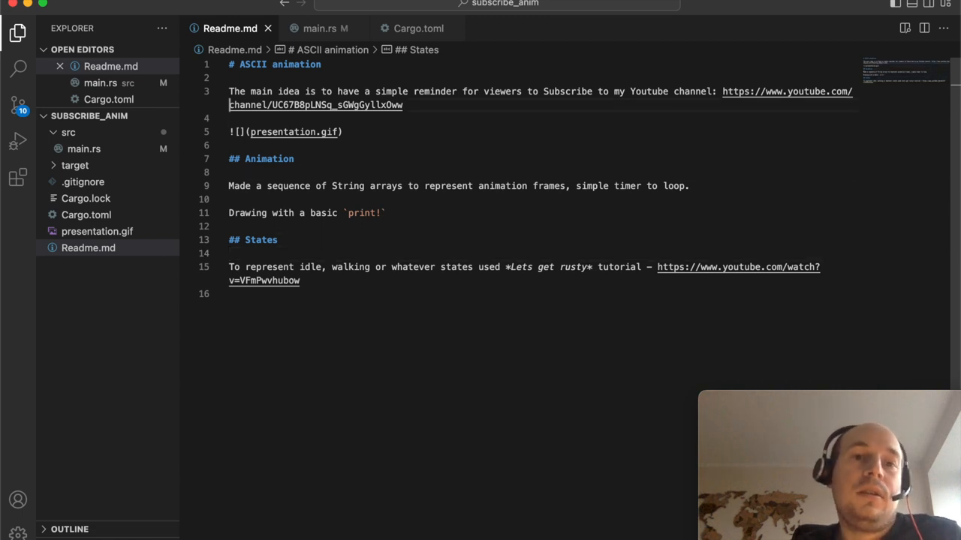
click(319, 28)
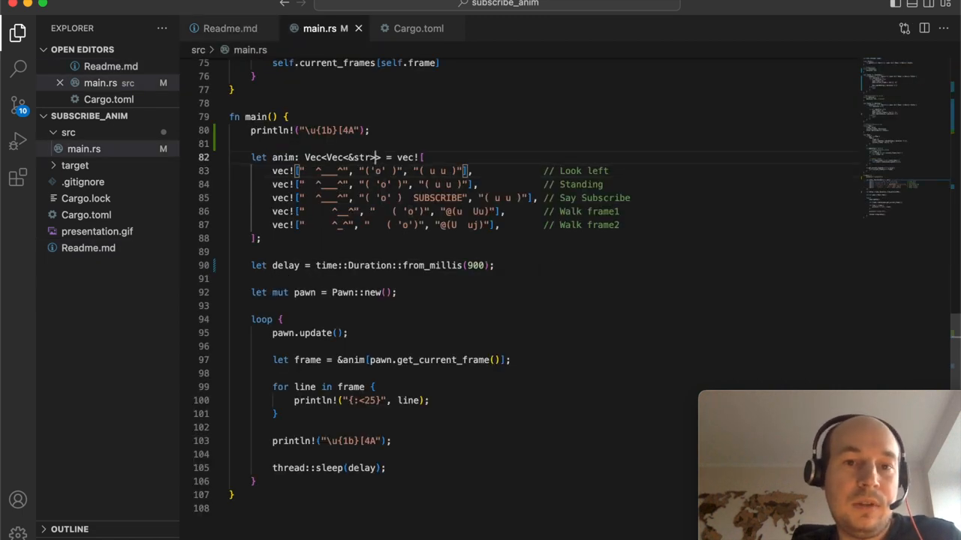
scroll(up, 3)
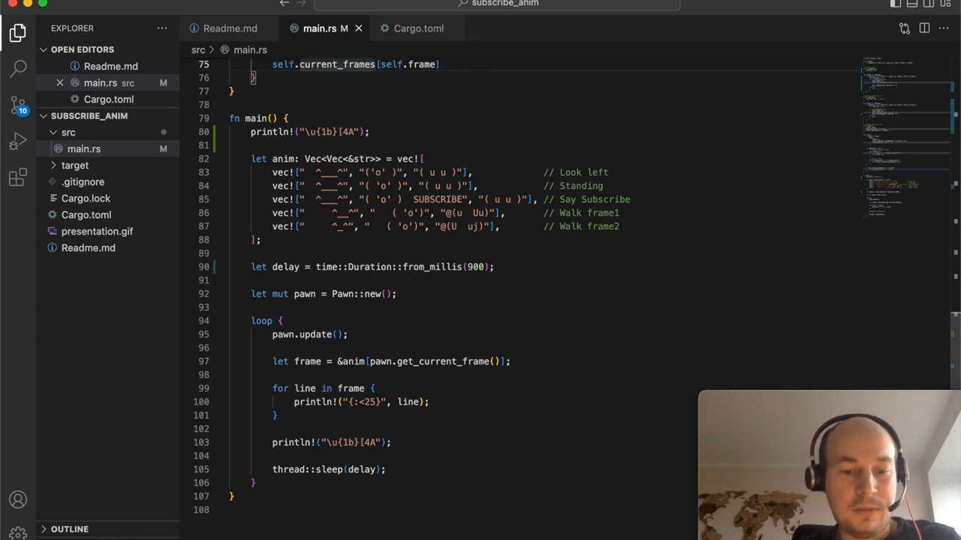
key(ctrl+g)
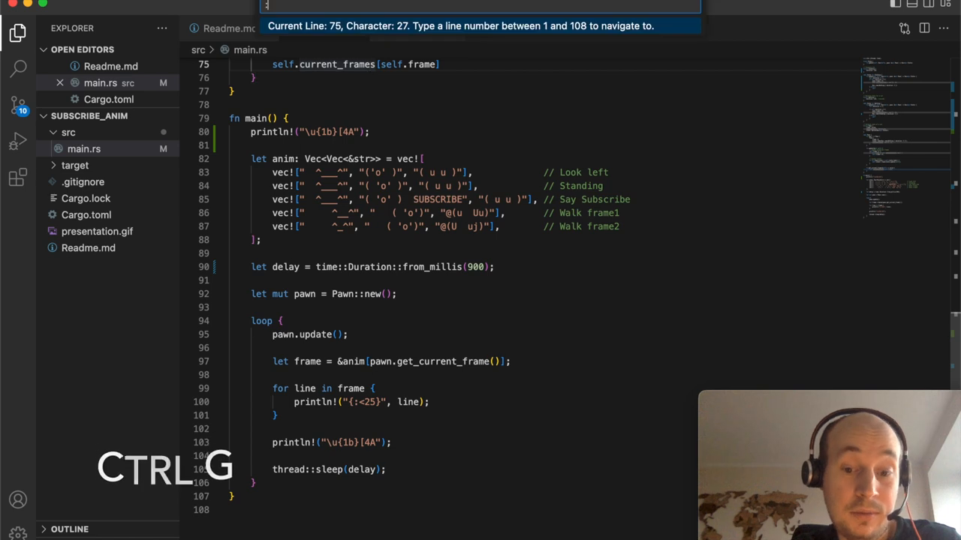
text(93)
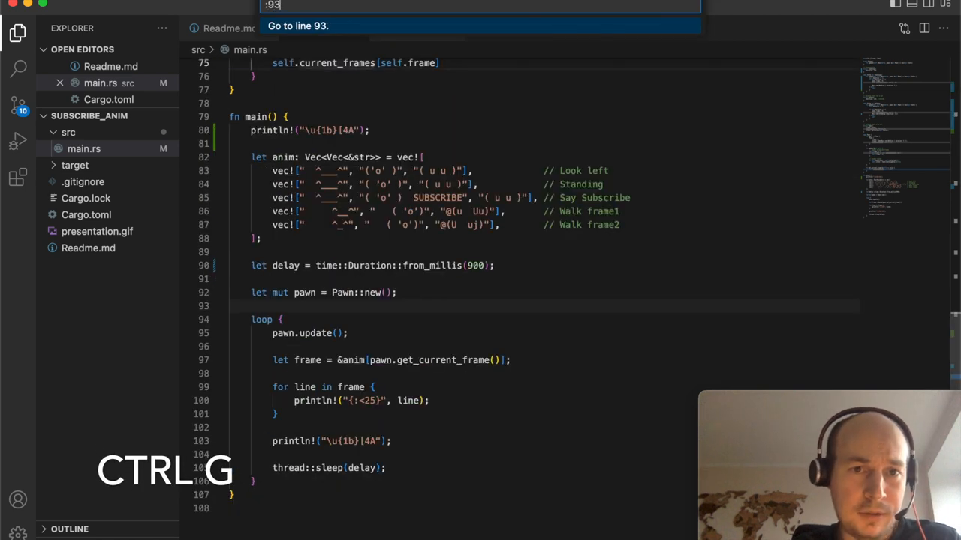
key(Return)
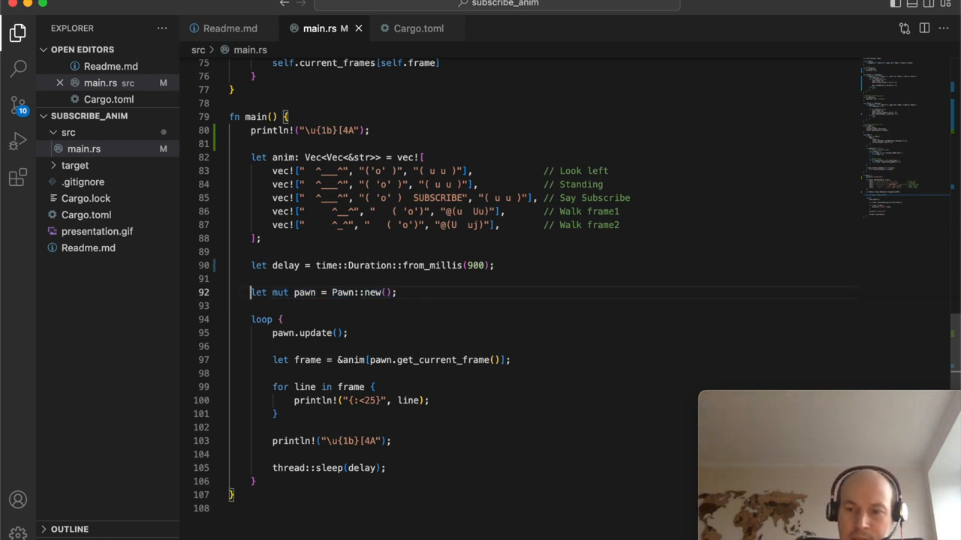
triple_click(322, 292)
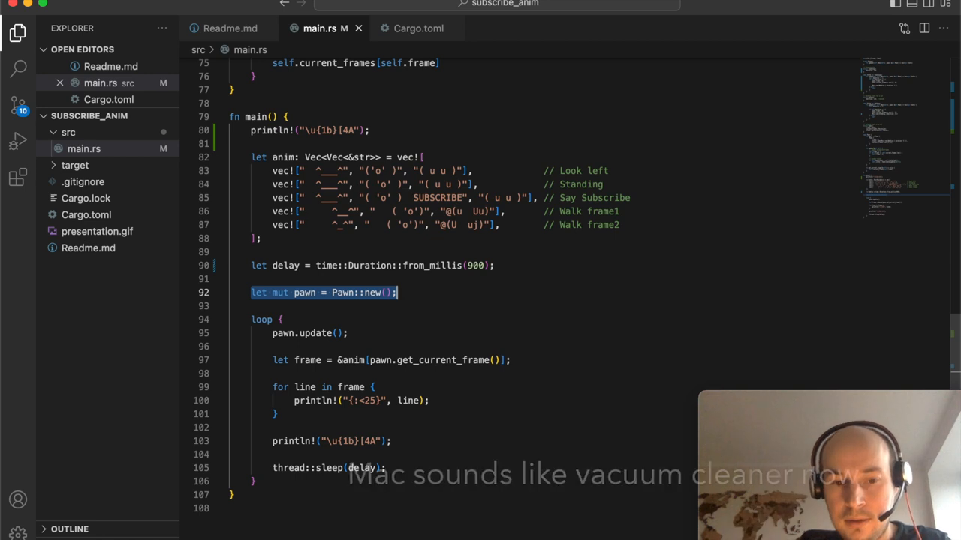
mouse_move(448, 364)
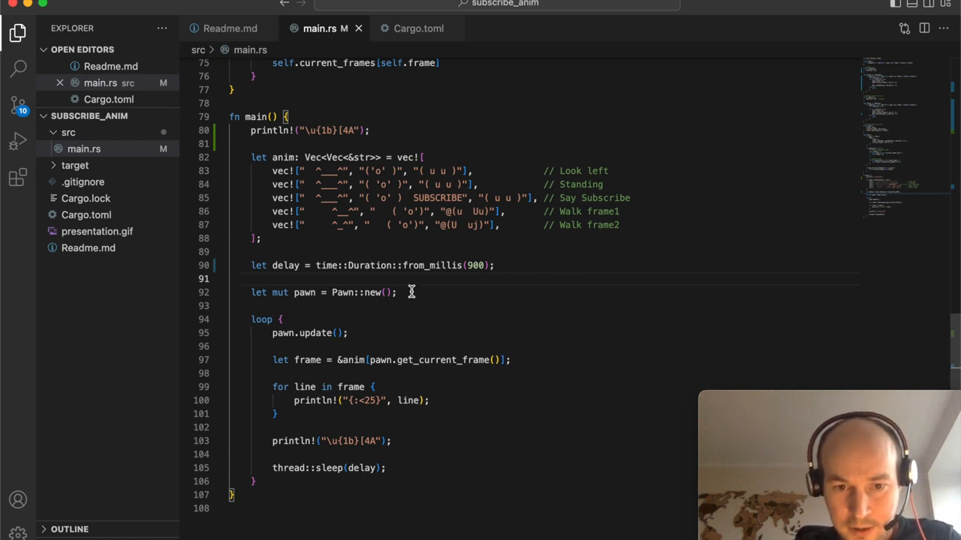
mouse_move(419, 450)
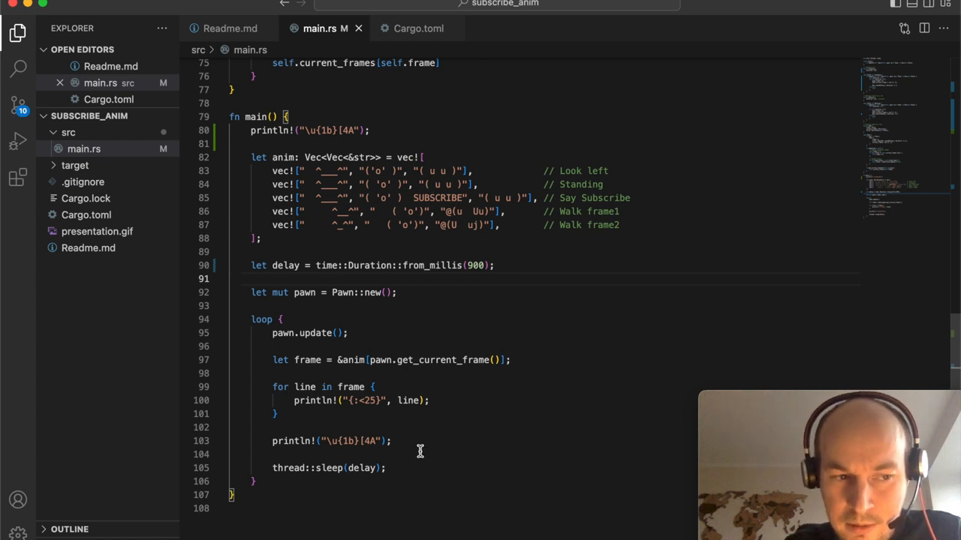
mouse_move(438, 424)
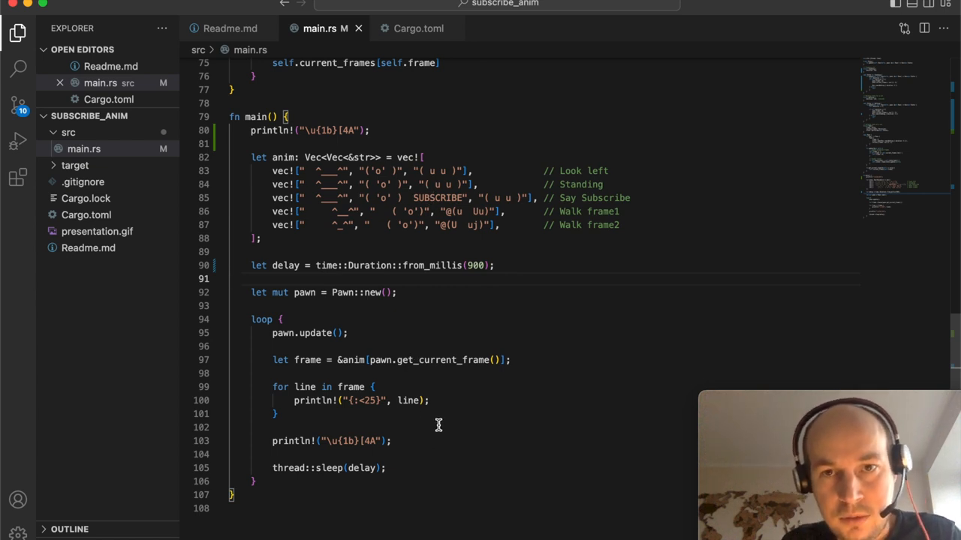
mouse_move(397, 350)
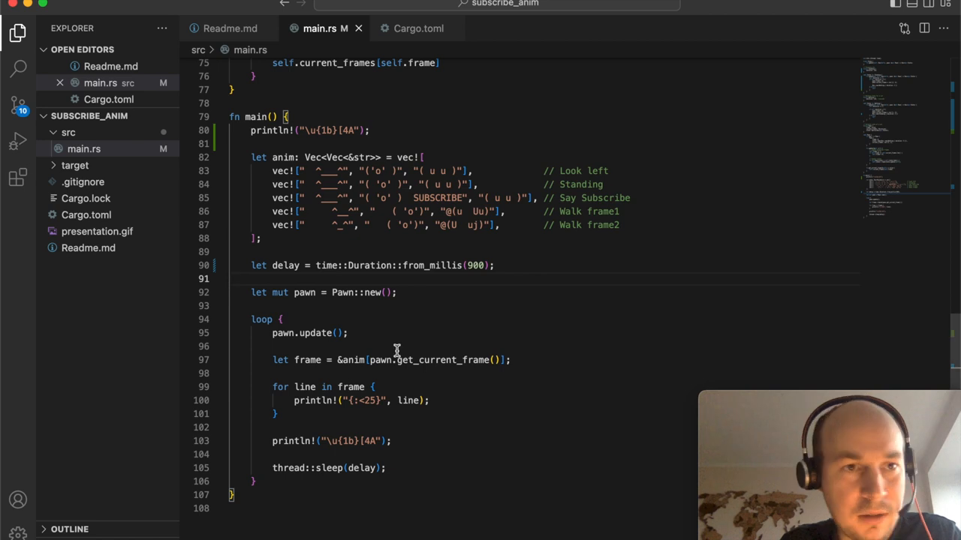
mouse_move(460, 454)
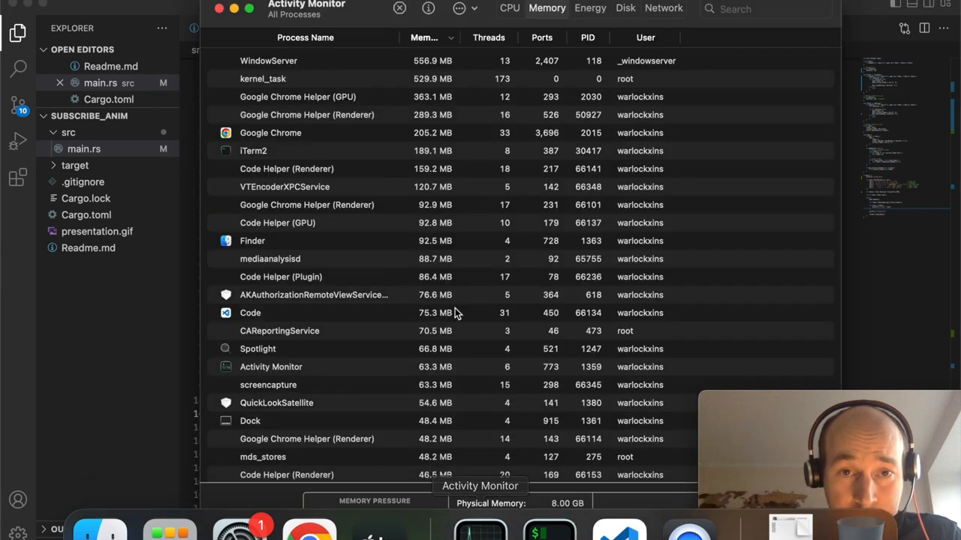
Filter Activity Monitor's process list by 'code' to show only the Code Helper processes
text(cod)
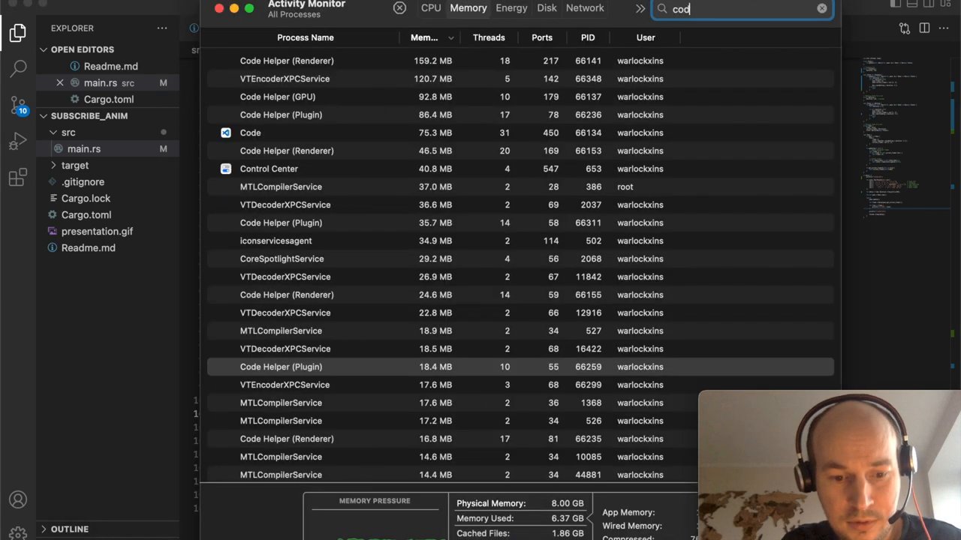
text(e)
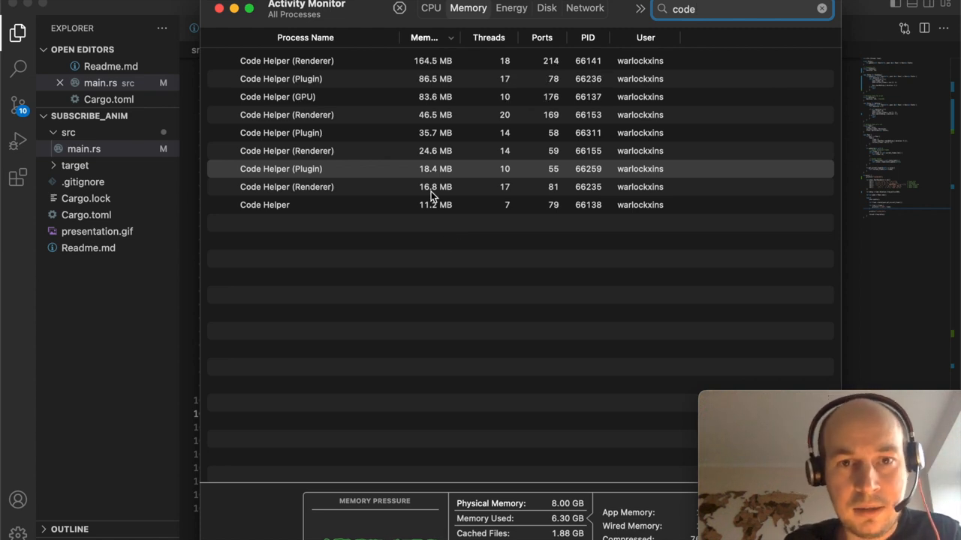
mouse_move(421, 58)
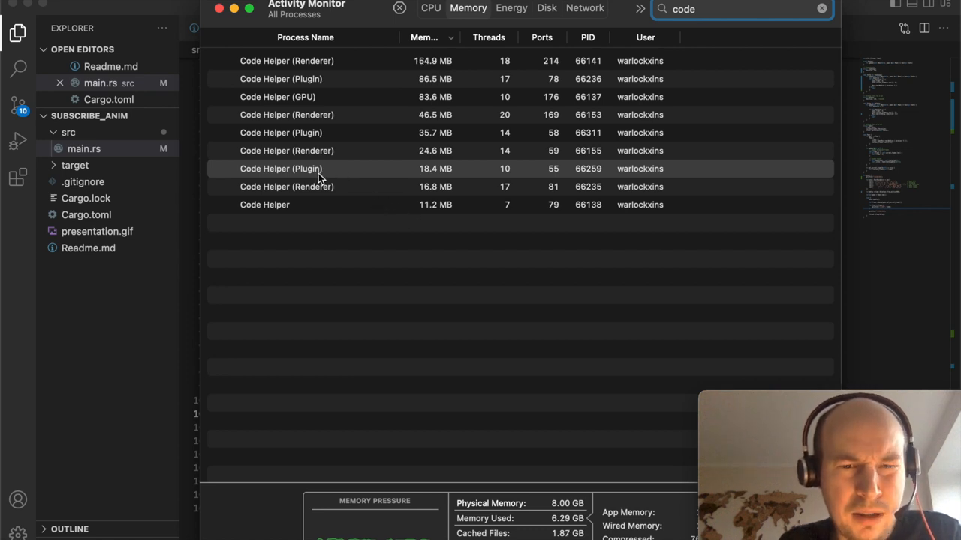
mouse_move(359, 209)
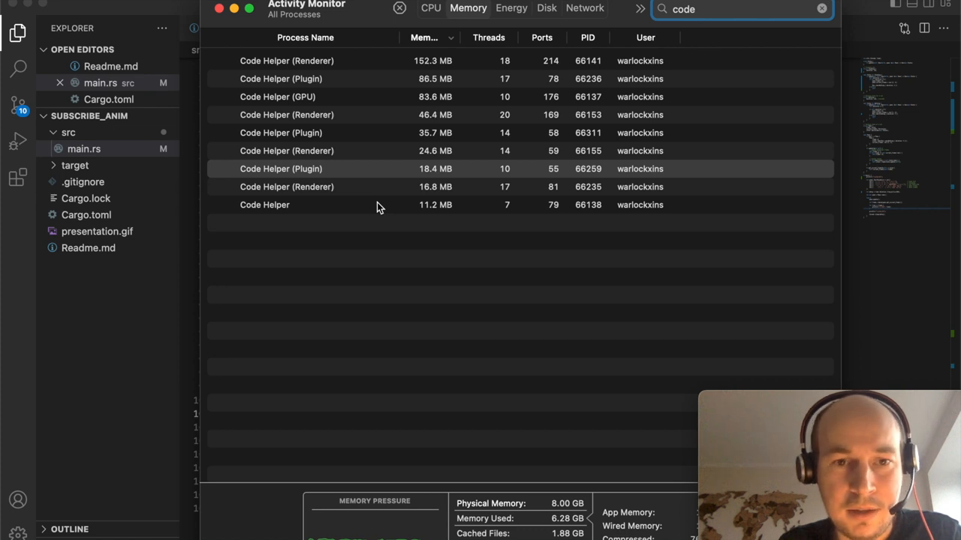
mouse_move(368, 107)
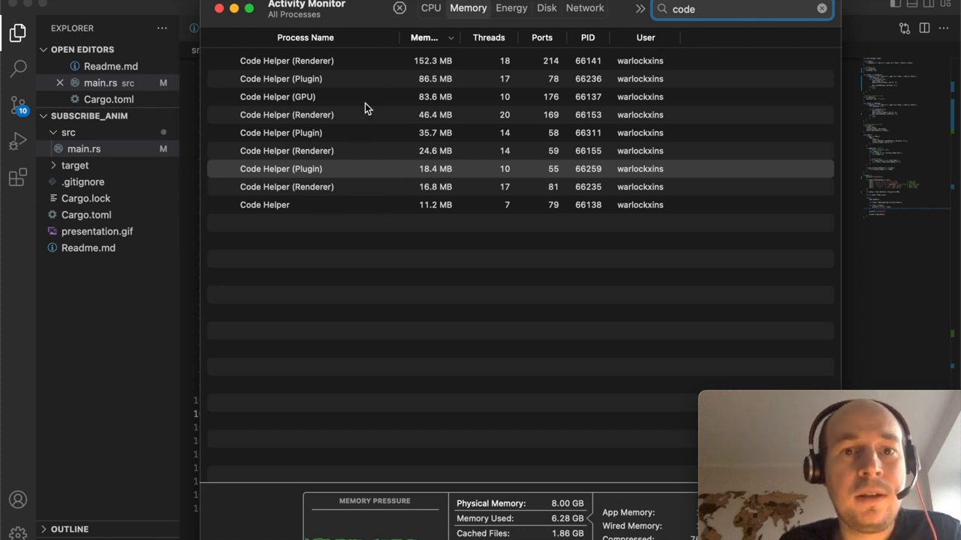
mouse_move(431, 131)
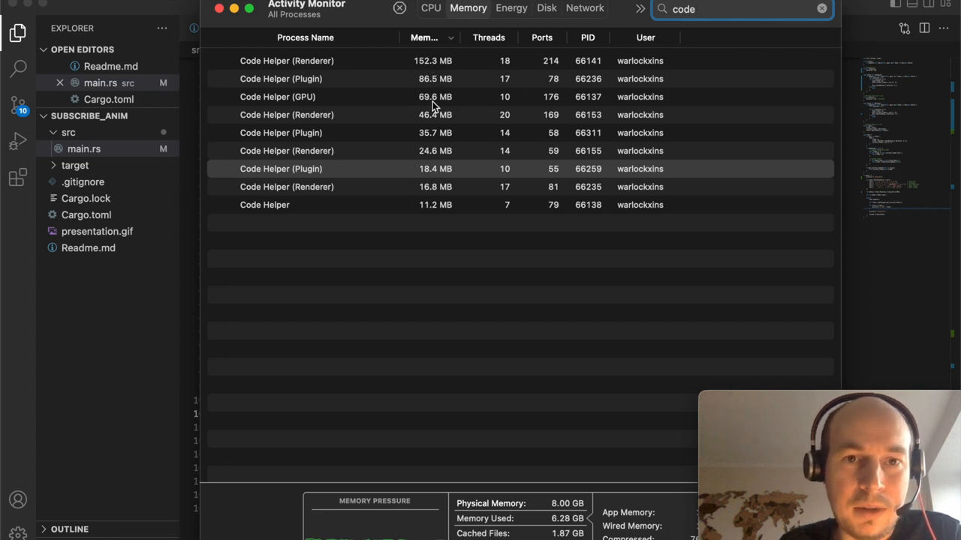
mouse_move(334, 109)
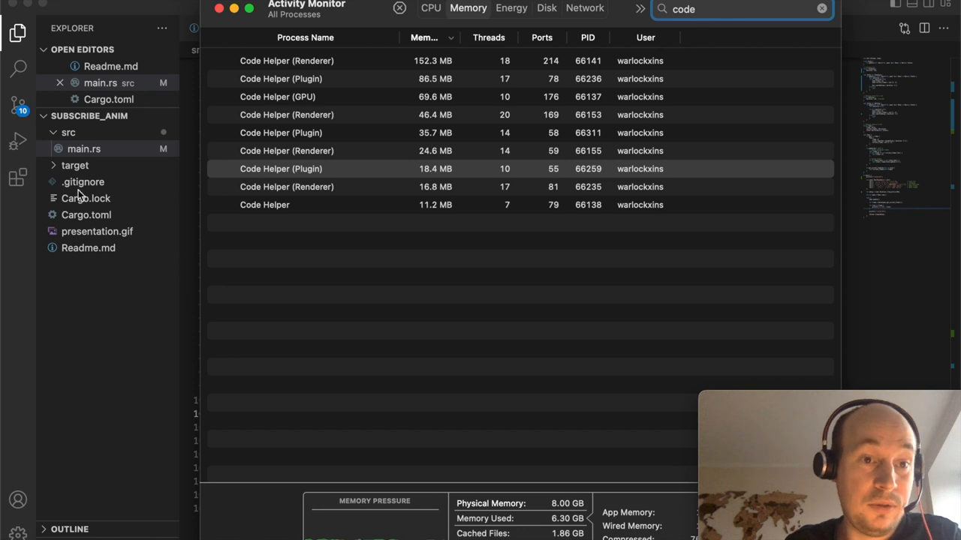
mouse_move(114, 216)
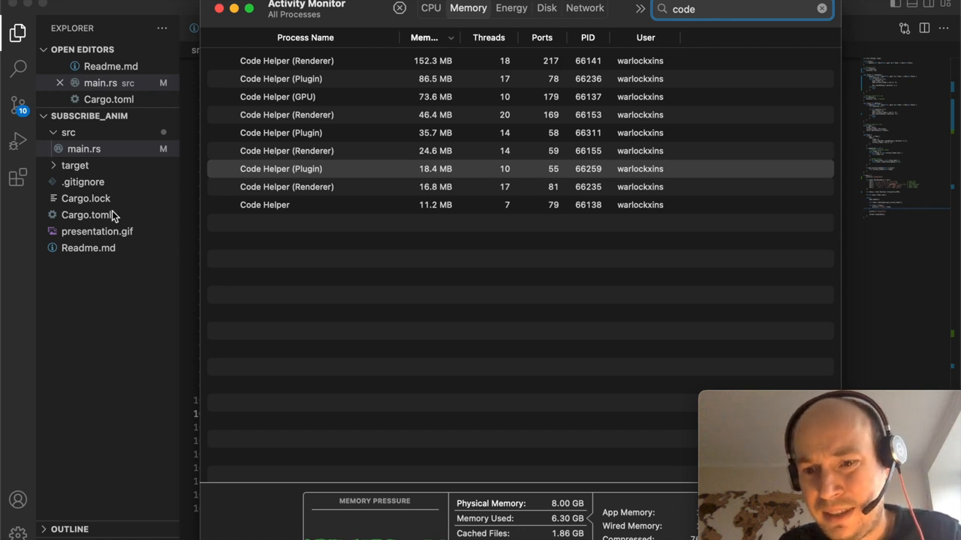
mouse_move(131, 149)
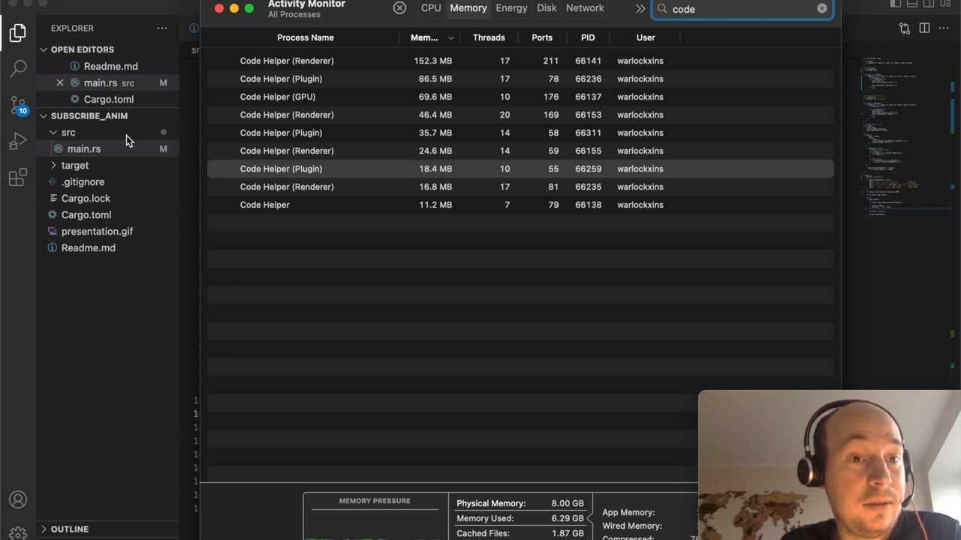
mouse_move(274, 181)
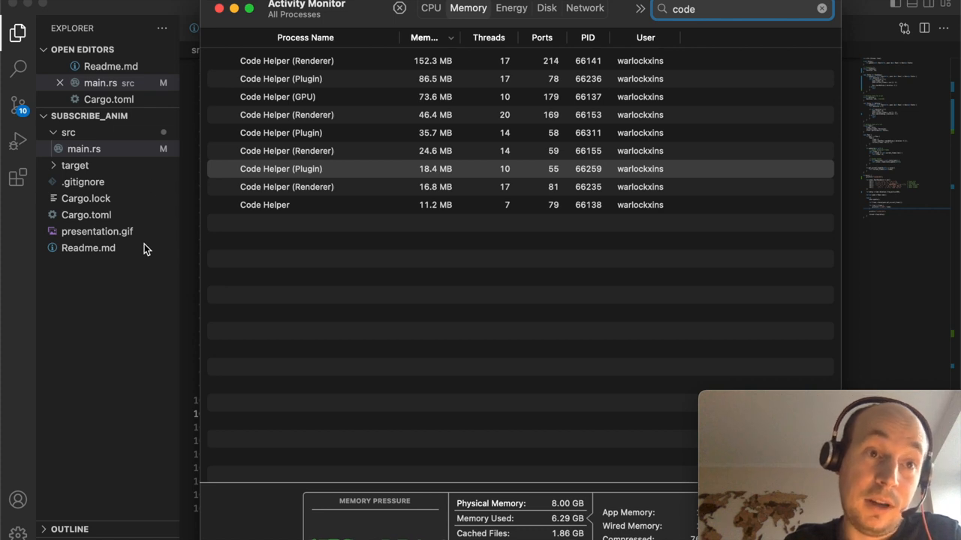
mouse_move(295, 190)
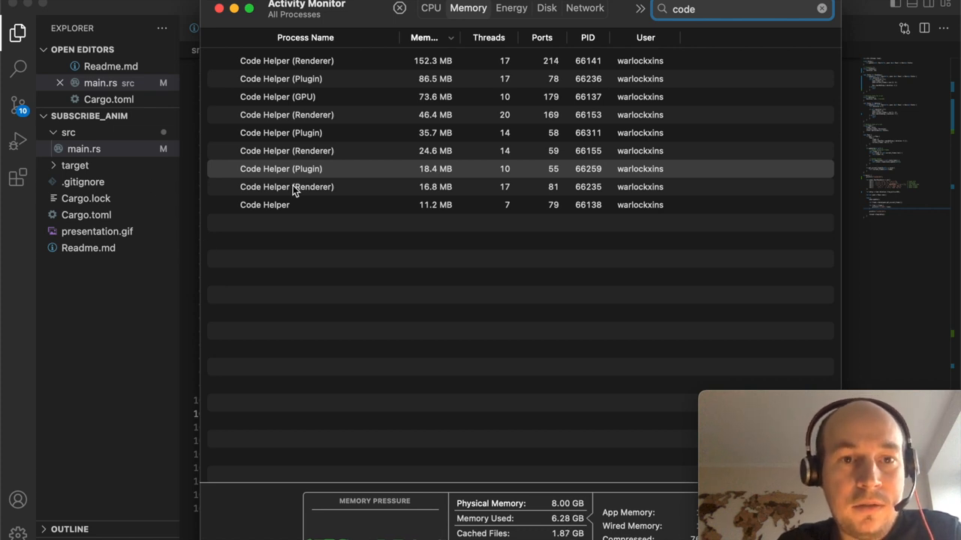
mouse_move(285, 365)
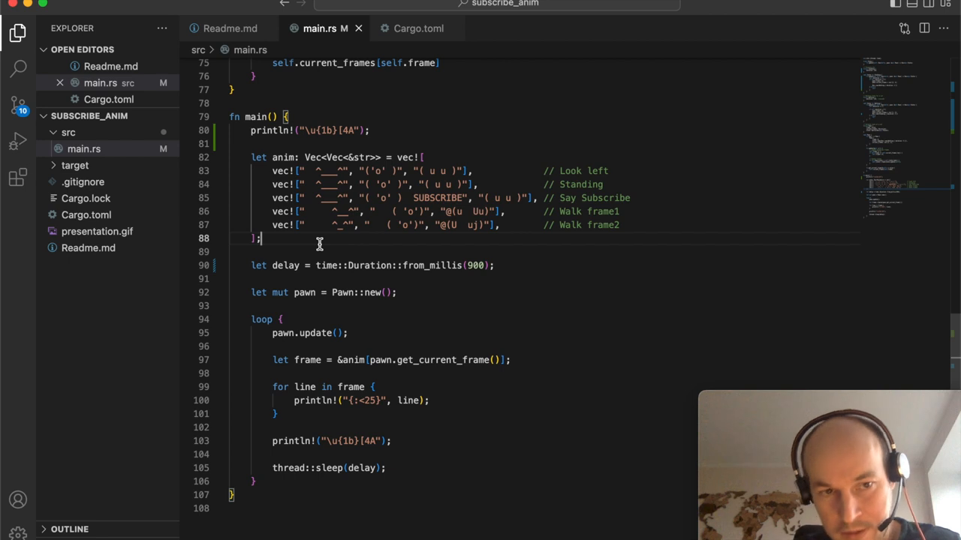
Leave VS Code for Helix in iTerm, with the file picker previewing Cargo.toml
click(418, 28)
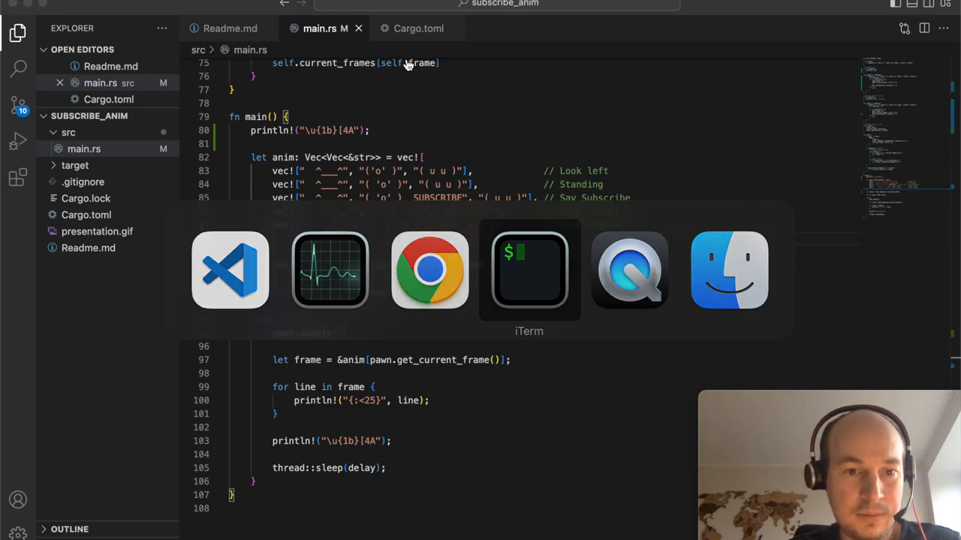
click(529, 271)
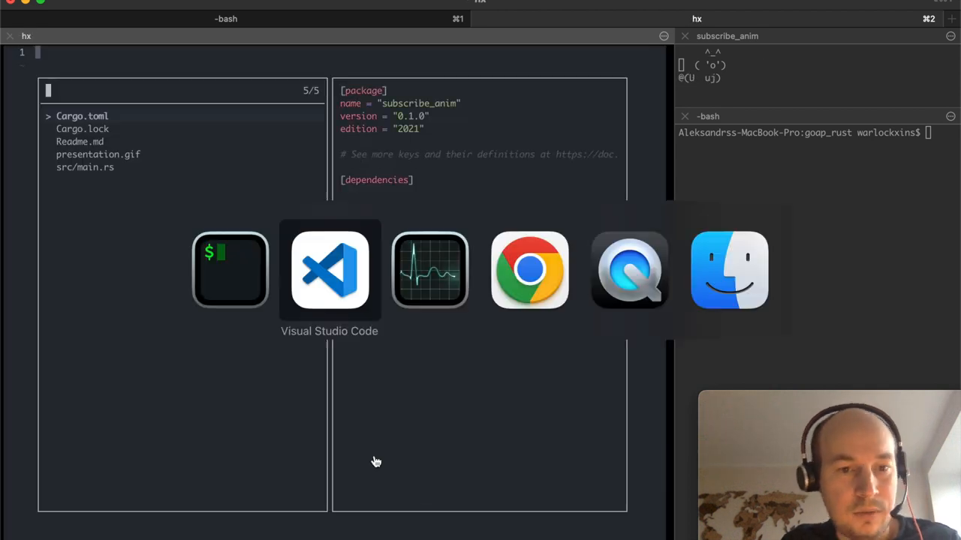
Glance at Helix's Languages docs in Chrome, then return to the Helix file picker
click(529, 270)
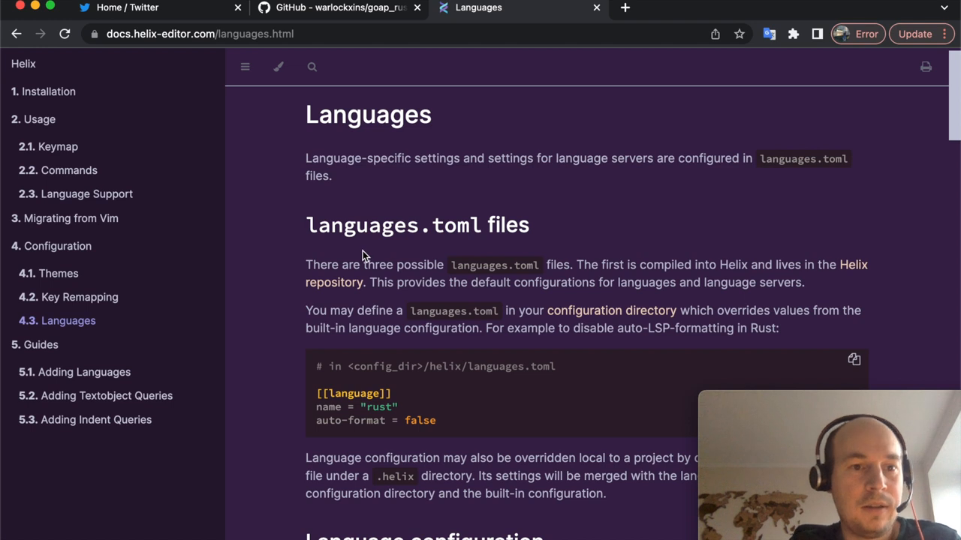
mouse_move(334, 247)
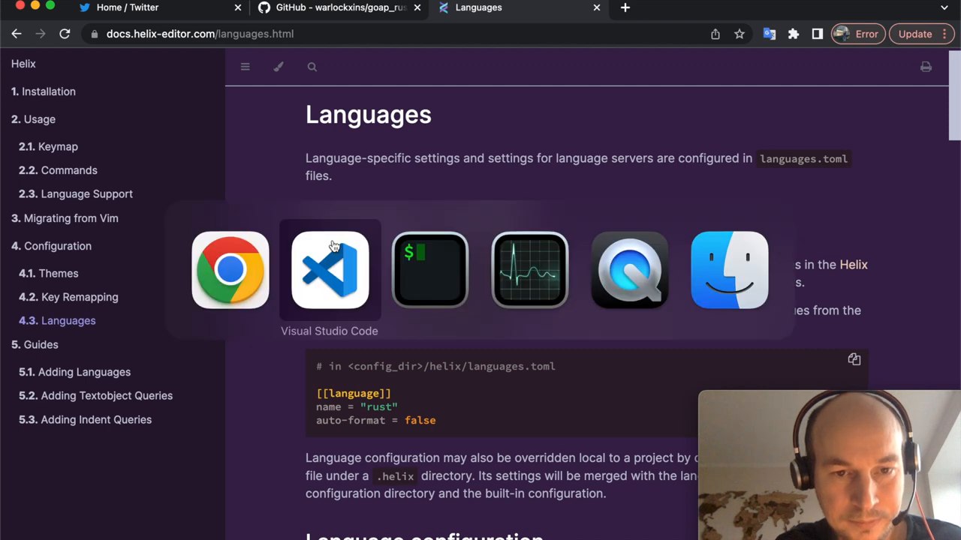
click(429, 270)
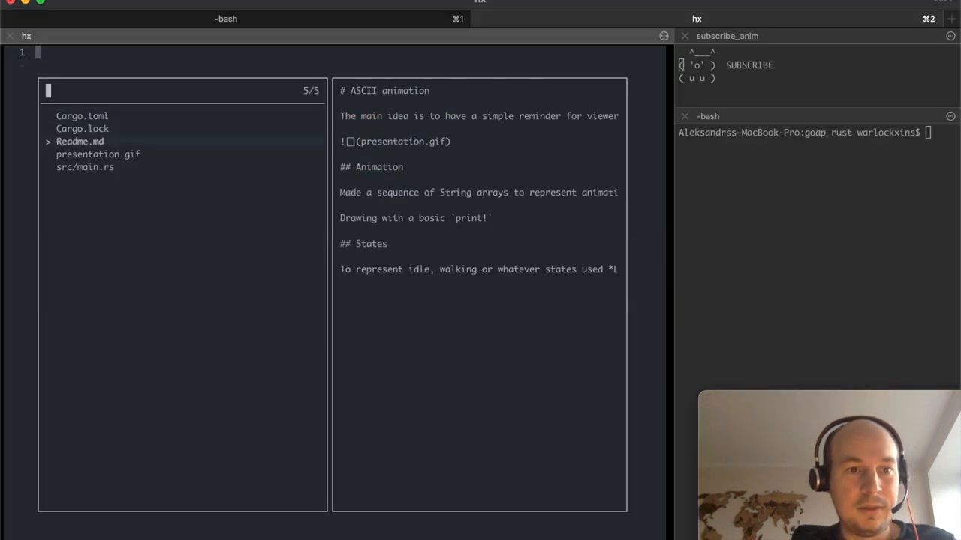
Open src/main.rs from Helix's file picker and scroll through the code to main()
click(84, 167)
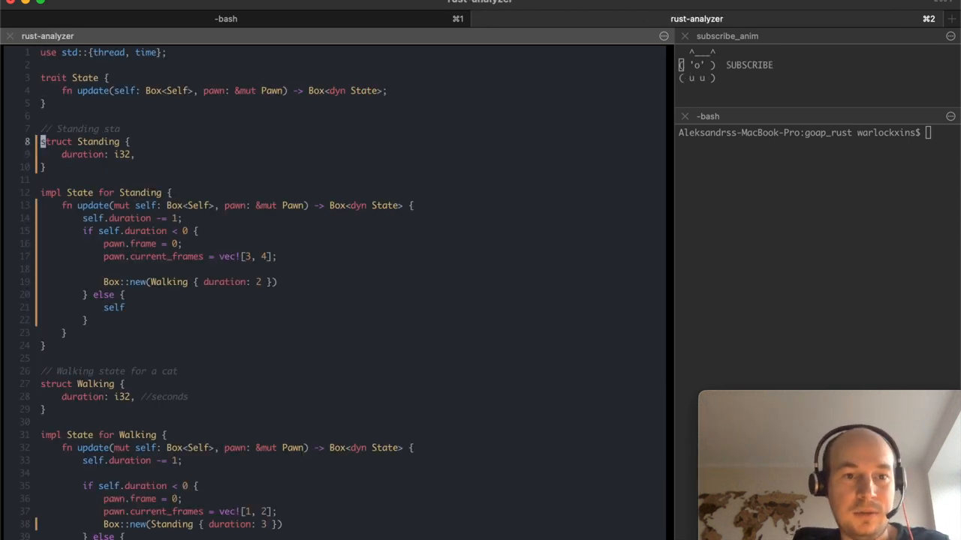
mouse_move(378, 231)
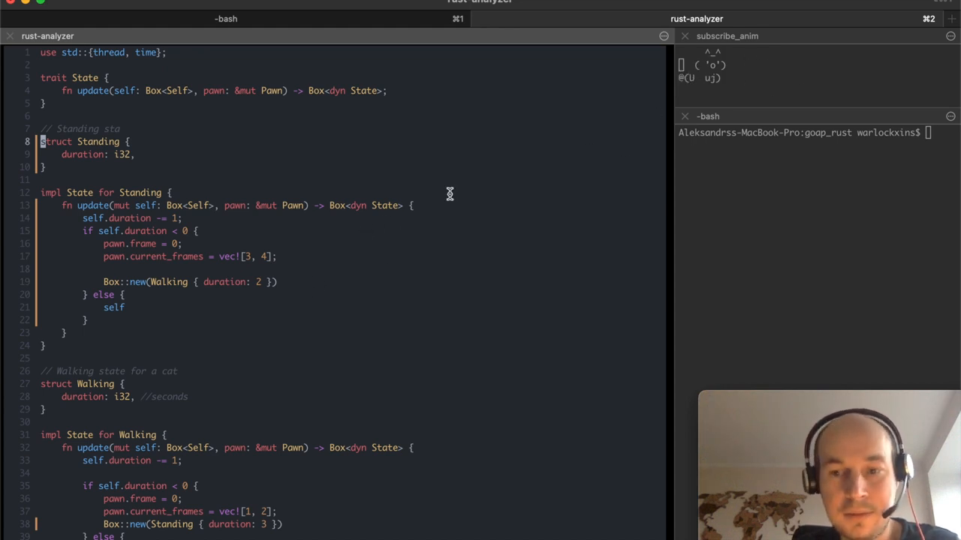
mouse_move(272, 289)
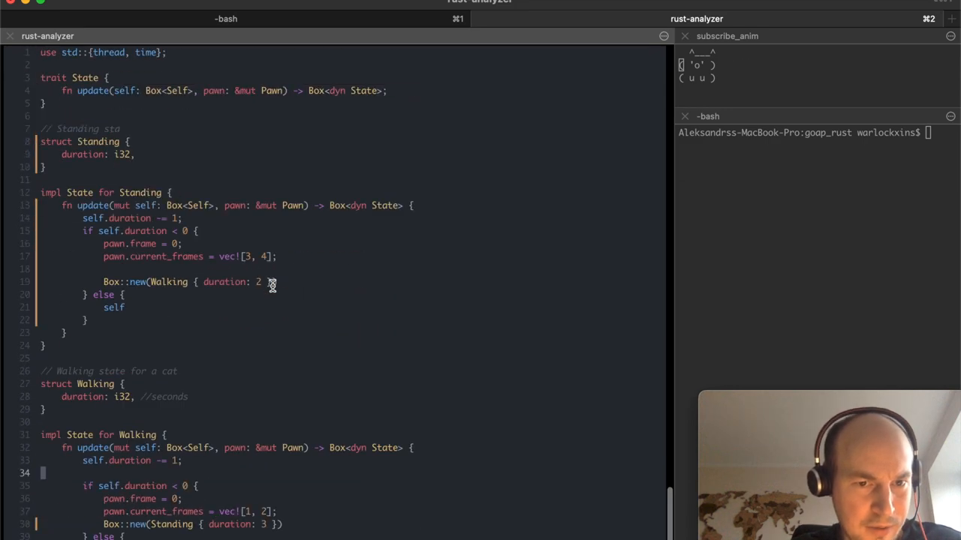
scroll(down, 3)
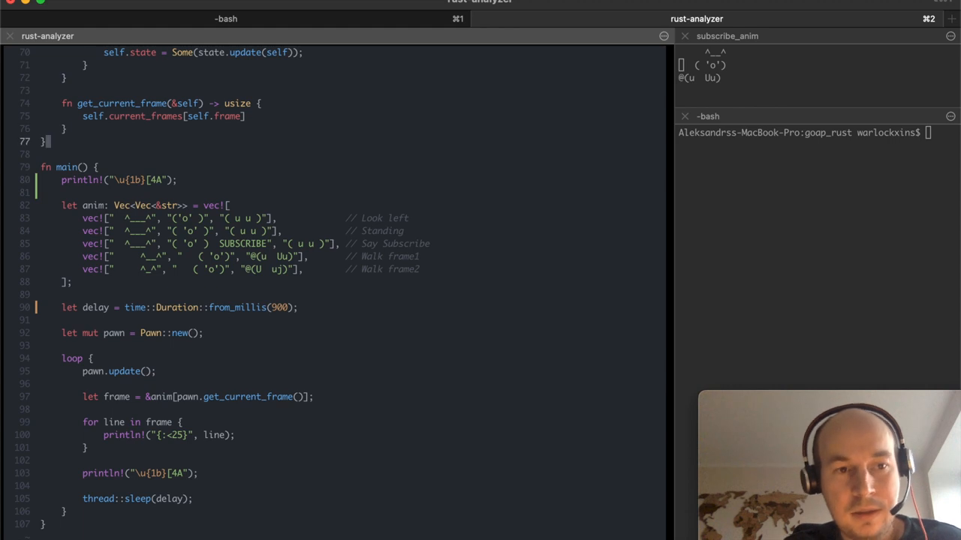
scroll(up, 3)
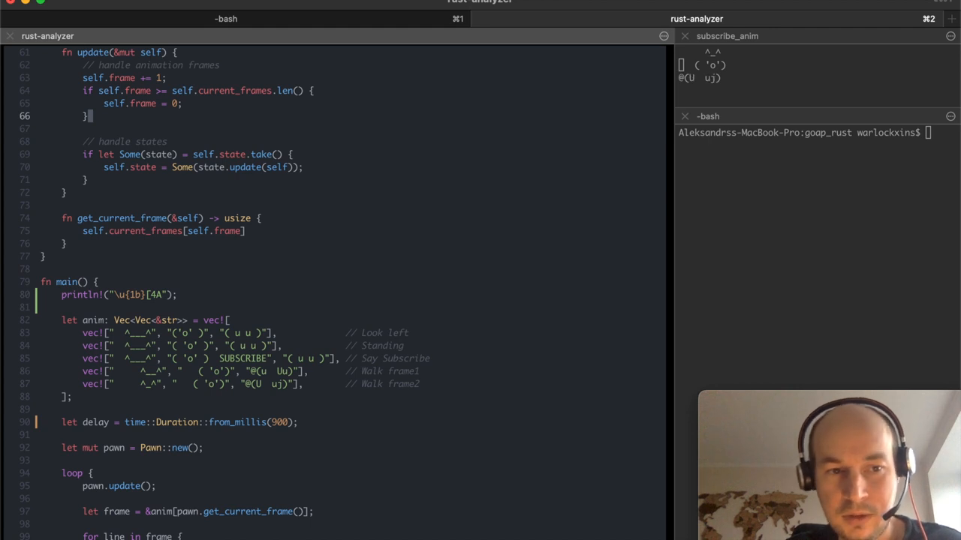
scroll(down, 3)
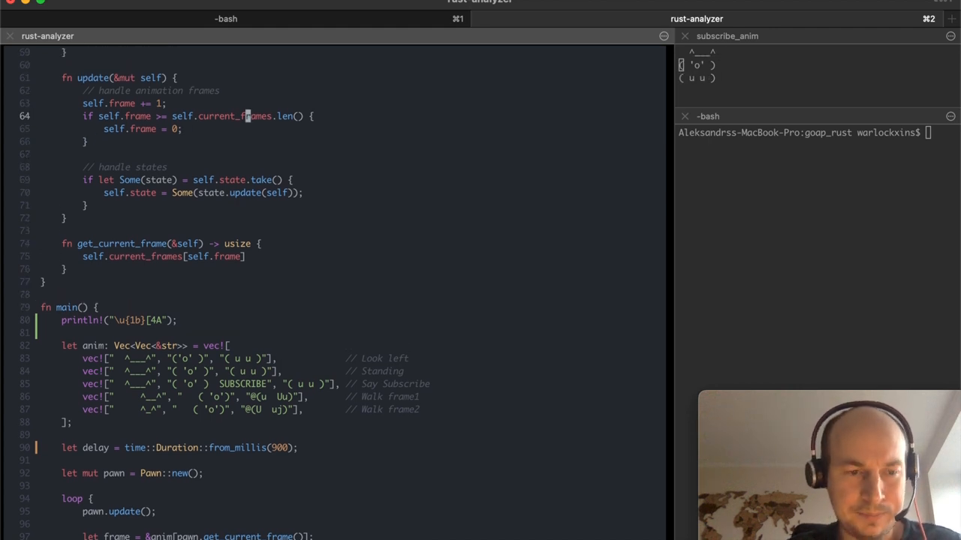
scroll(up, 3)
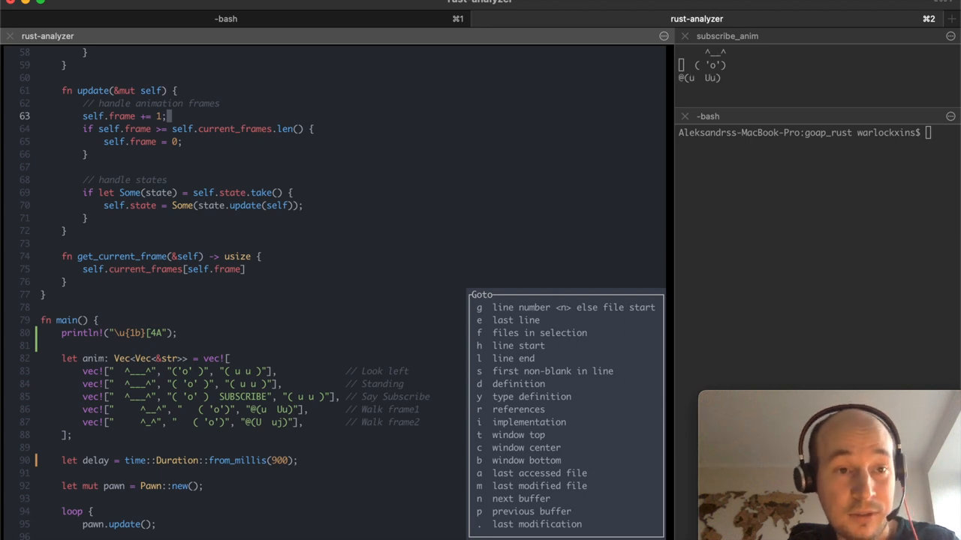
click(478, 307)
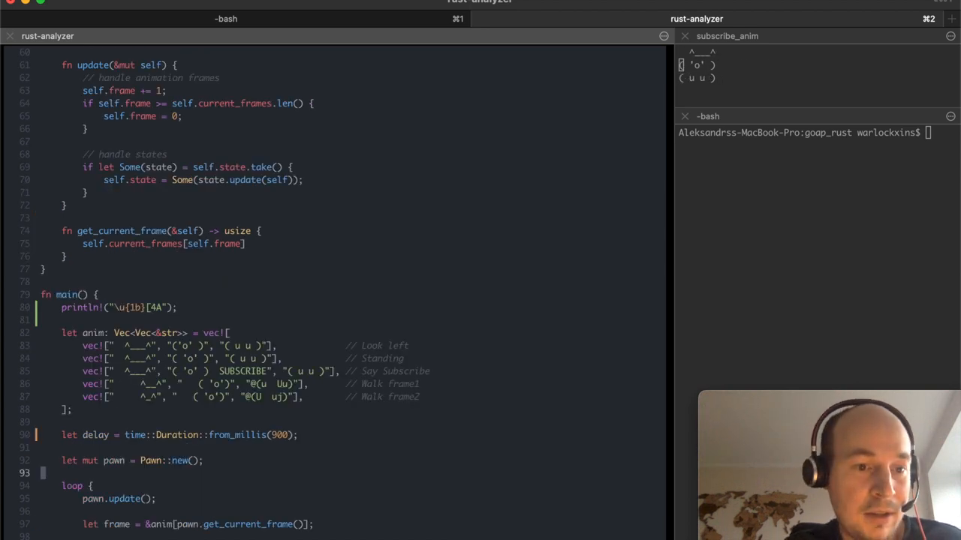
scroll(down, 3)
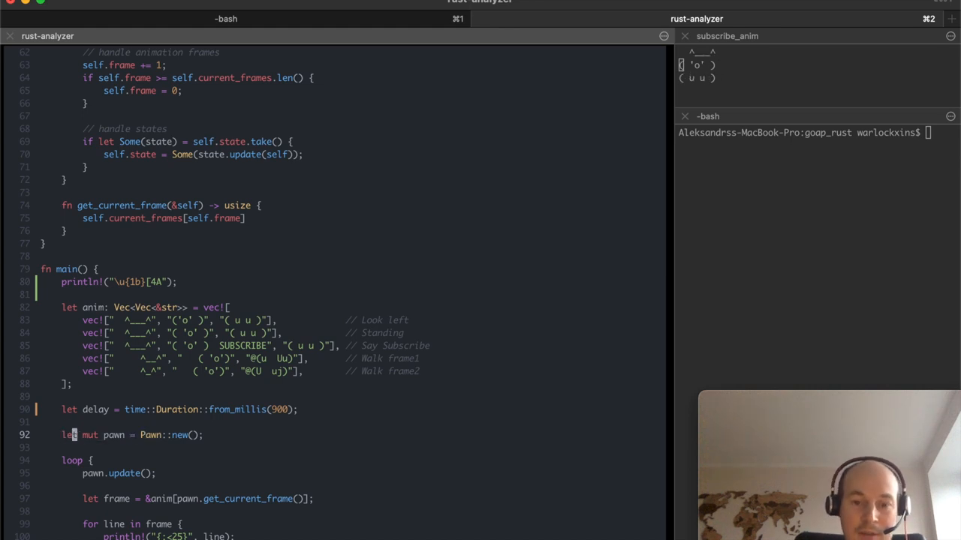
key(Return)
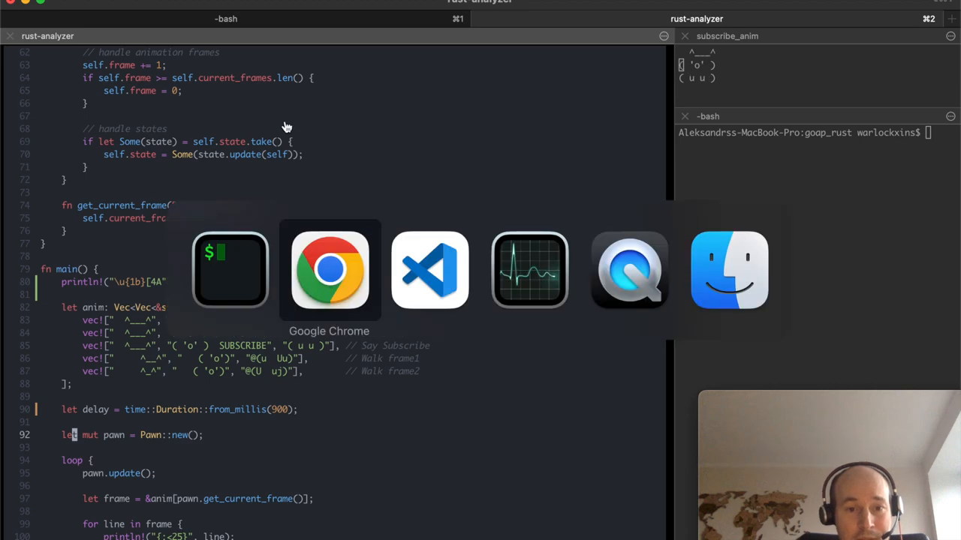
Glance at Cargo.toml in VS Code, then return to Helix showing main.rs
click(429, 270)
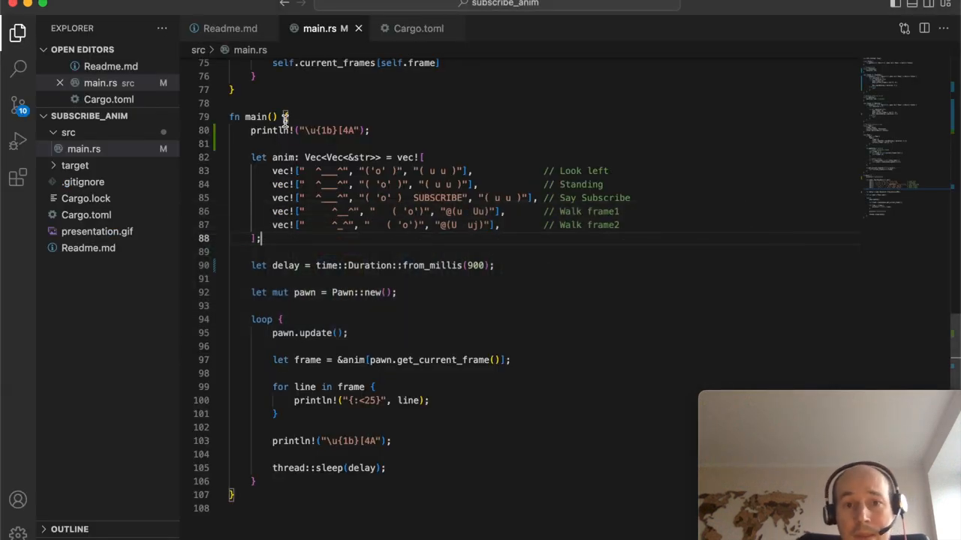
click(418, 28)
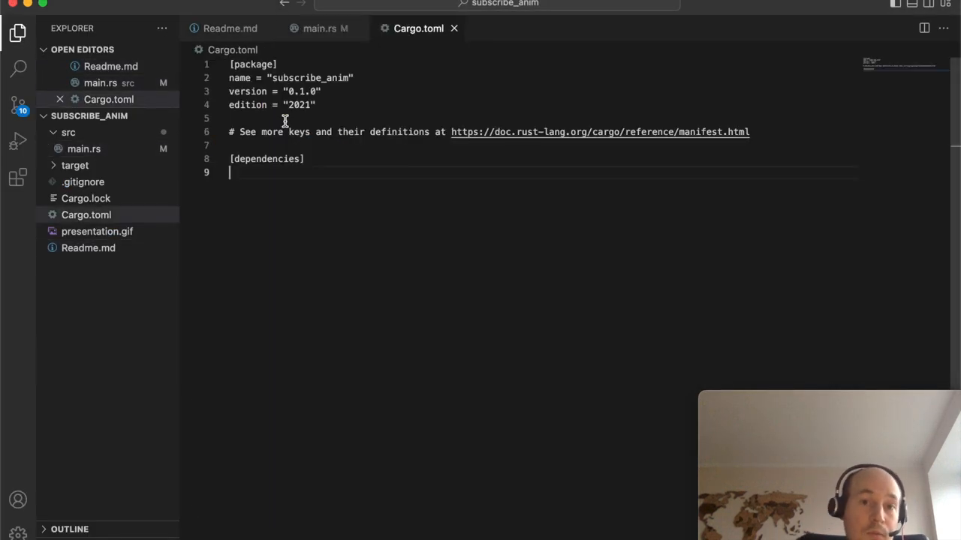
click(319, 28)
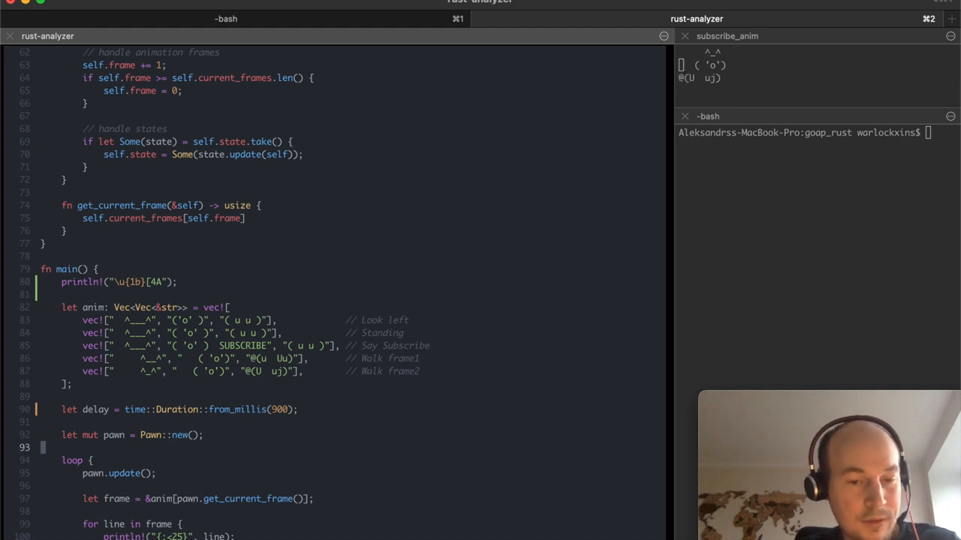
Open Readme.md through Helix's file picker by searching 're', then return to main.rs
key(space)
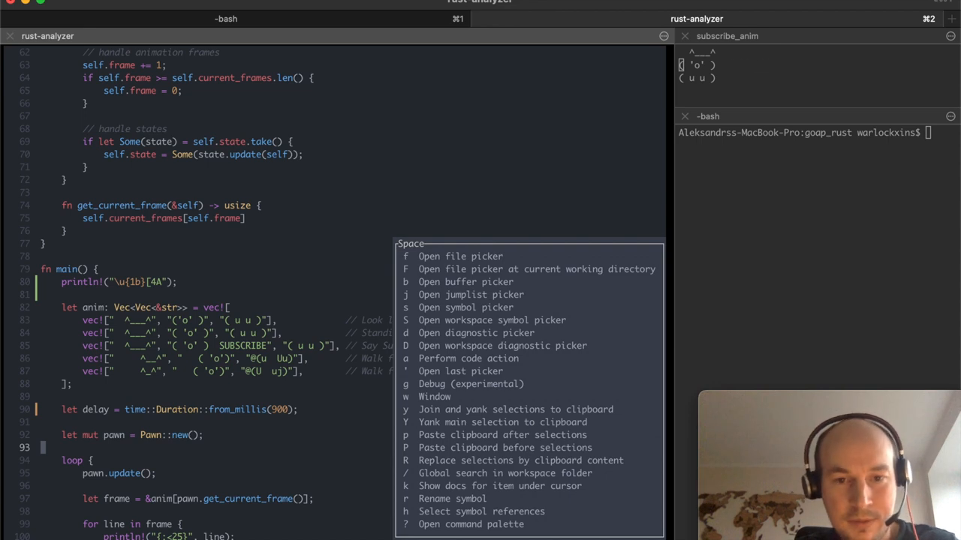
mouse_move(494, 244)
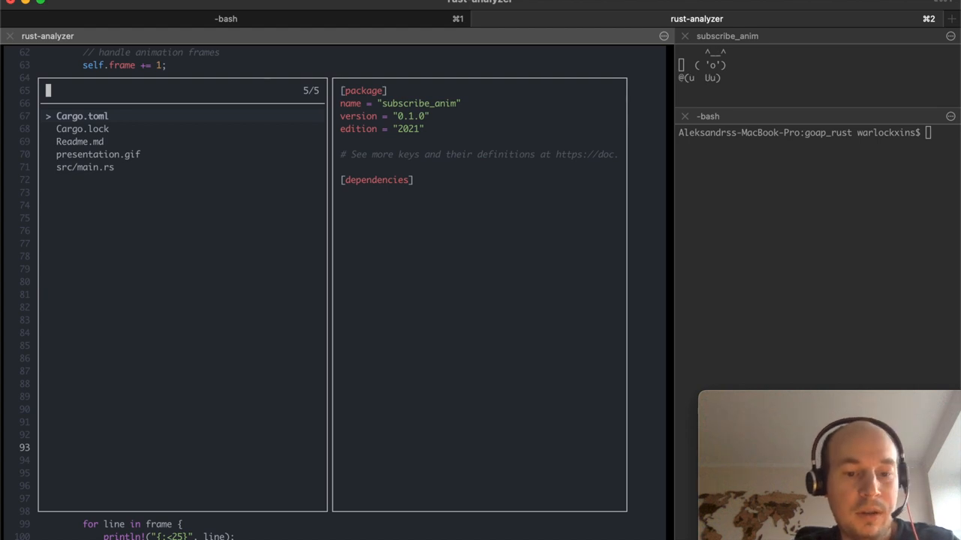
text(re)
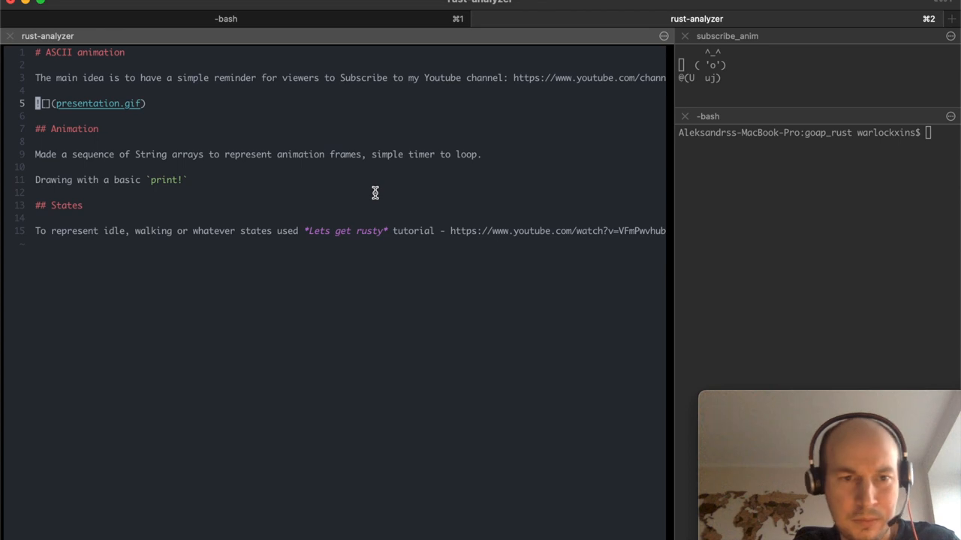
key(space)
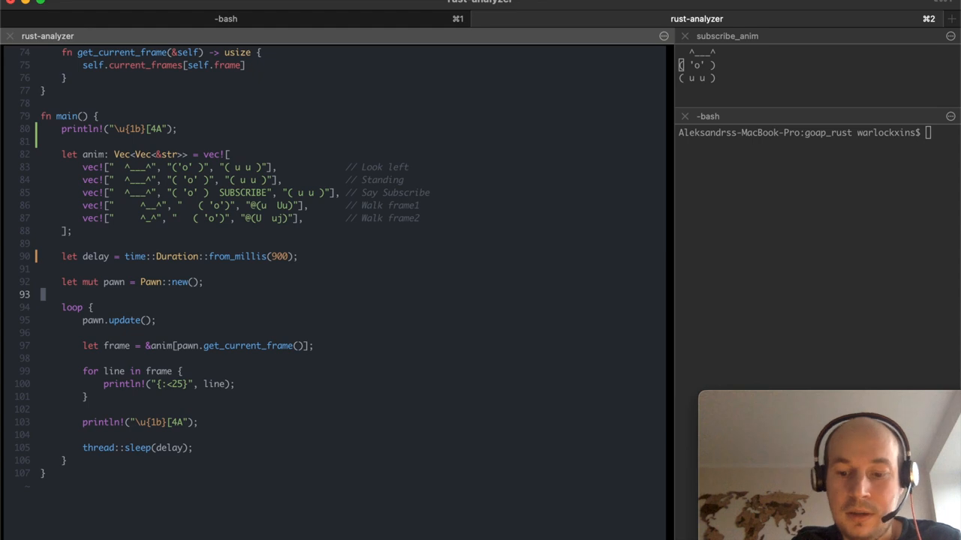
Search Helix's command palette for 'next bu' and run Goto next buffer
key(space)
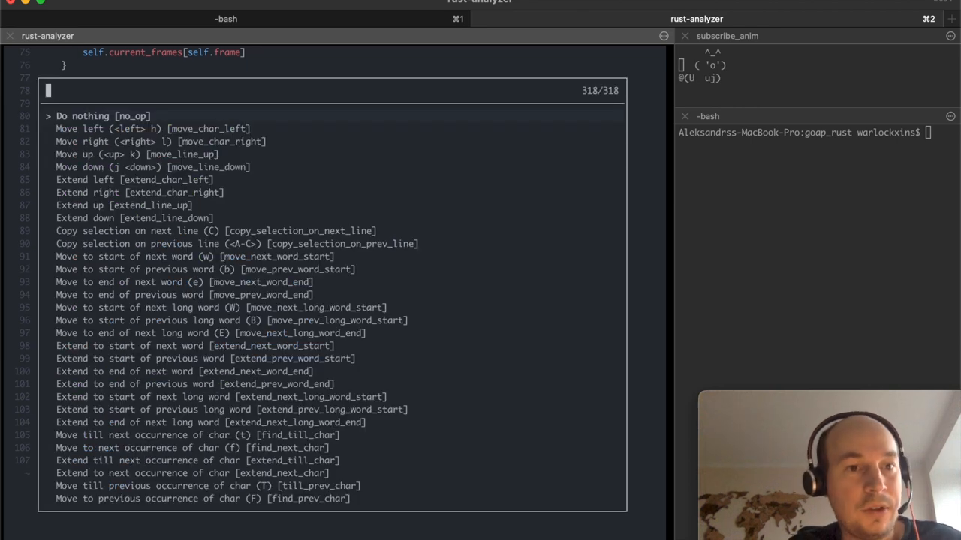
text(nexx)
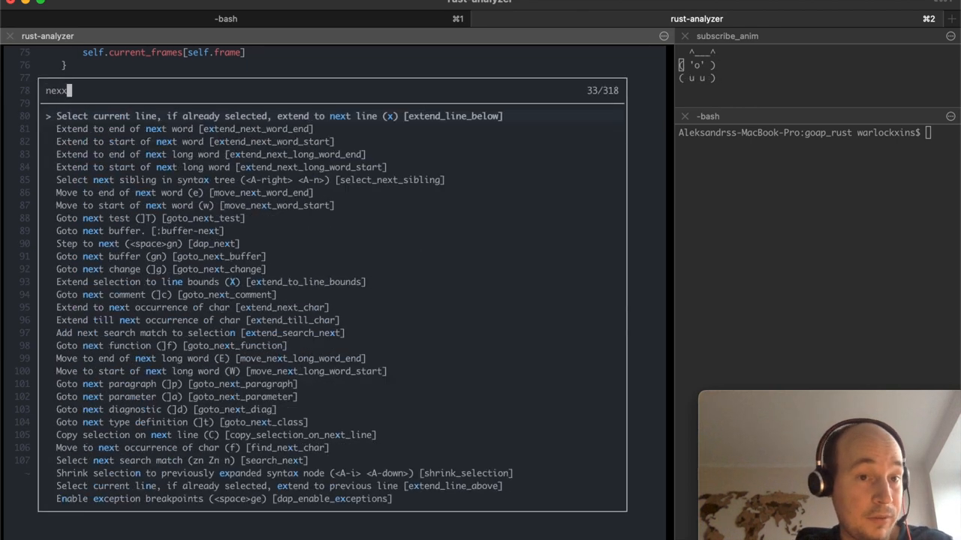
key(Backspace)
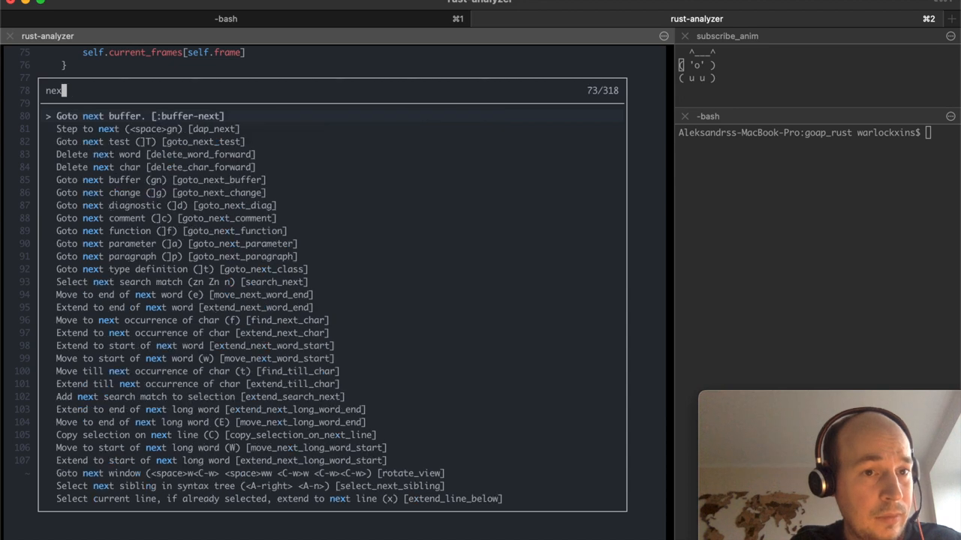
text(bu)
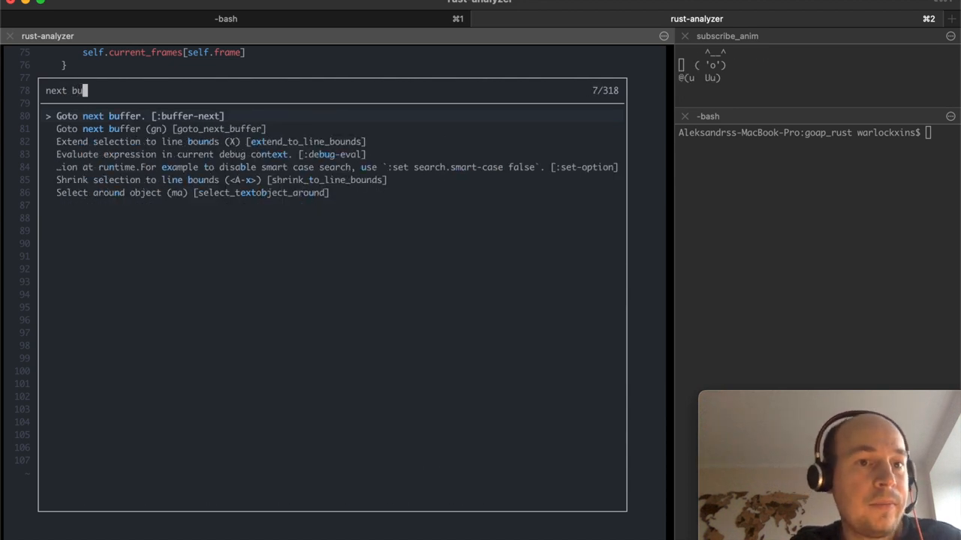
key(Down)
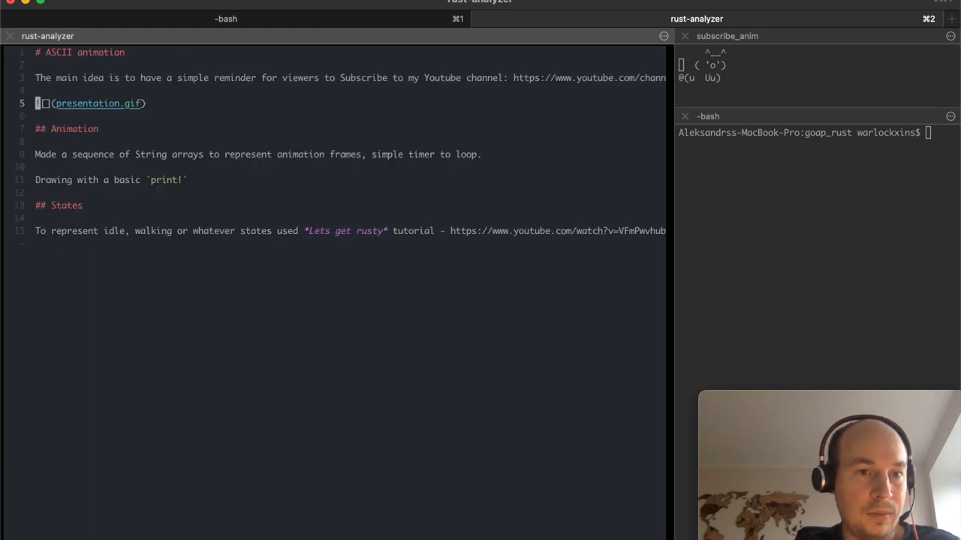
Peek at Helix's Space leader menu, then dismiss it before switching to VS Code
key(space)
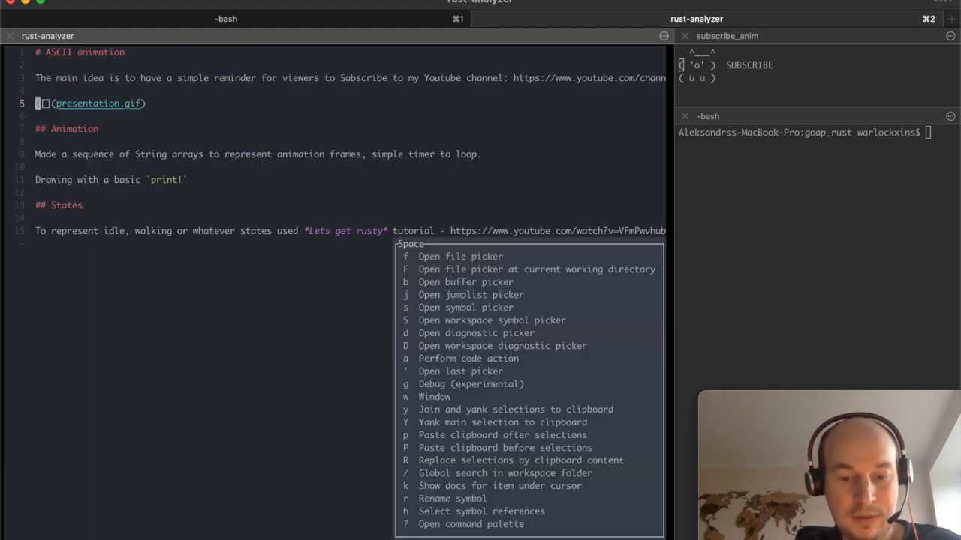
key(Escape)
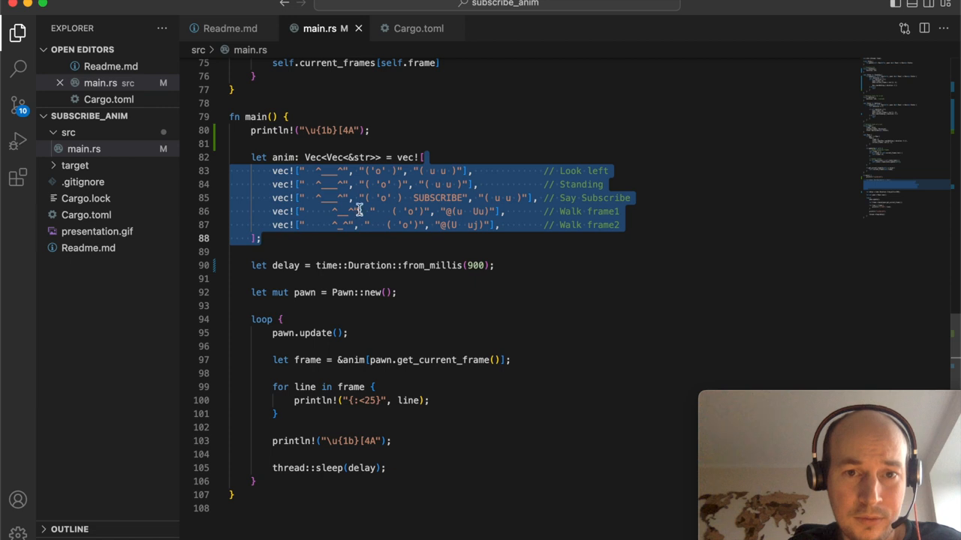
Focus the VS Code editor on main.rs before handing back to Helix
click(268, 237)
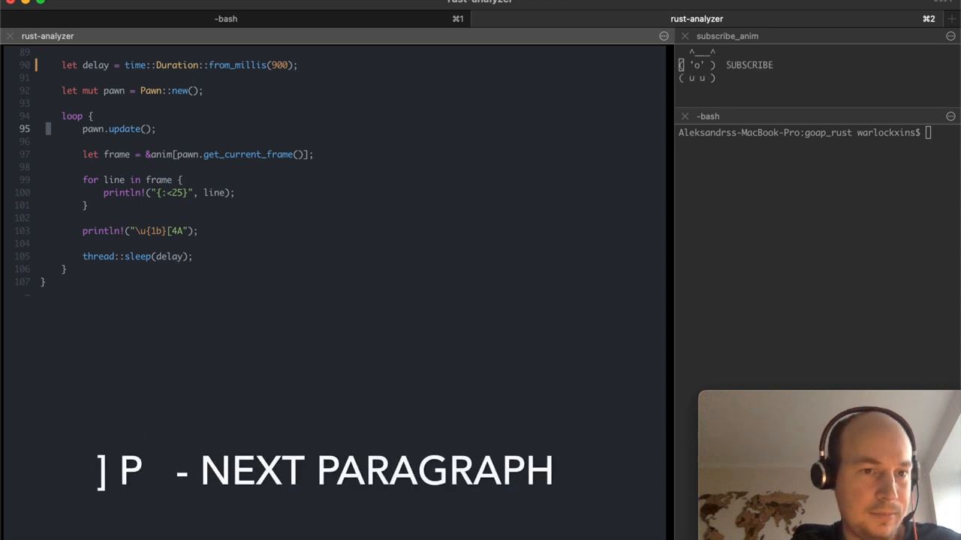
Jump between main.rs paragraphs with ] p and scroll back up toward fn main
key(])
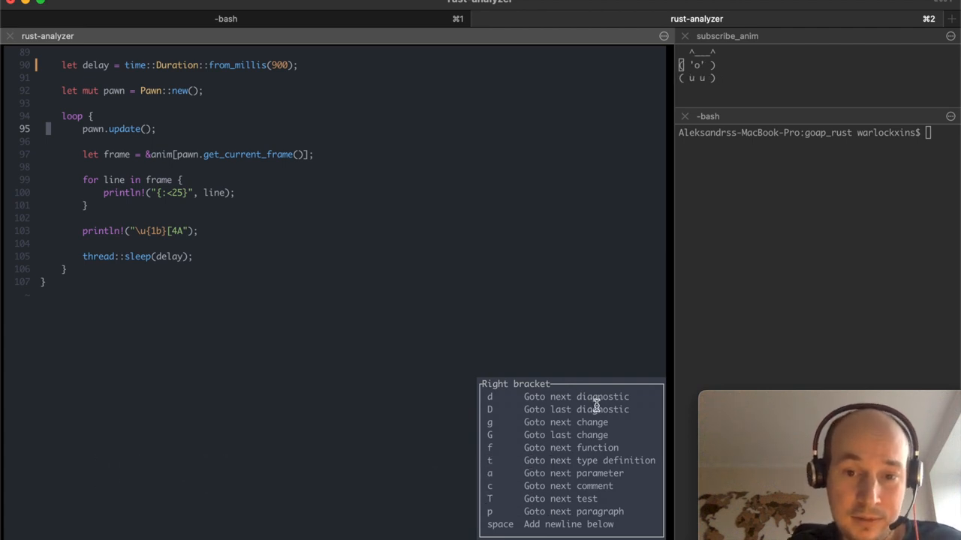
mouse_move(596, 435)
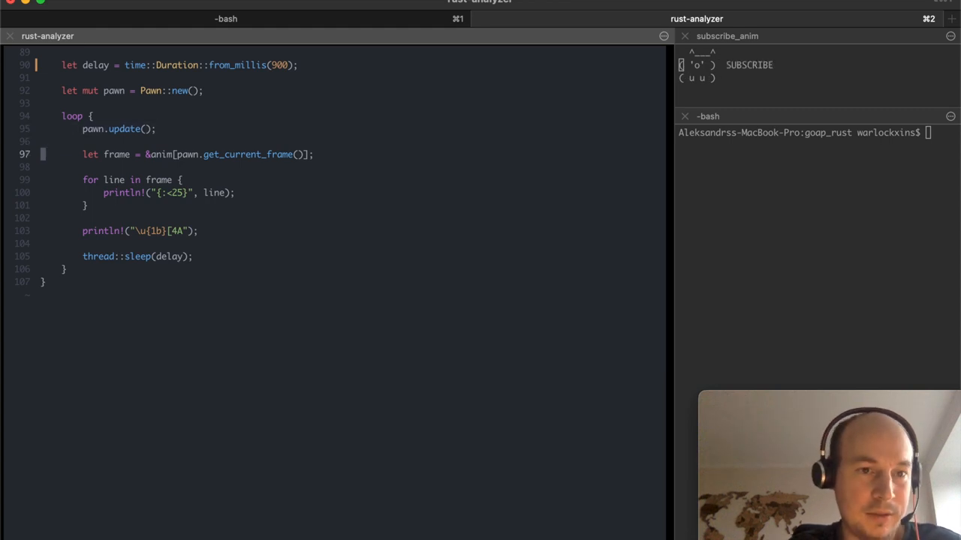
key(])
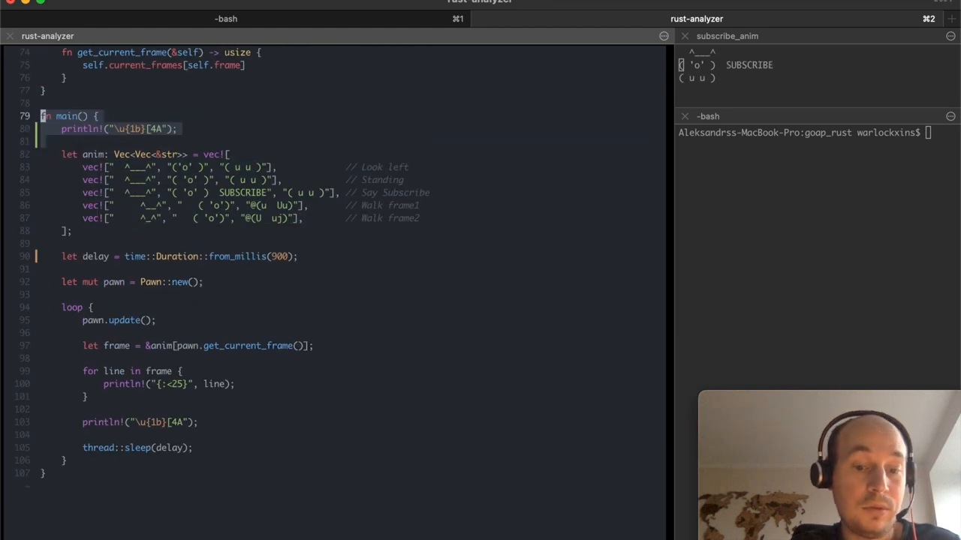
scroll(up, 3)
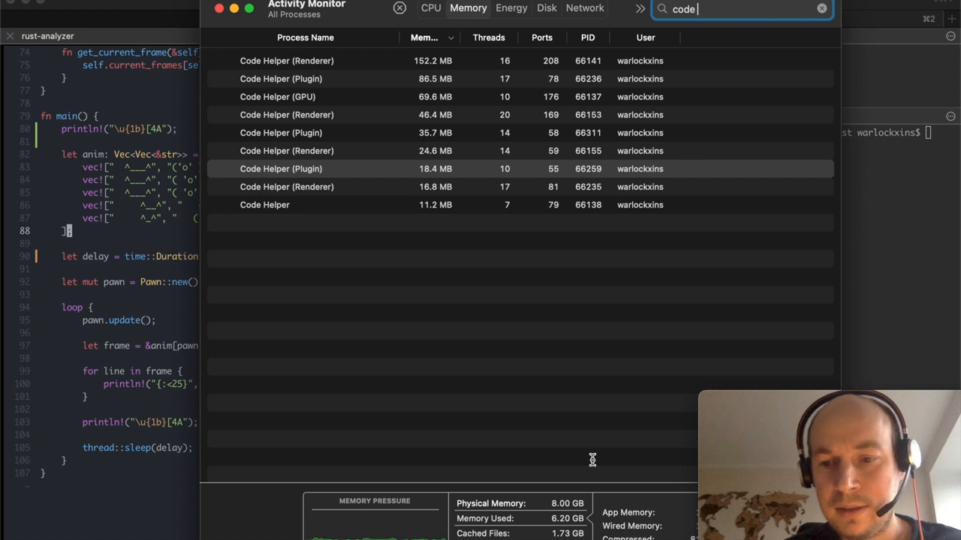
mouse_move(606, 136)
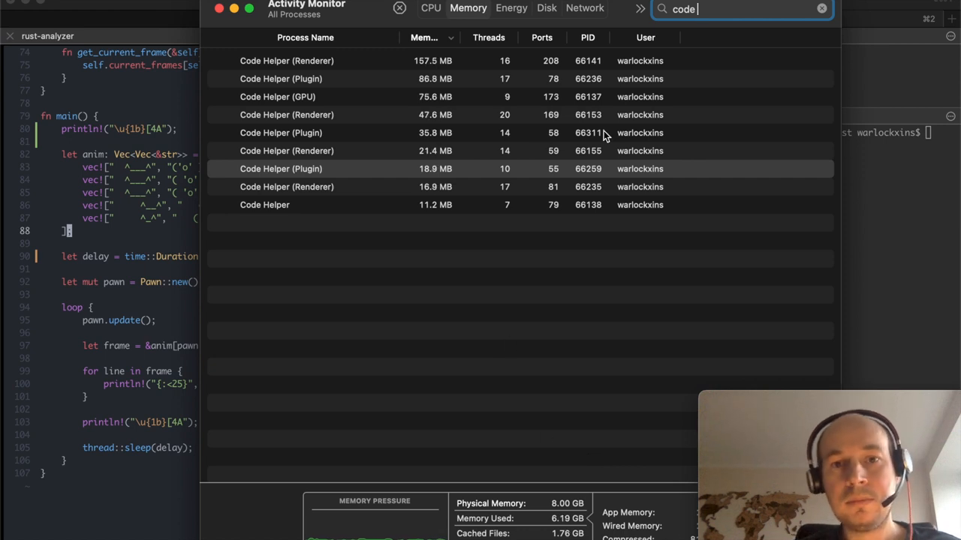
mouse_move(469, 90)
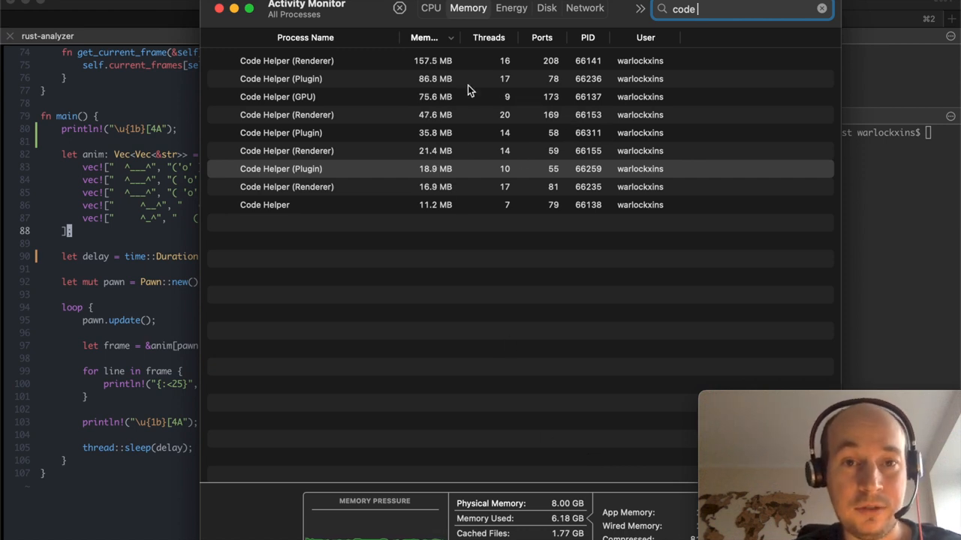
mouse_move(315, 232)
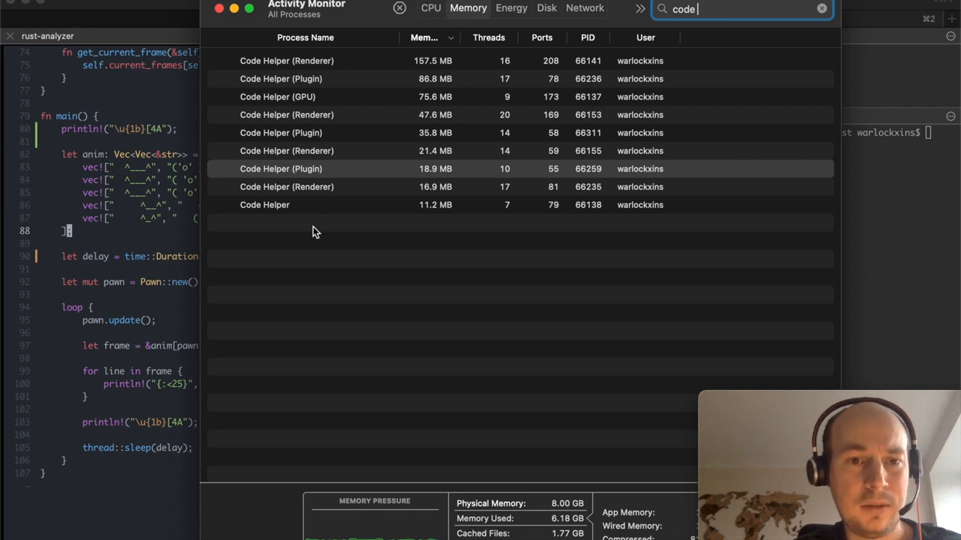
mouse_move(619, 61)
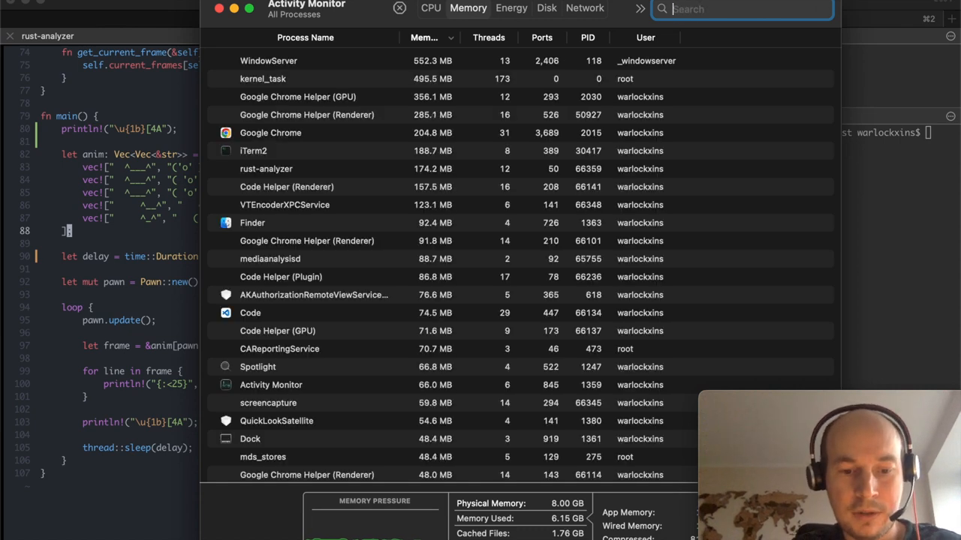
Filter Activity Monitor by 'rust' to see rust-analyzer's memory, about 174 MB
text(rust)
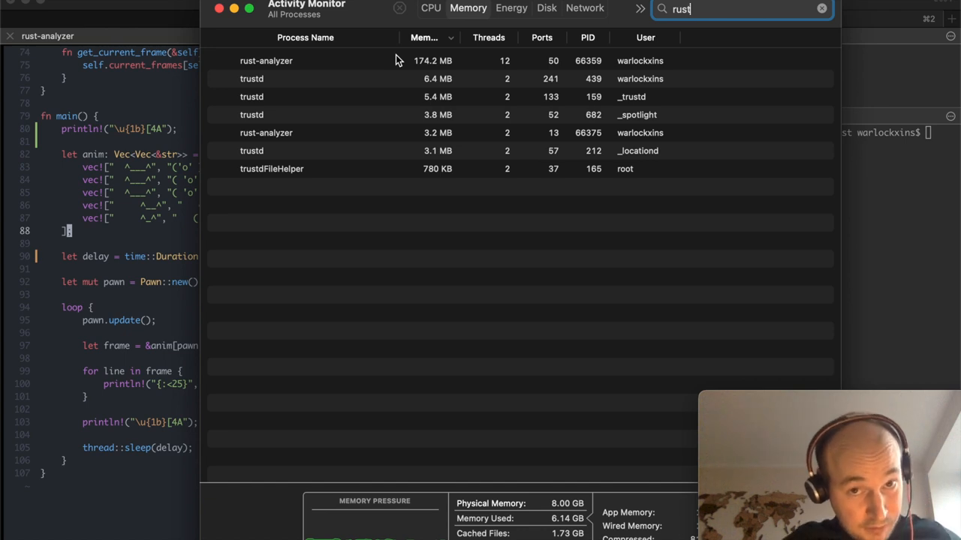
mouse_move(368, 118)
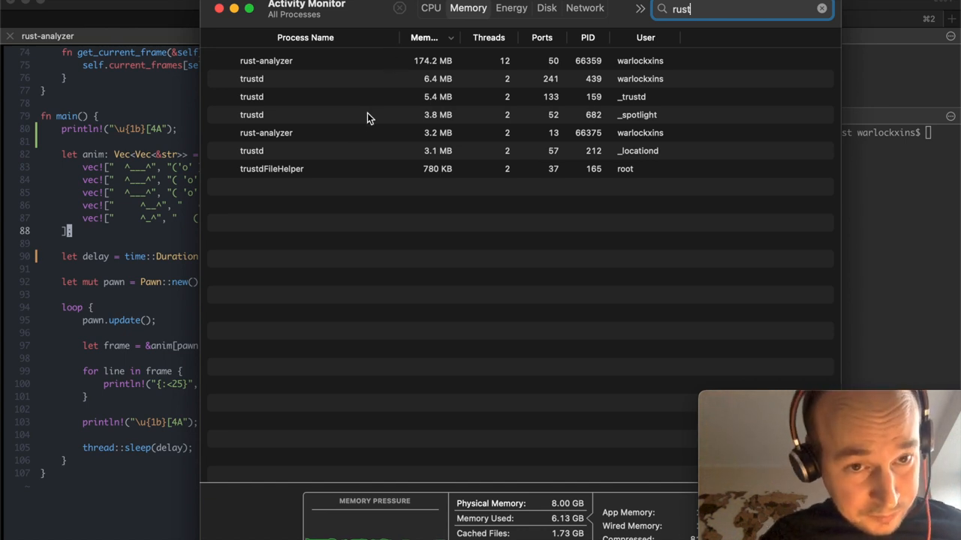
mouse_move(268, 104)
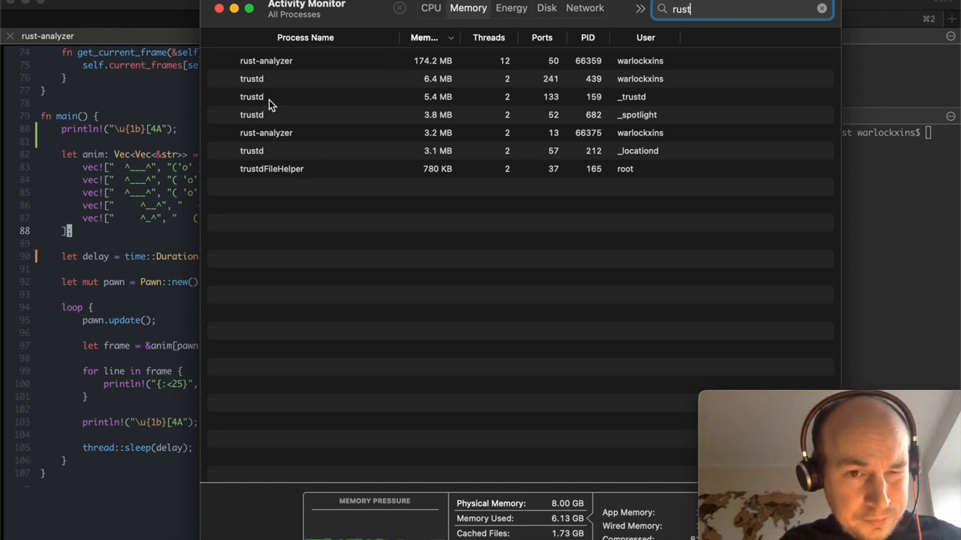
mouse_move(441, 138)
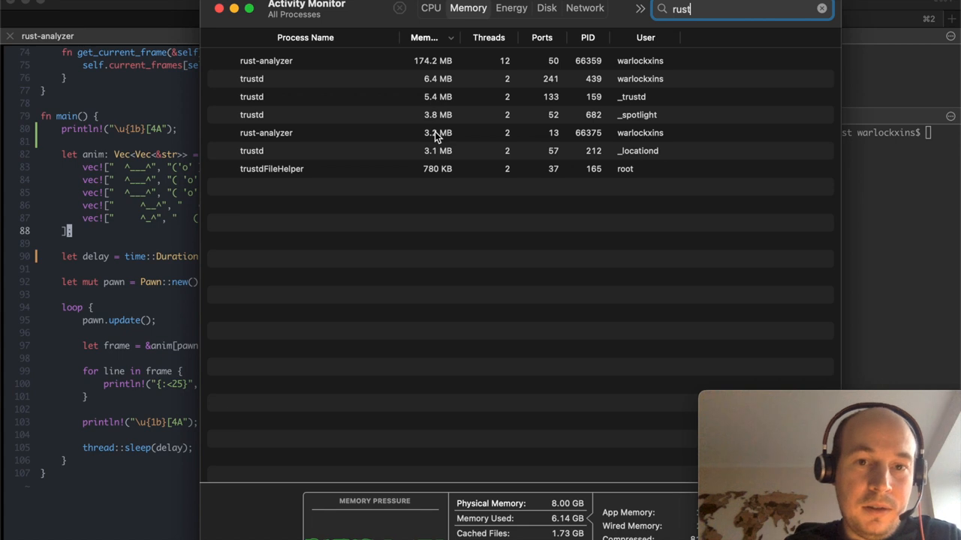
mouse_move(390, 111)
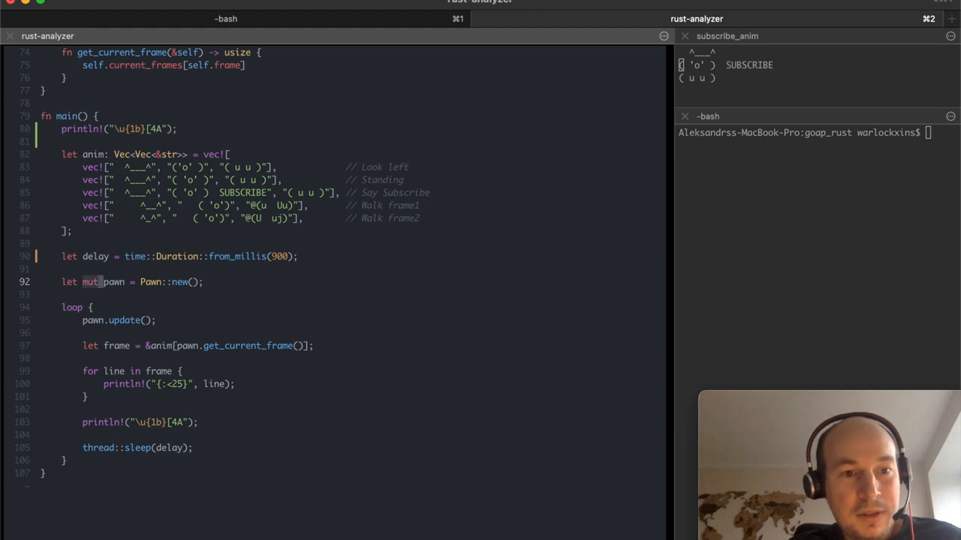
Open Helix's buffer picker listing src/main.rs and Readme.md with a preview
key(space)
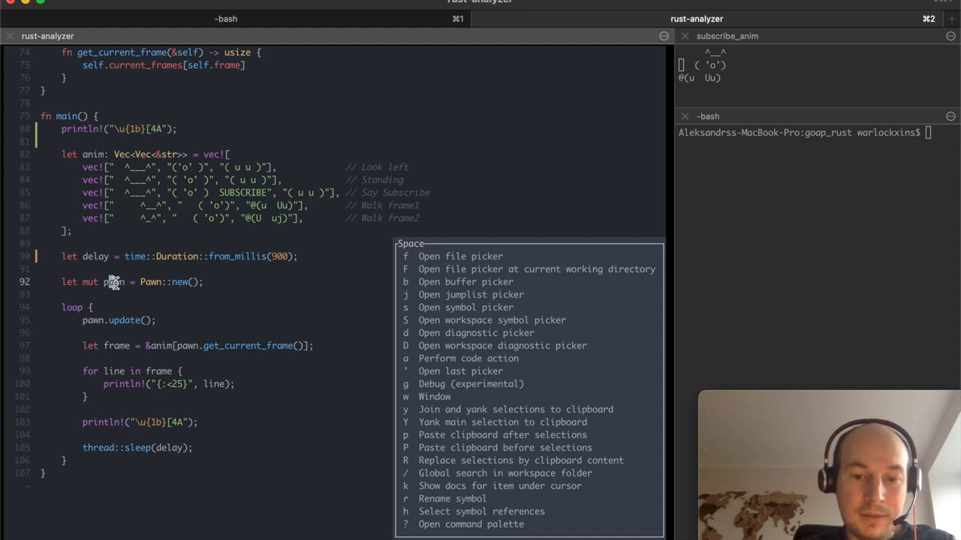
key(Escape)
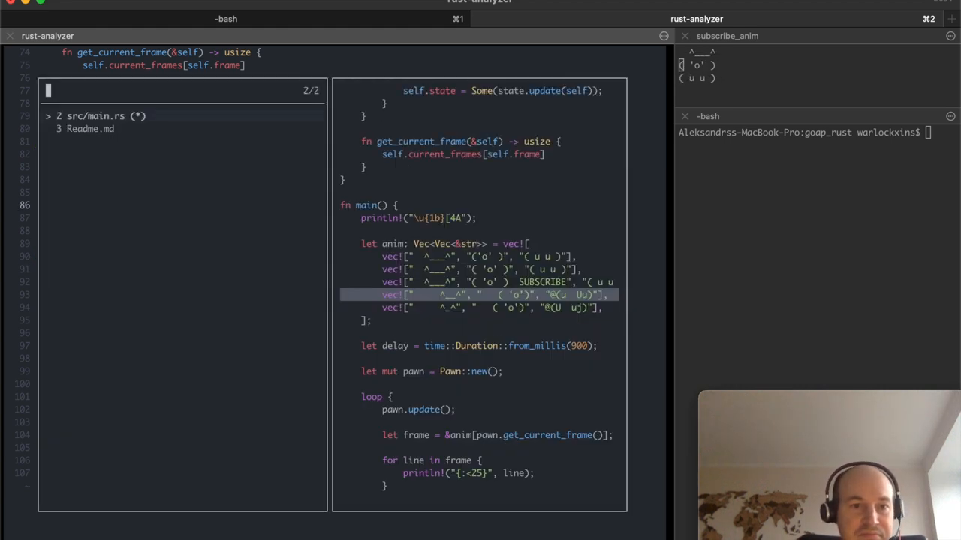
Open Readme.md from the buffer picker, then quit Helix to the shell
click(90, 128)
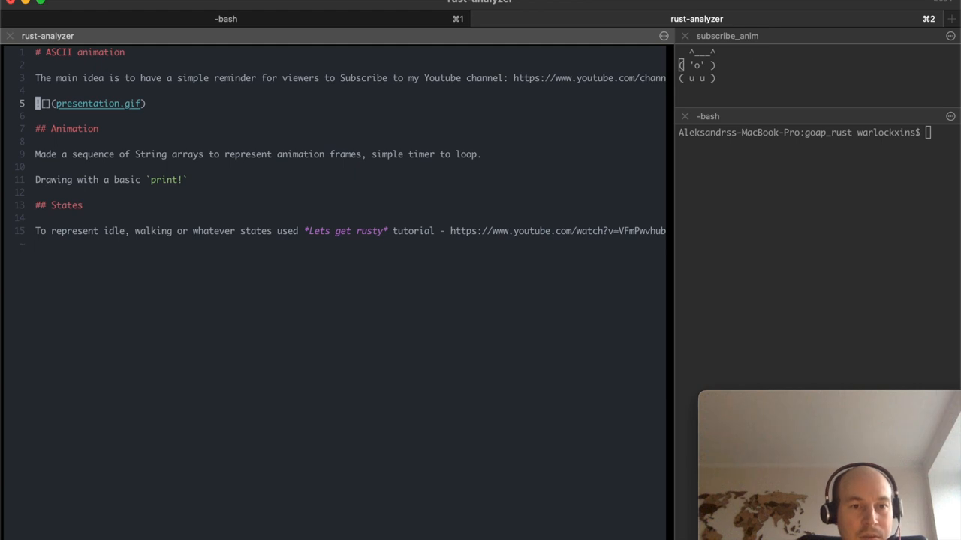
key(space)
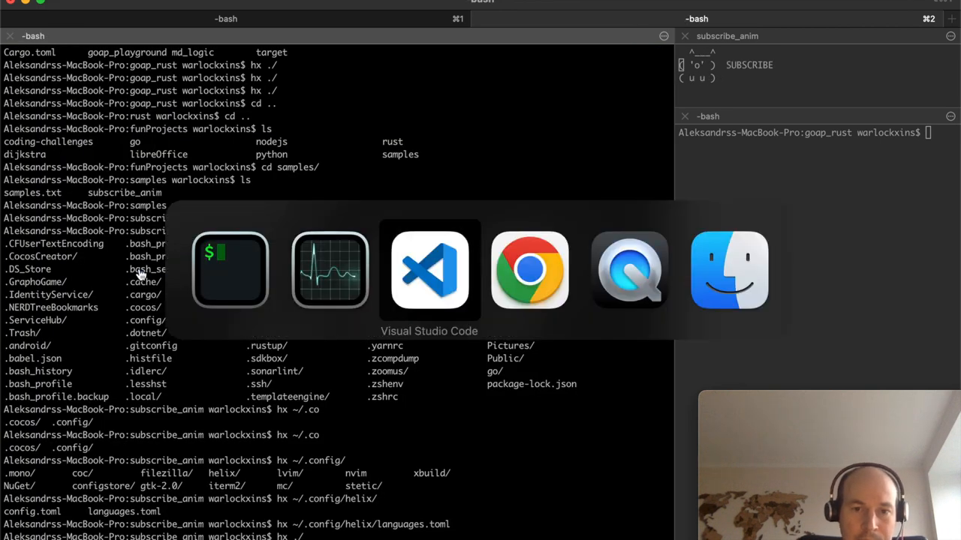
Show VS Code's Extensions view with popular extensions and none installed, then refocus main.rs
click(429, 271)
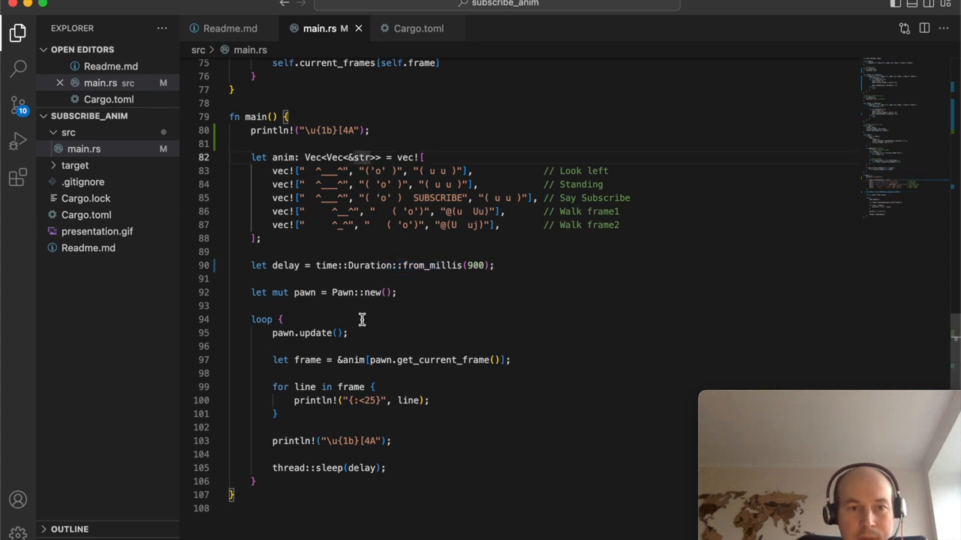
mouse_move(361, 324)
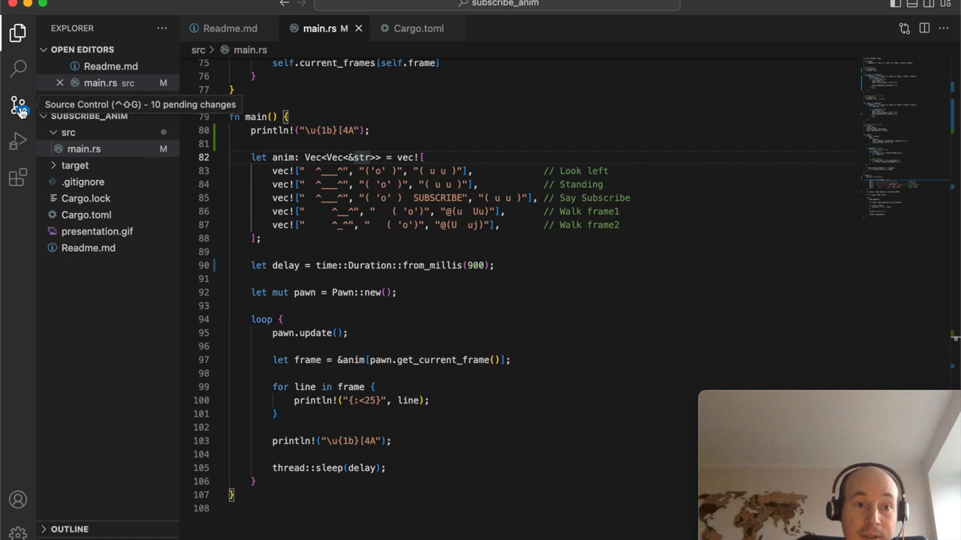
click(18, 178)
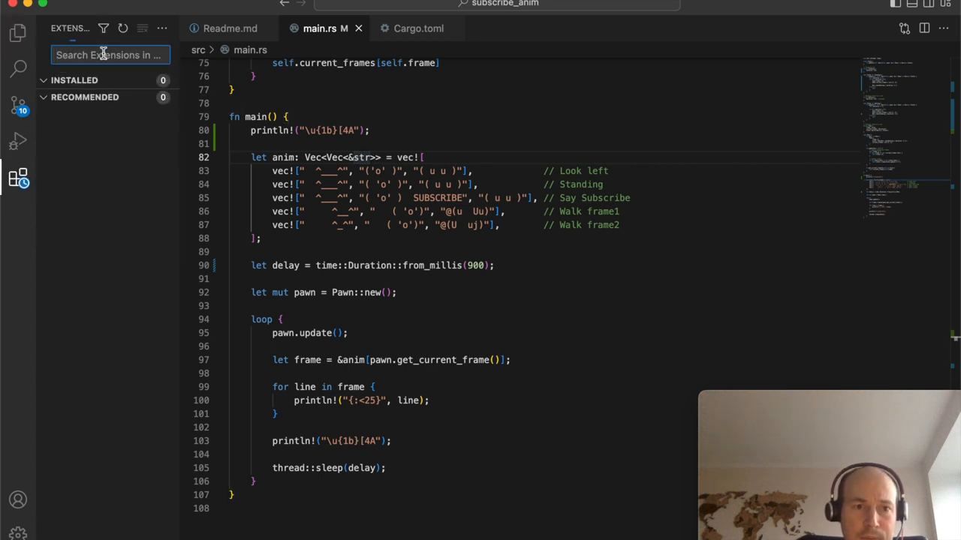
click(85, 97)
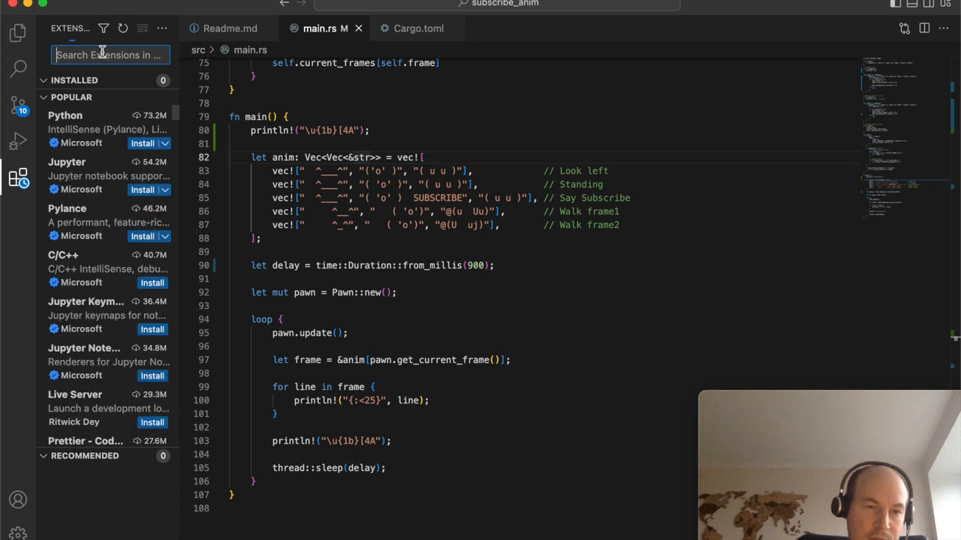
click(90, 127)
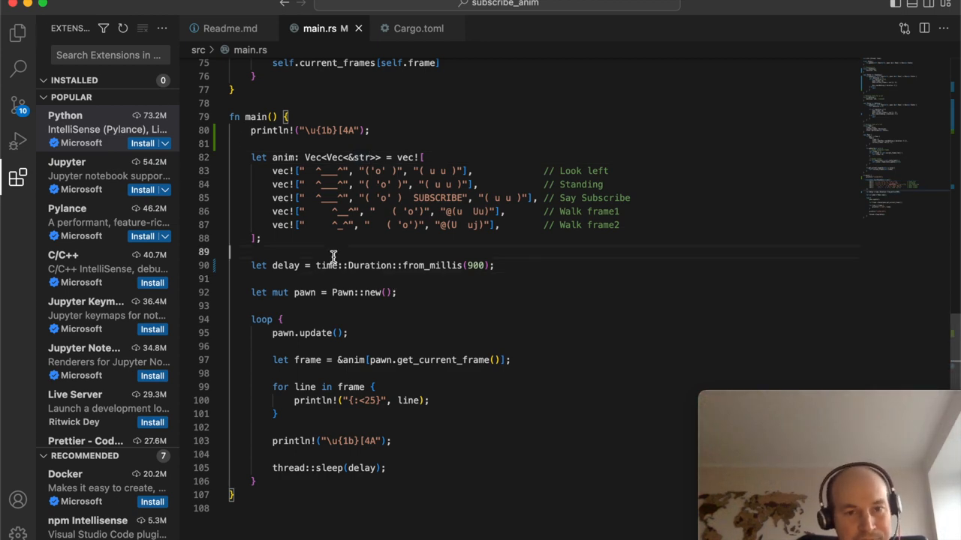
mouse_move(457, 407)
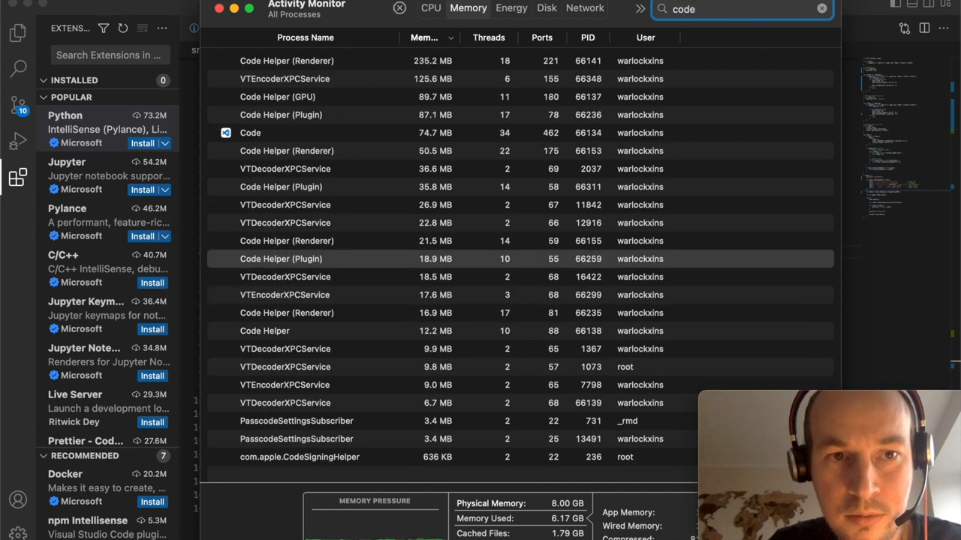
Watch the 'code' filter empty as VS Code quits, then bring iTerm forward
text(" ")
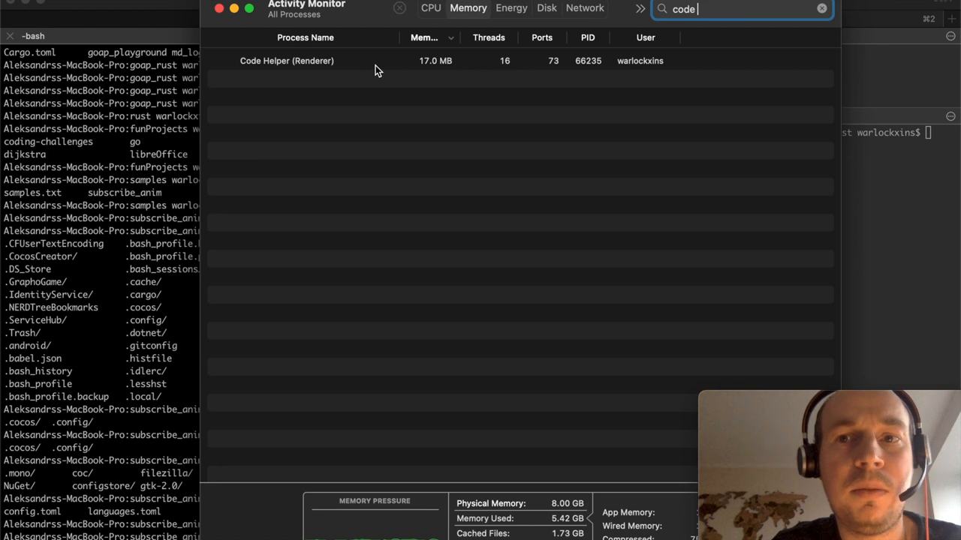
mouse_move(391, 69)
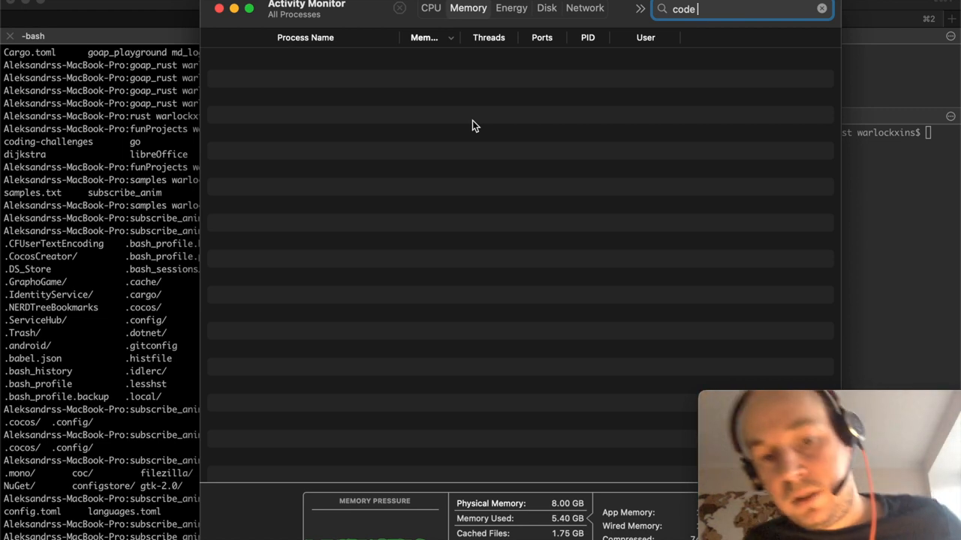
mouse_move(464, 53)
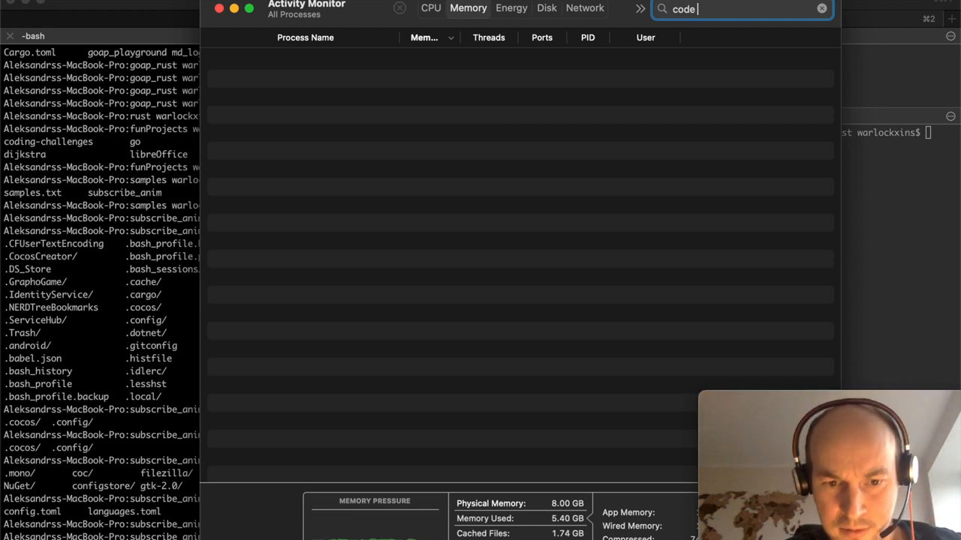
mouse_move(375, 501)
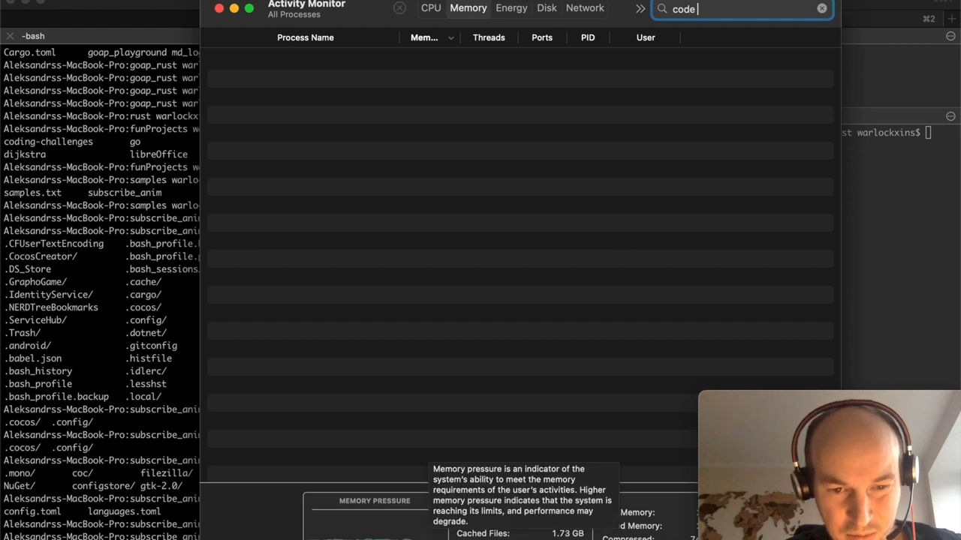
mouse_move(521, 163)
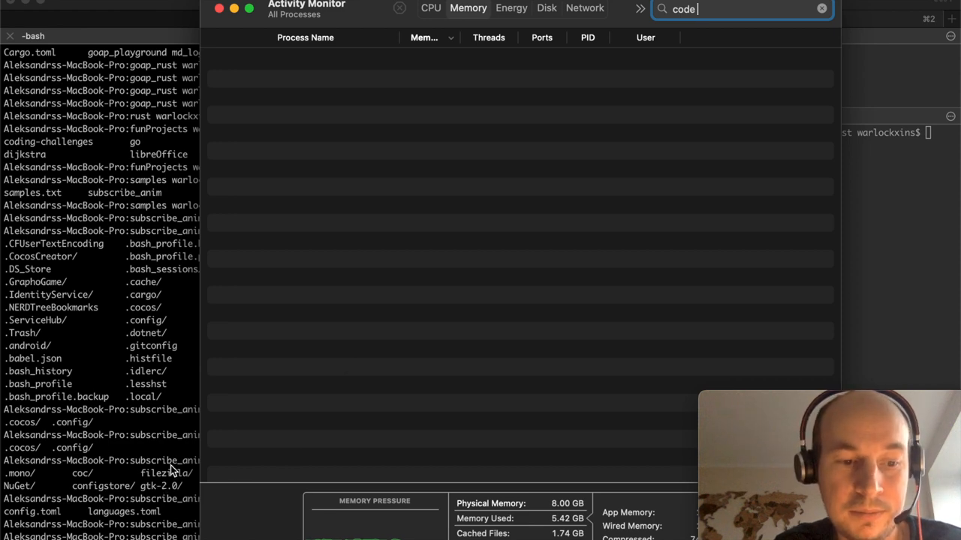
click(218, 8)
text(hx ./)
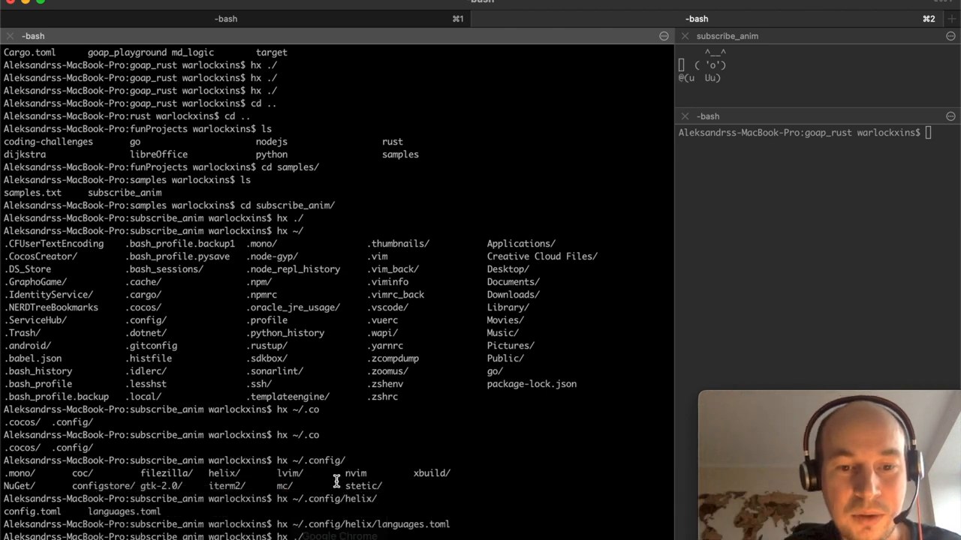
Run hx ~/.config/helix/languages.toml to view Rust's auto-format = true setting
key(Return)
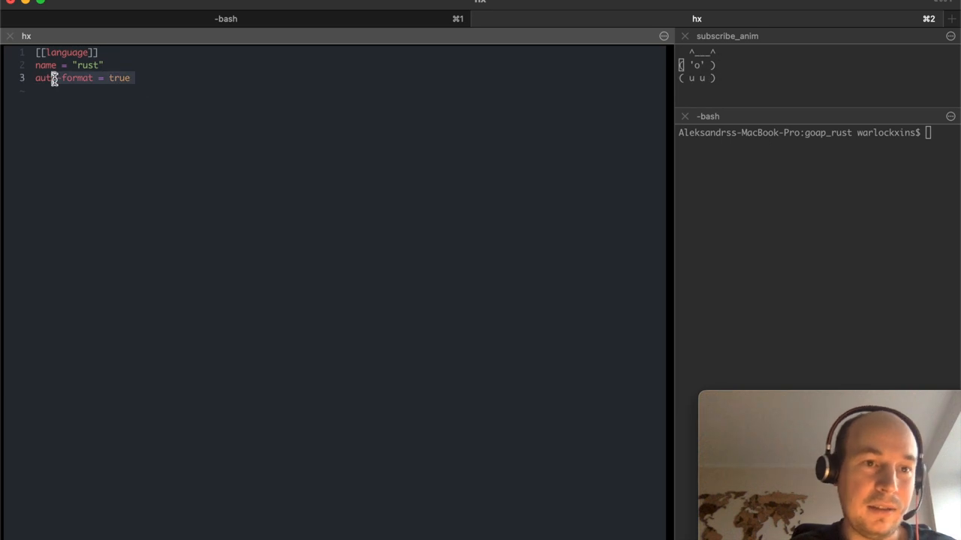
mouse_move(343, 139)
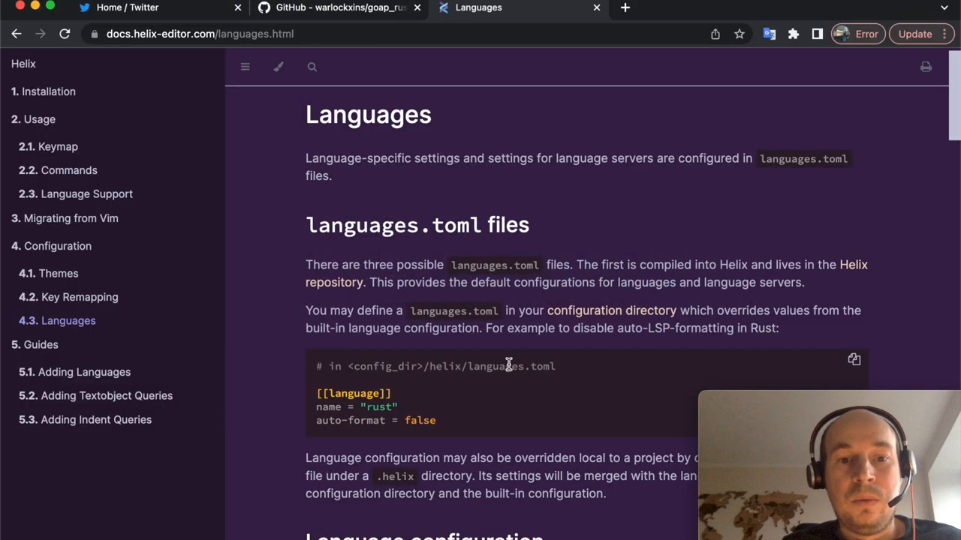
mouse_move(533, 428)
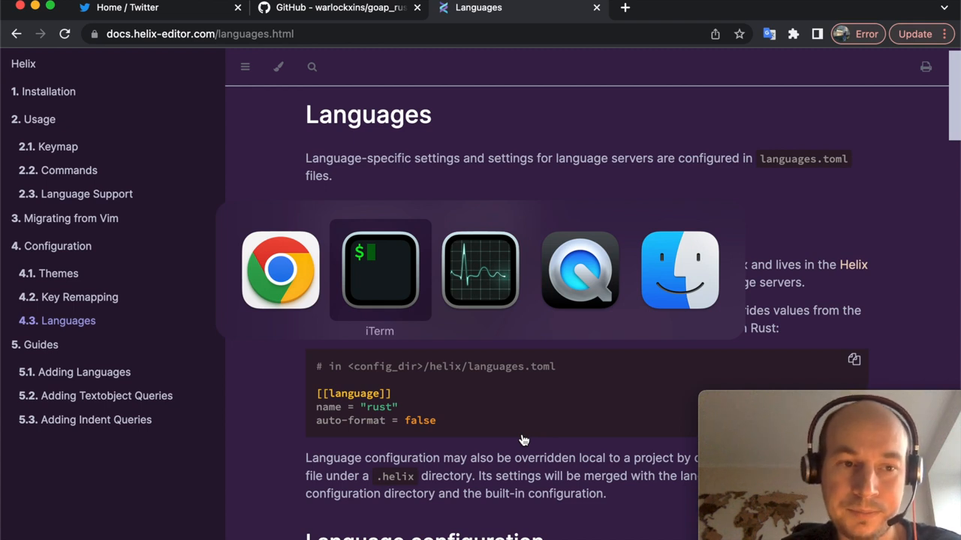
mouse_move(678, 270)
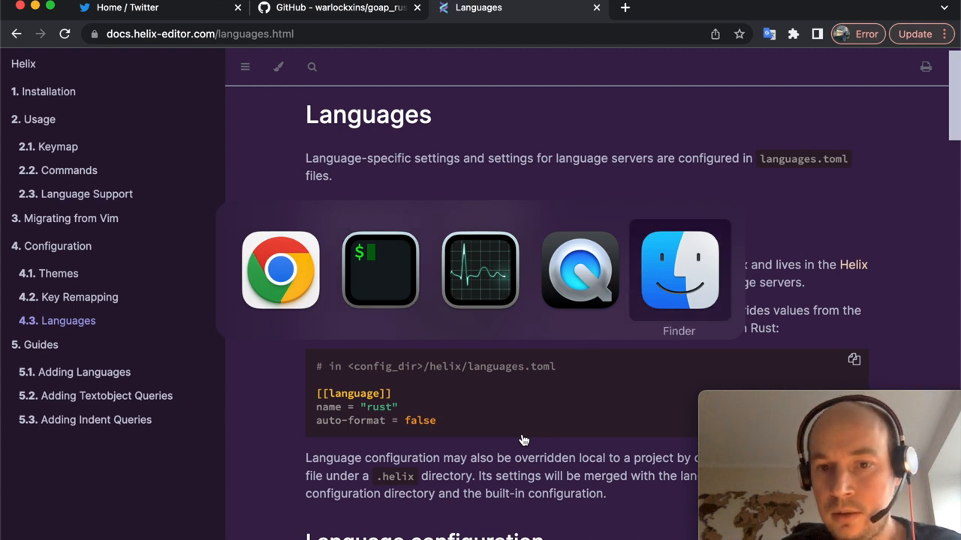
Preview goap_playground's package.json in Finder, then return to iTerm via the Dock
click(679, 271)
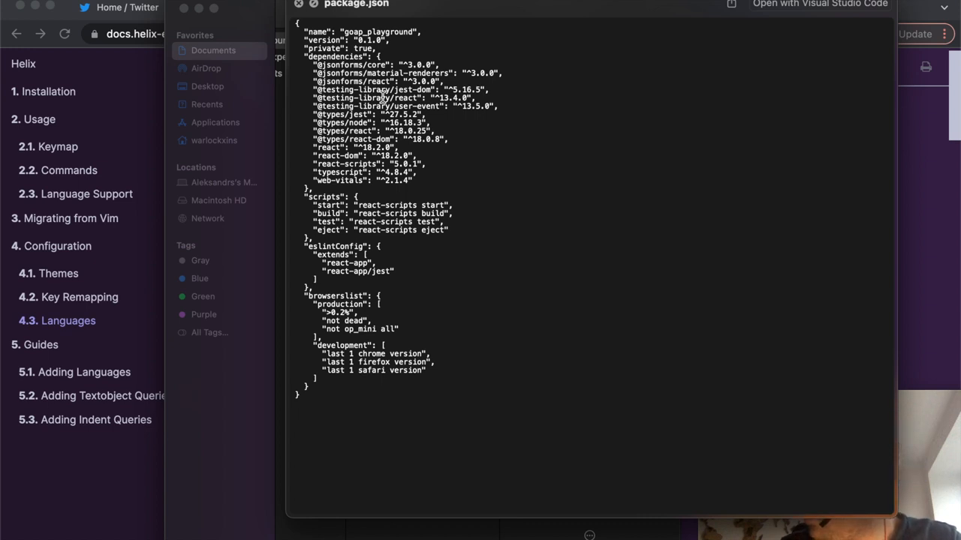
mouse_move(348, 185)
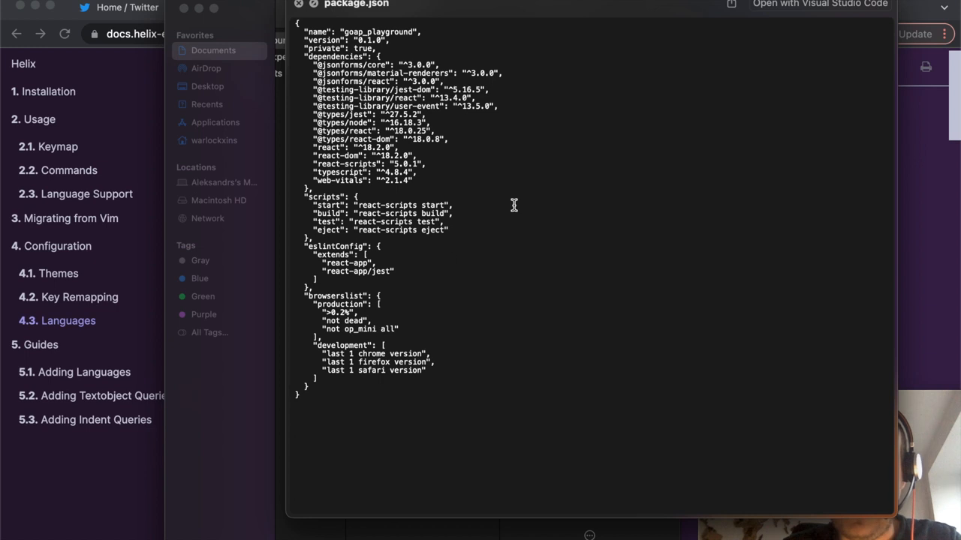
mouse_move(383, 166)
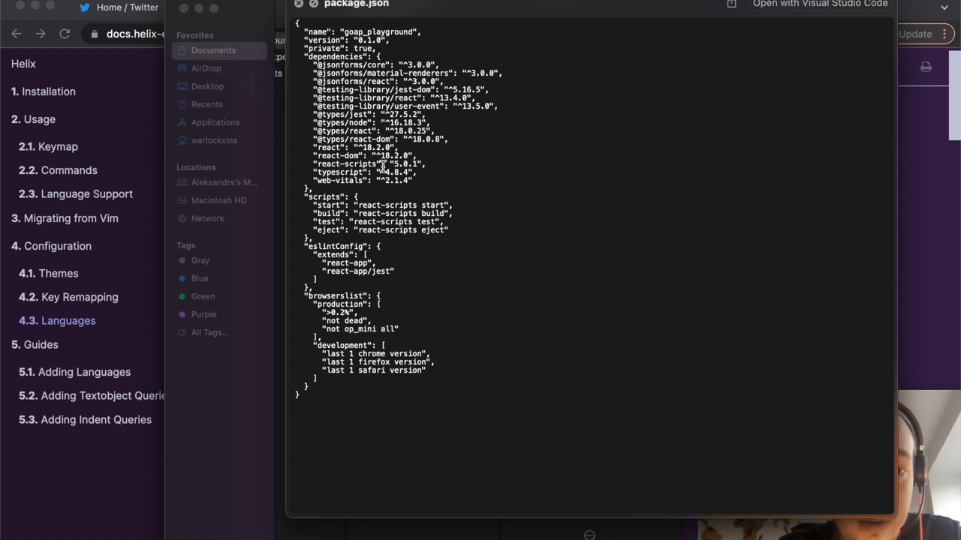
mouse_move(354, 233)
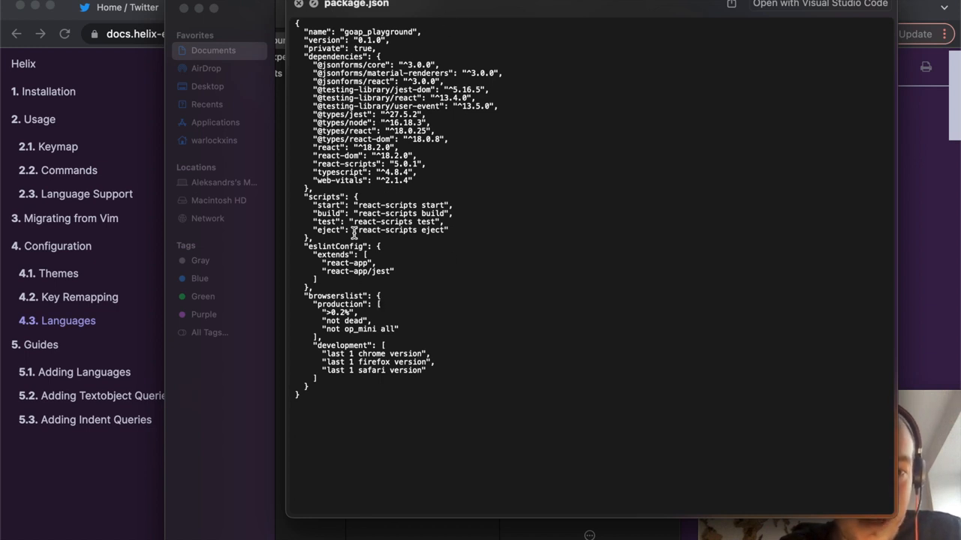
mouse_move(349, 142)
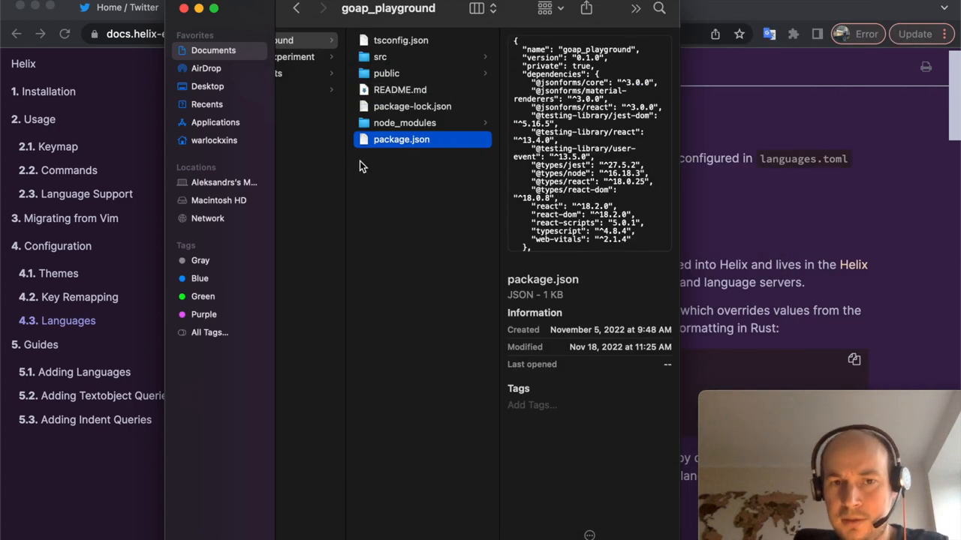
mouse_move(588, 518)
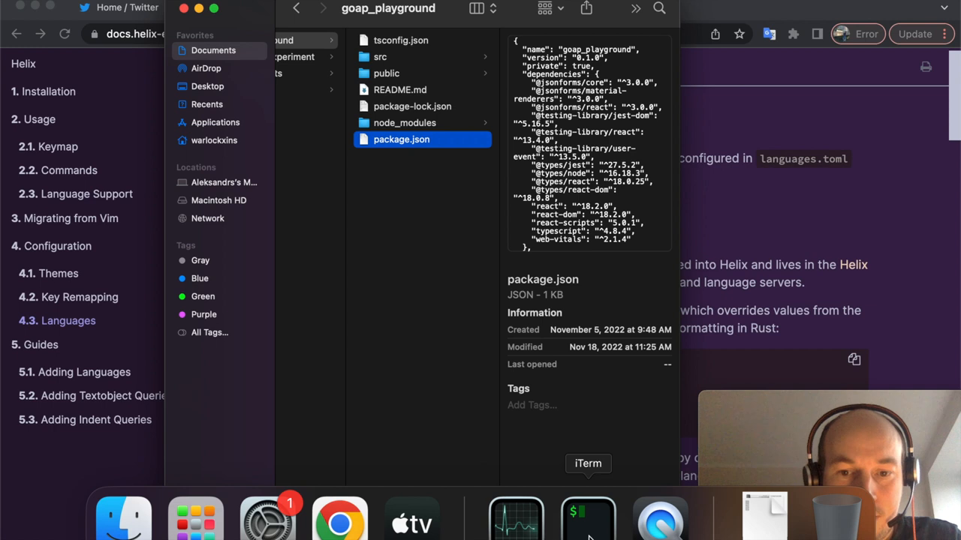
click(588, 517)
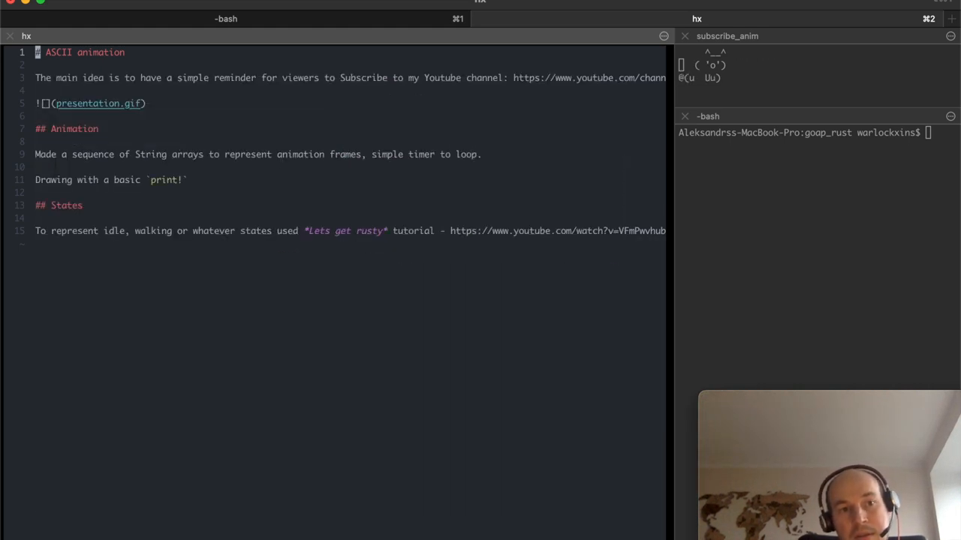
Open src/main.rs from Readme.md with the file picker, with rust-analyzer running
key(space)
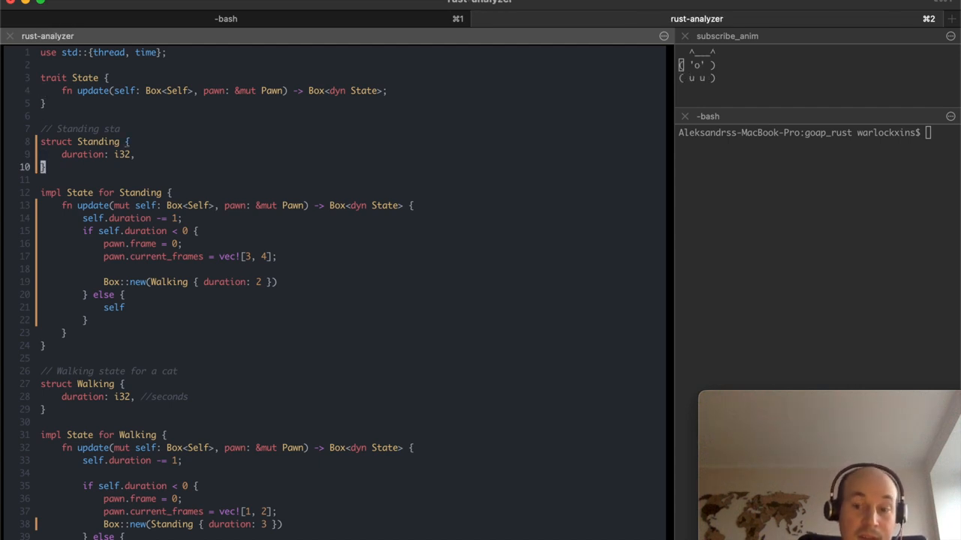
key(])
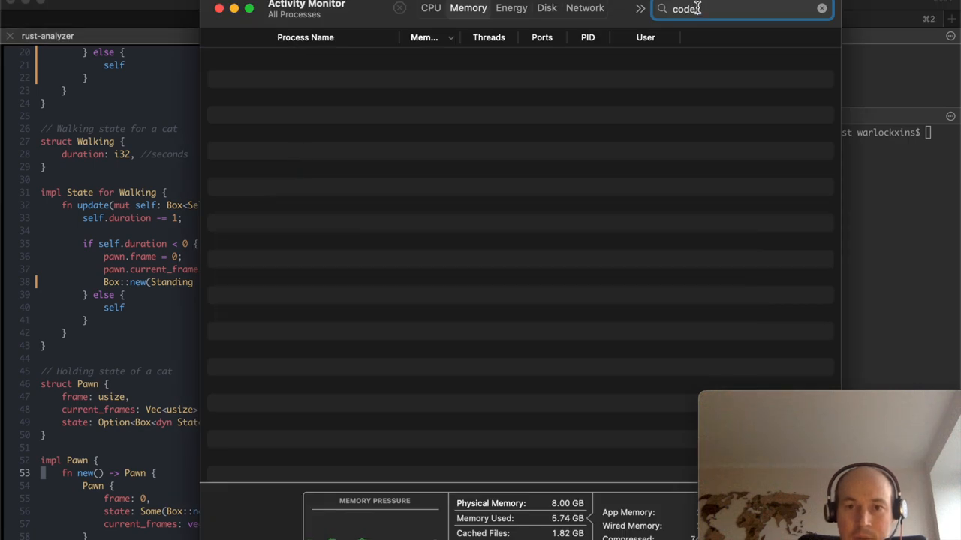
Clear the 'code' search filter in Activity Monitor to list all processes
click(821, 8)
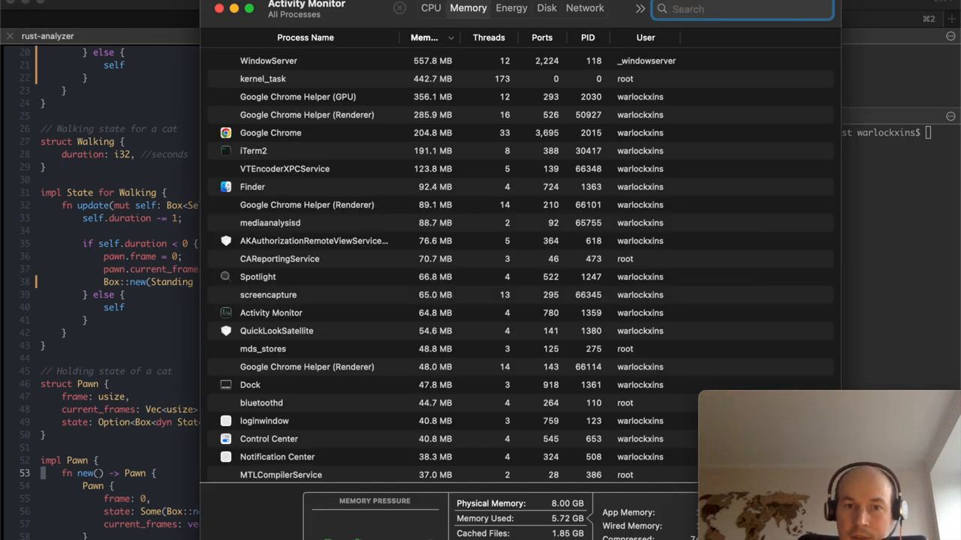
text(rust)
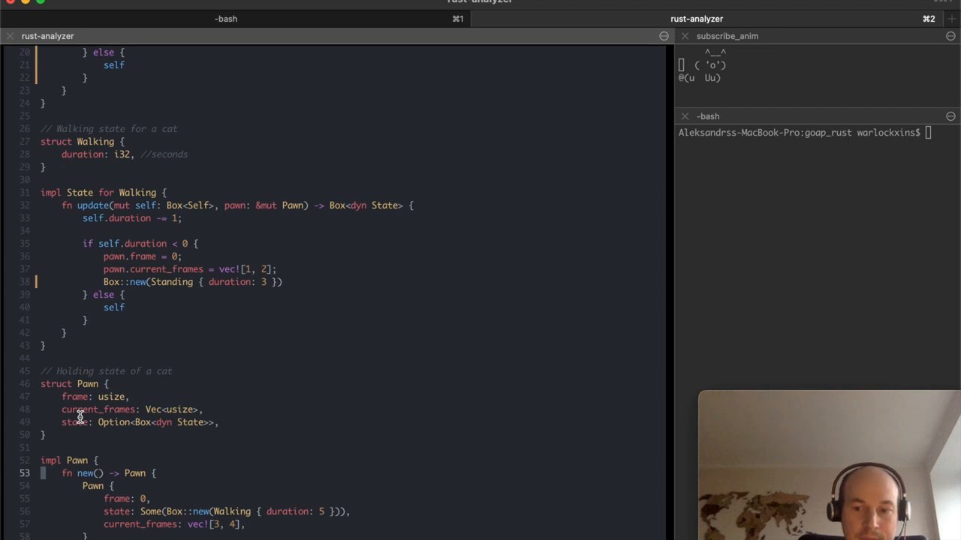
Jump from pawn.update to the Pawn definitions, then return to main.rs's top imports
scroll(up, 3)
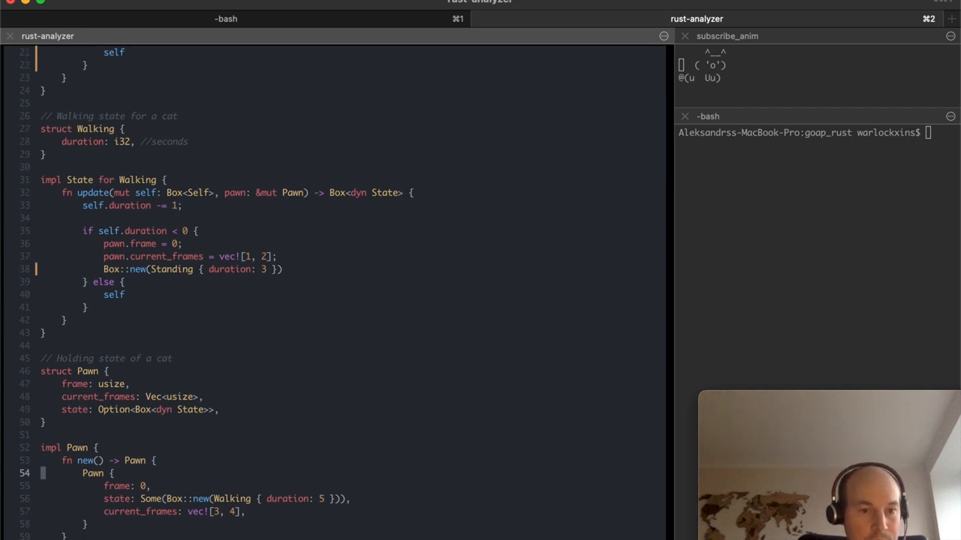
scroll(down, 3)
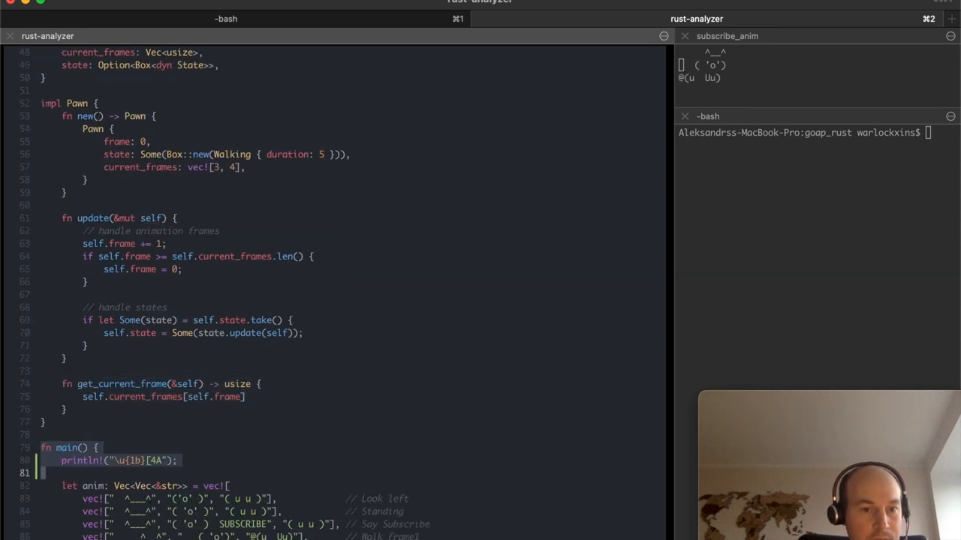
scroll(down, 3)
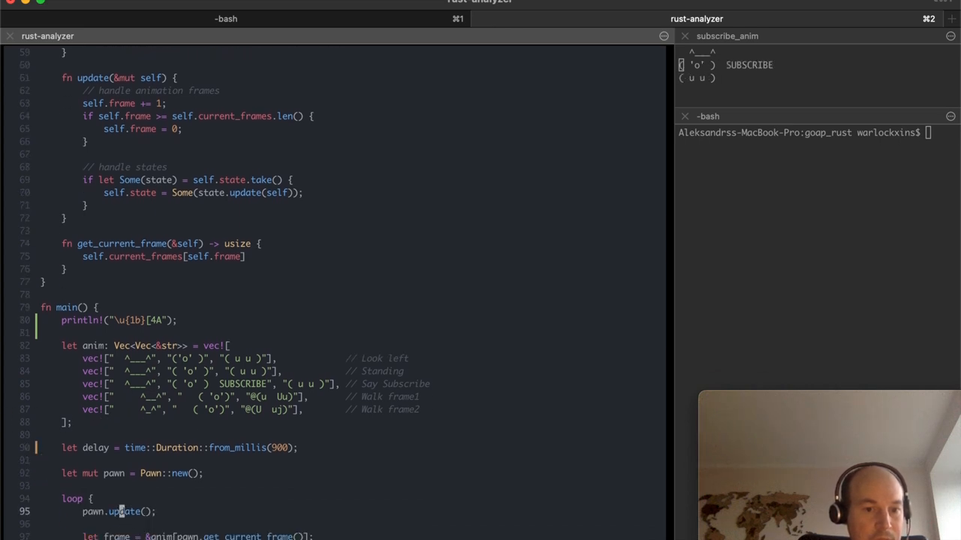
scroll(down, 3)
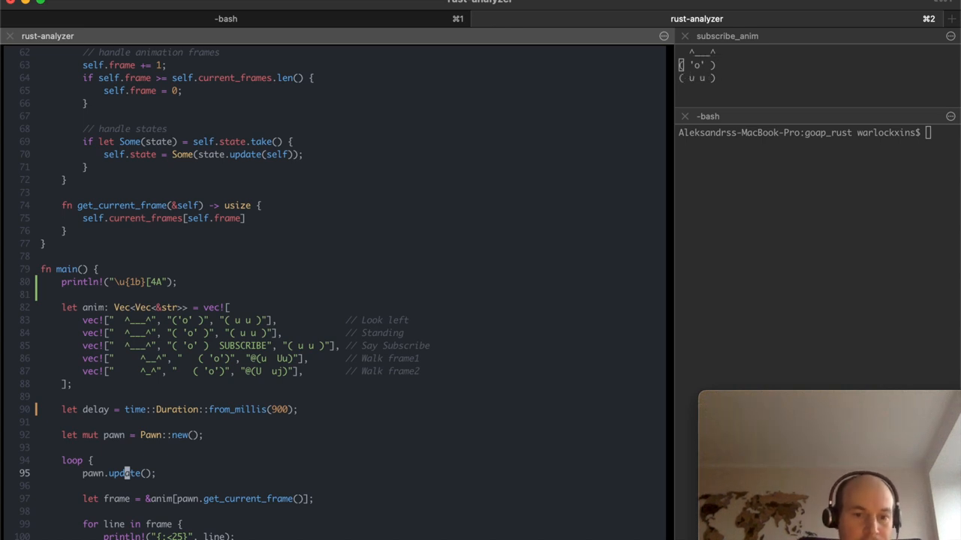
key(g)
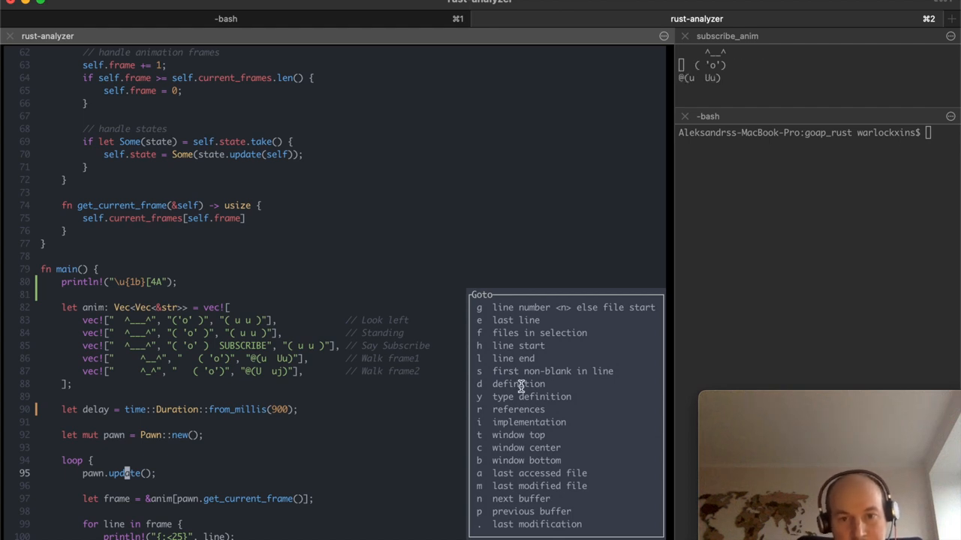
mouse_move(200, 462)
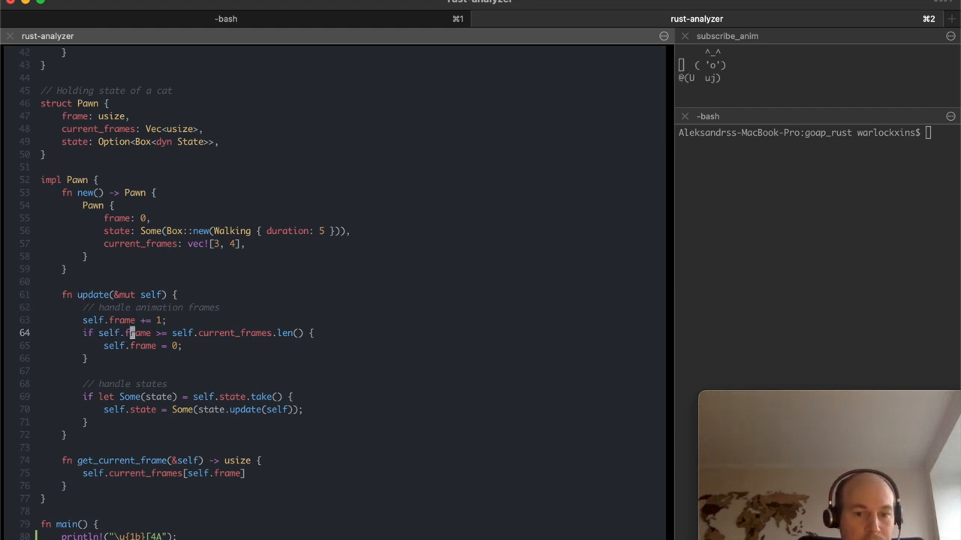
scroll(up, 3)
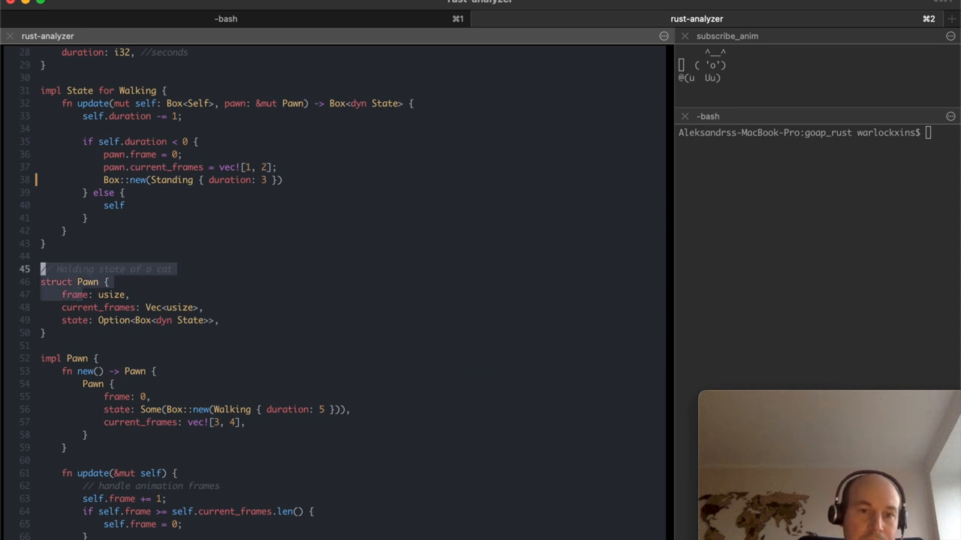
scroll(up, 3)
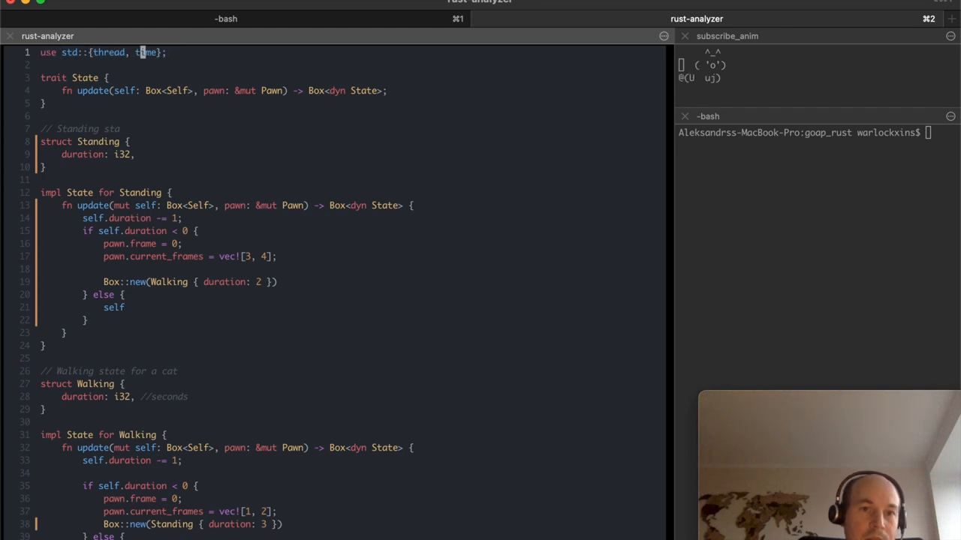
key(space)
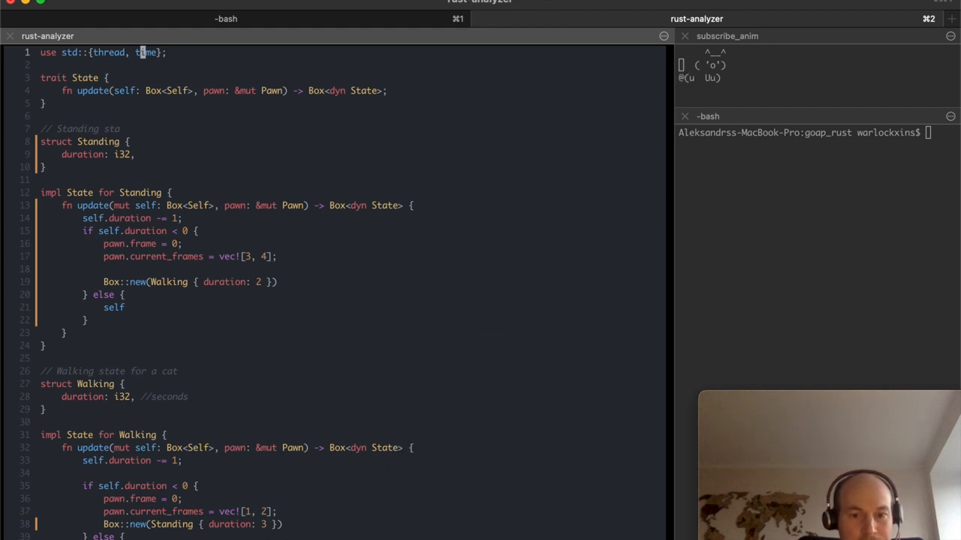
key(g)
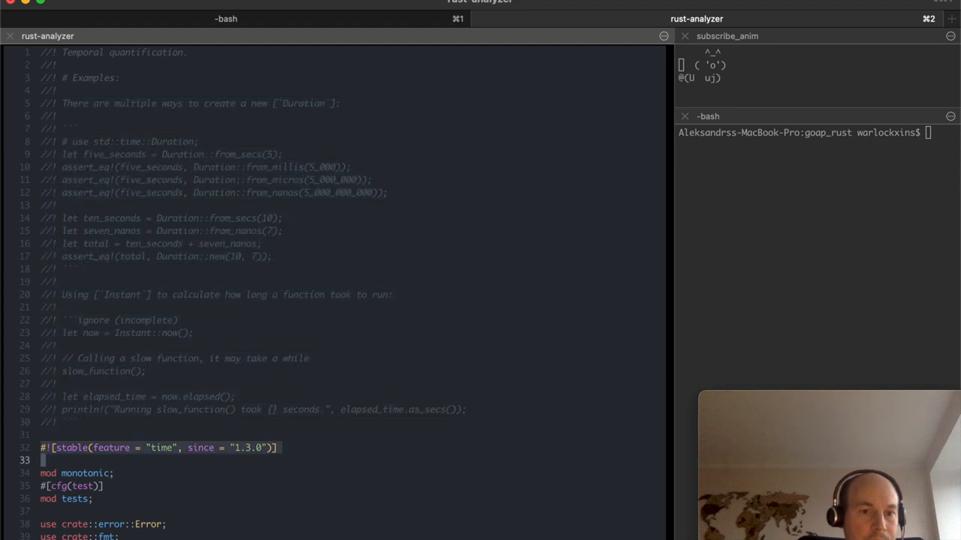
scroll(down, 3)
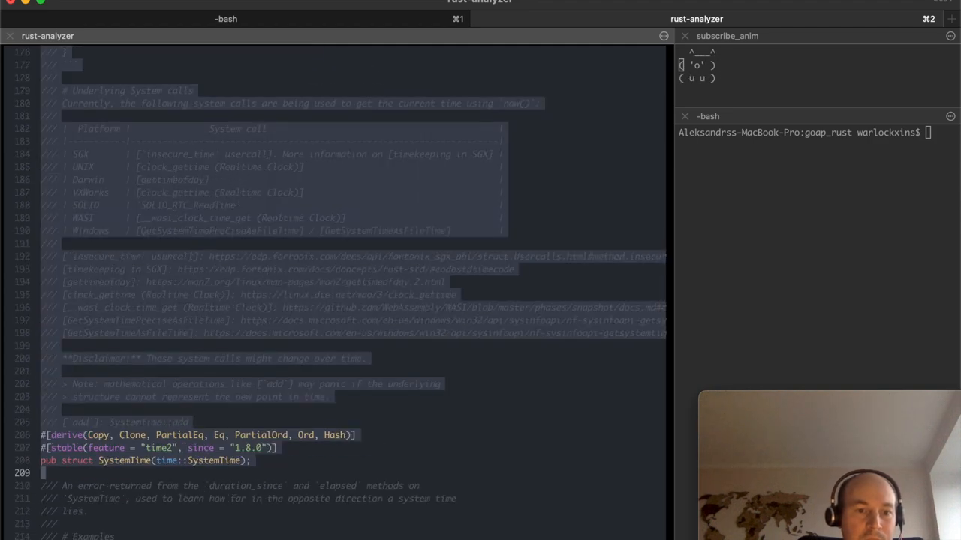
scroll(down, 3)
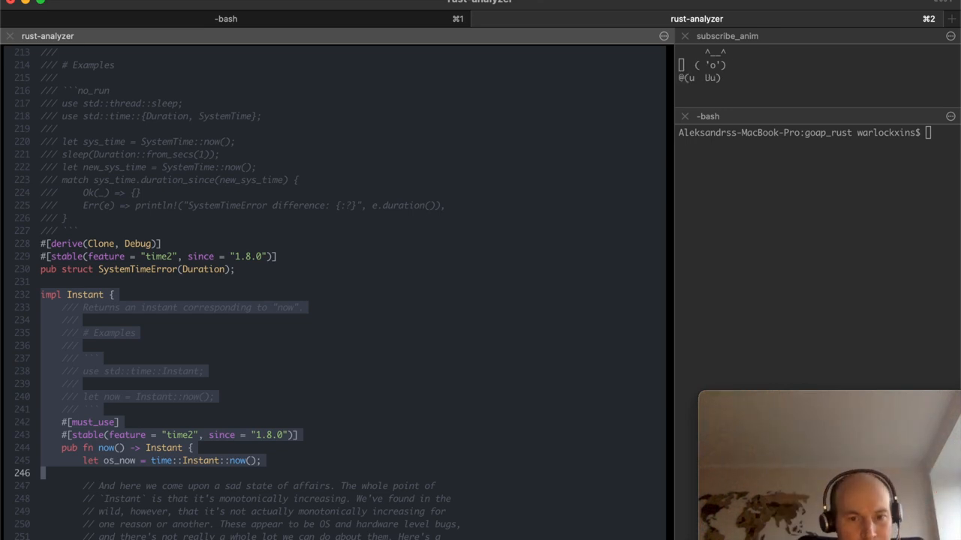
key(space)
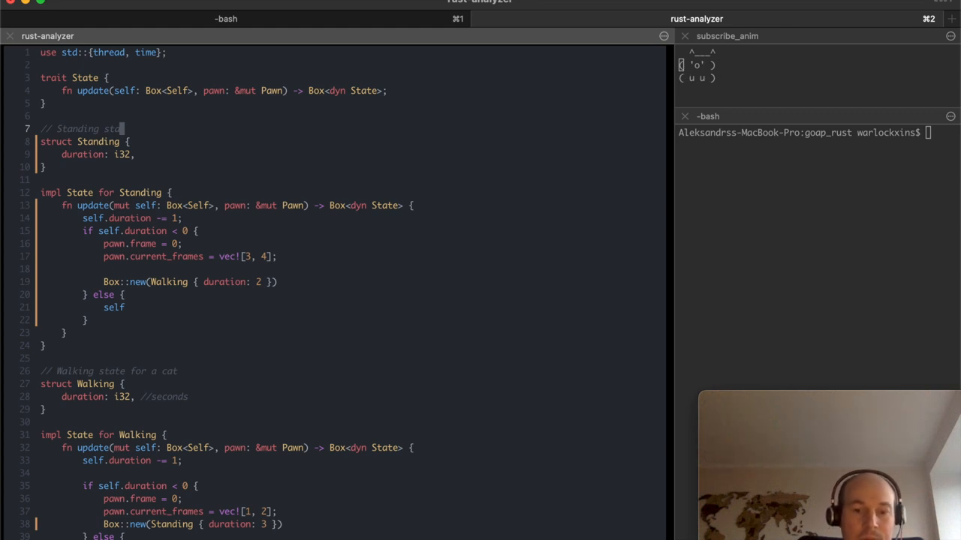
Jump to the last edit in main and start a new line typing pawn
key(g)
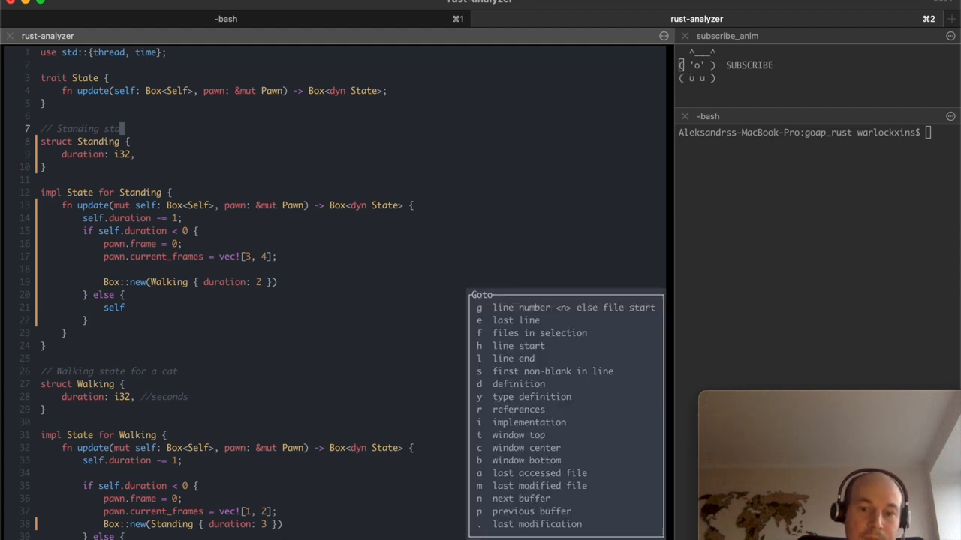
key(Escape)
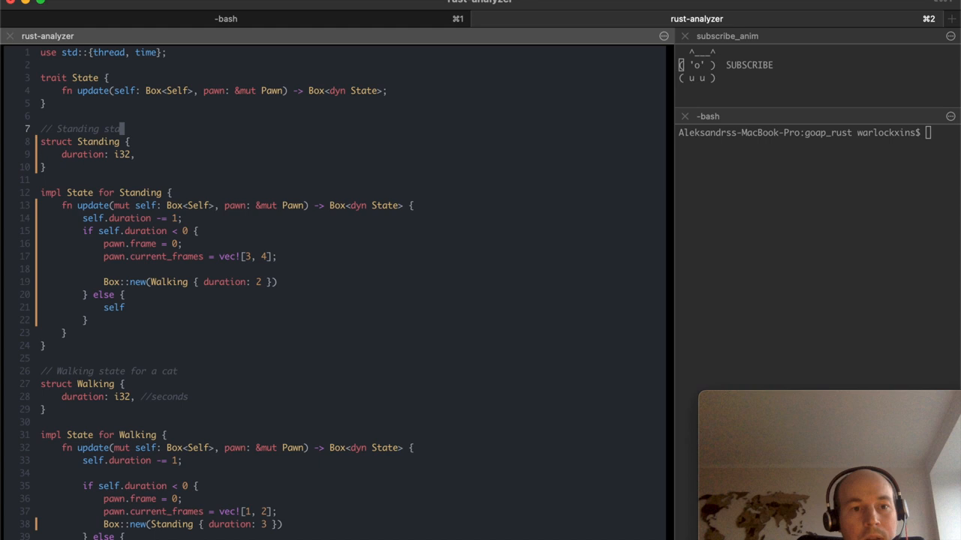
key(g)
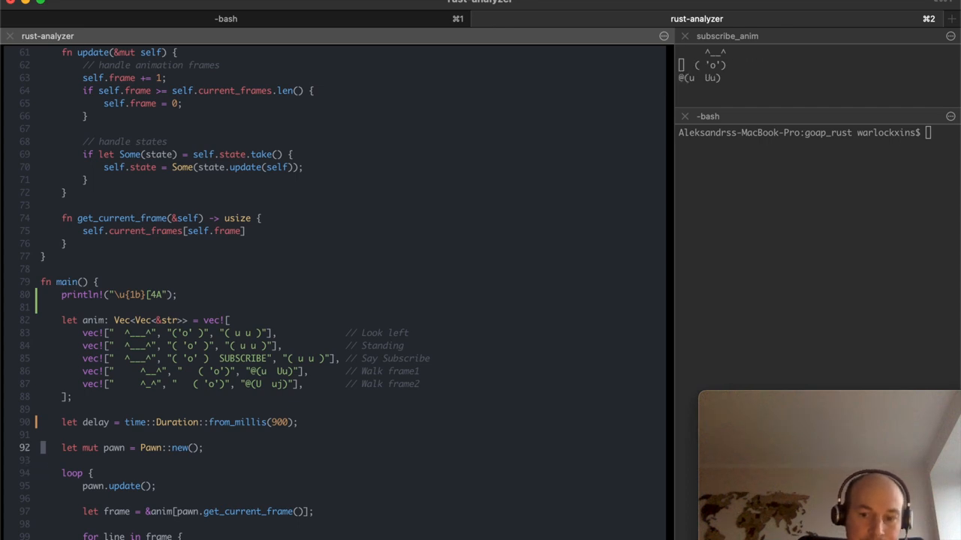
text(pawn.)
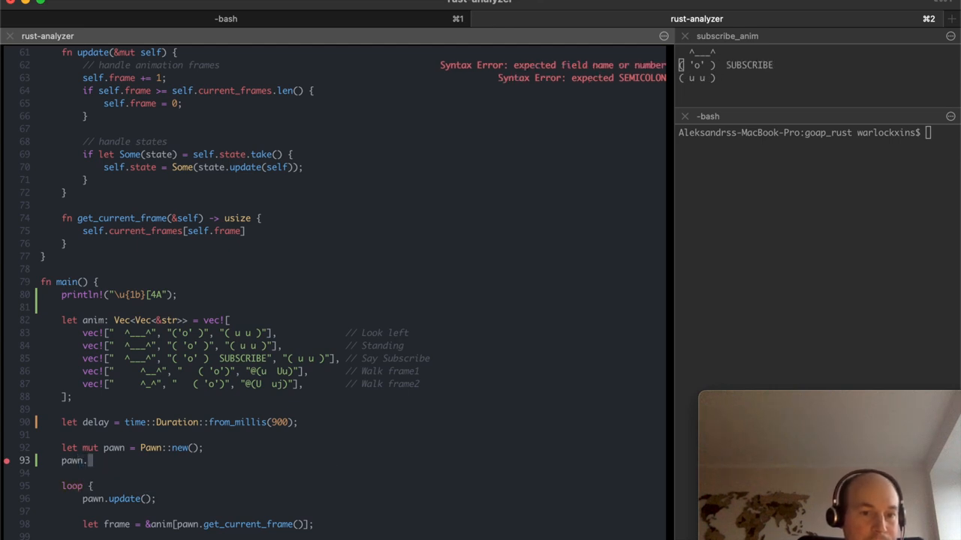
text(current_frames)
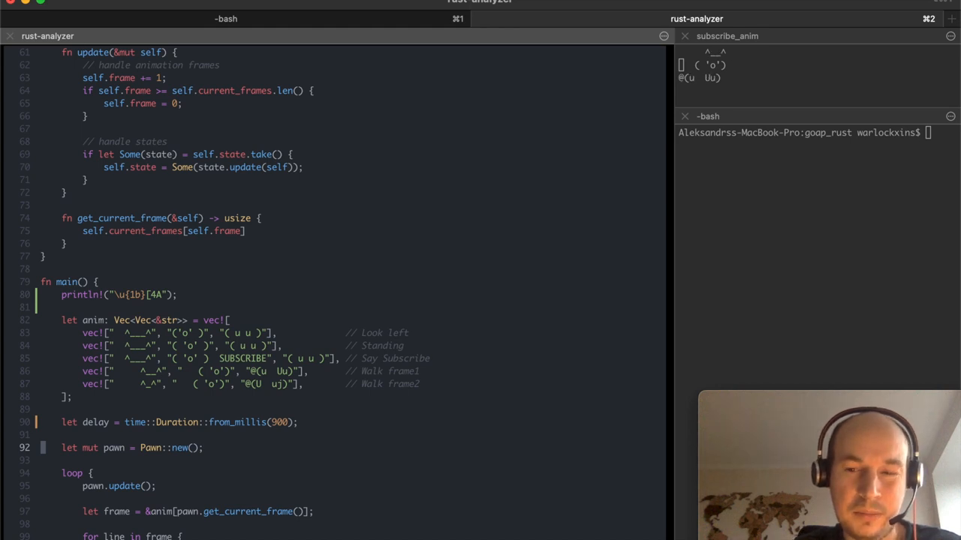
Undo the unfinished pawn line and open the buffer picker listing Readme.md, main.rs, std time
key(space)
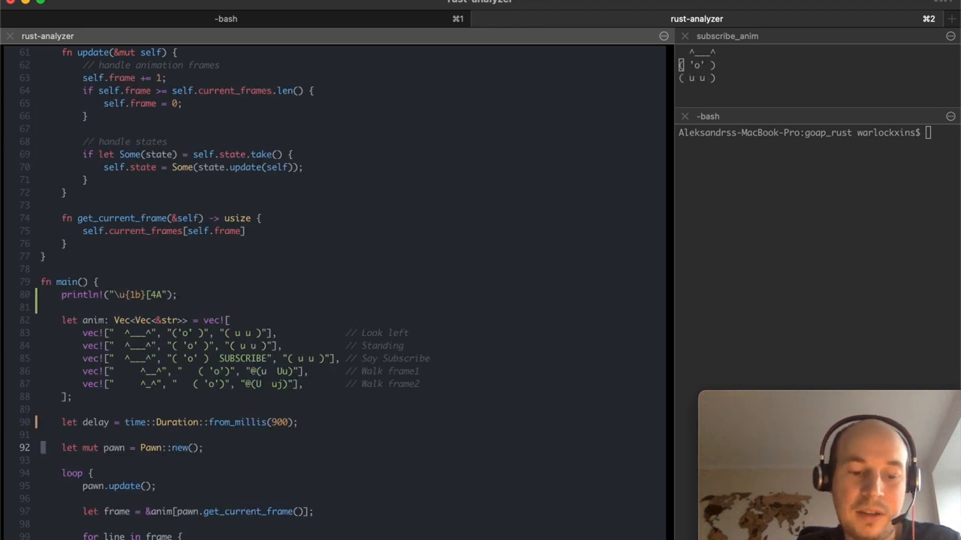
key(space)
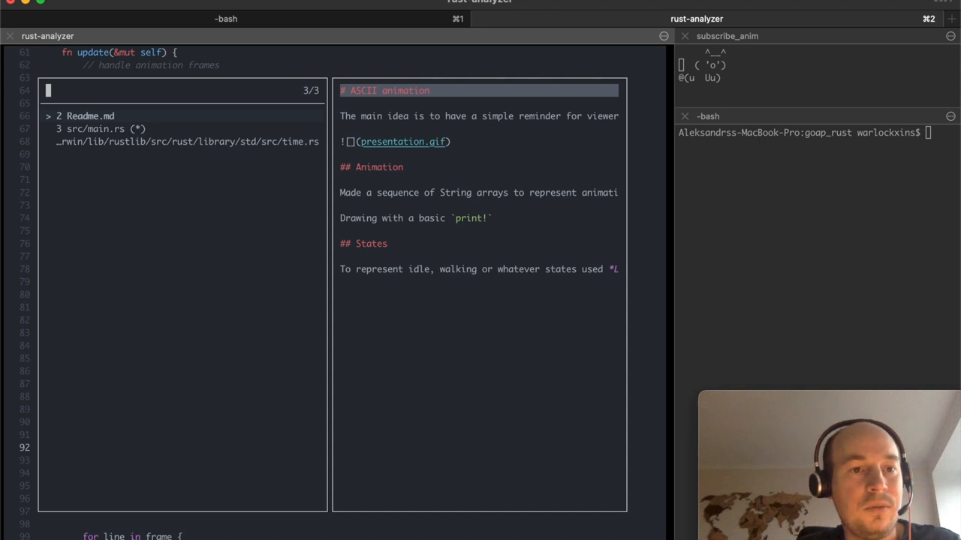
Preview Cargo.toml in the file picker, then open the 318-command palette
key(space)
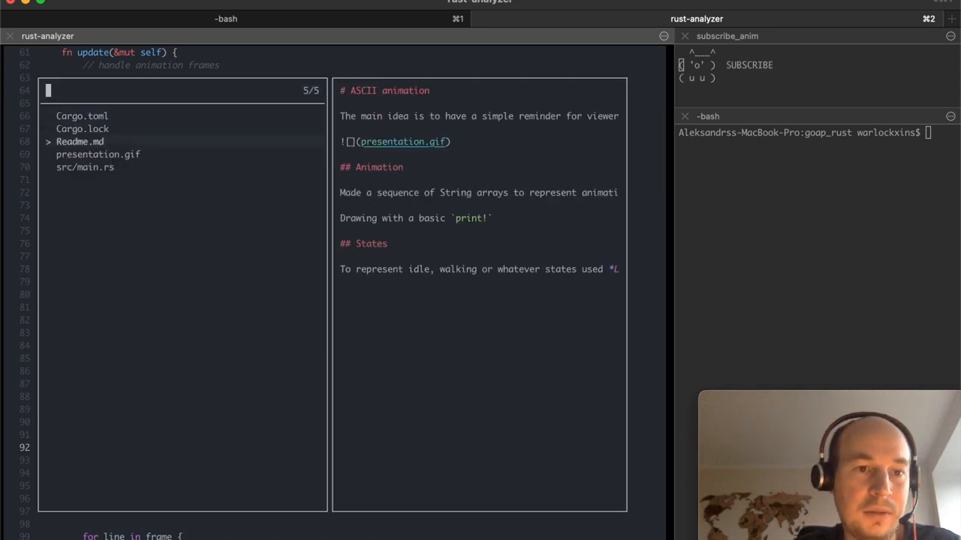
click(83, 115)
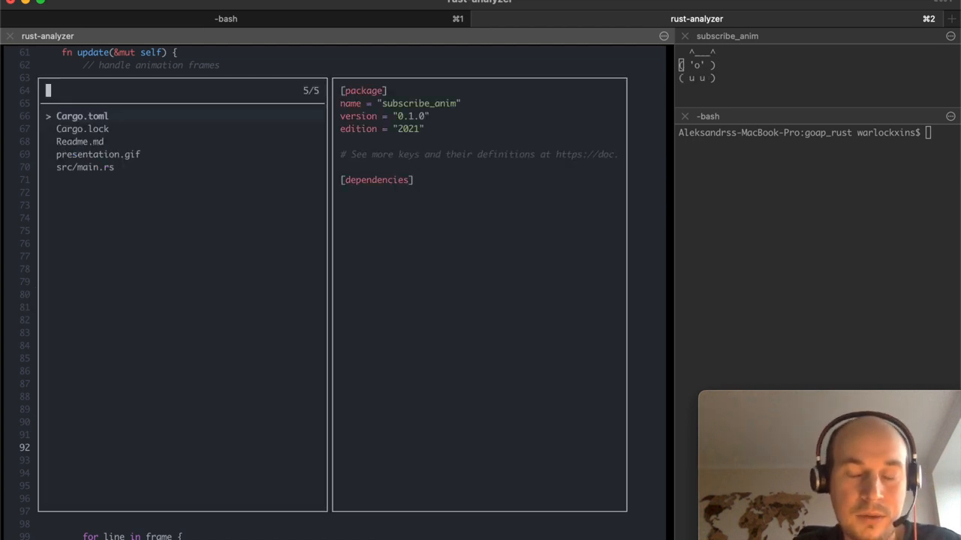
text(re)
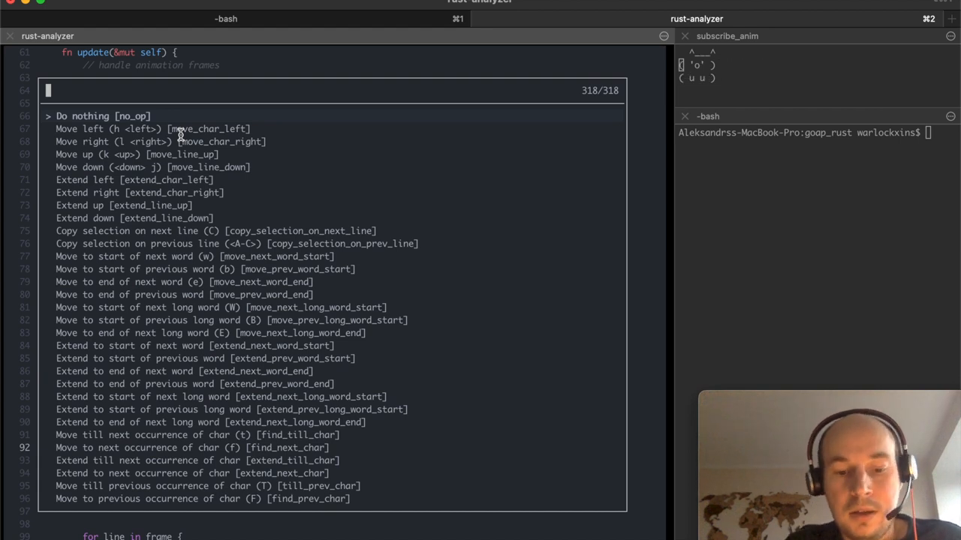
Run :config-open from the command palette to show config.toml with theme onedark
text(nex)
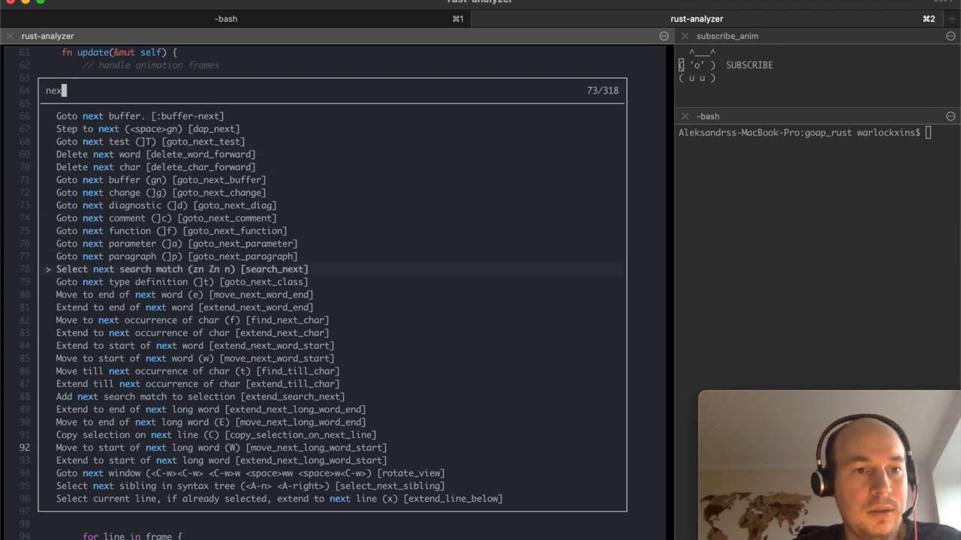
text(conf)
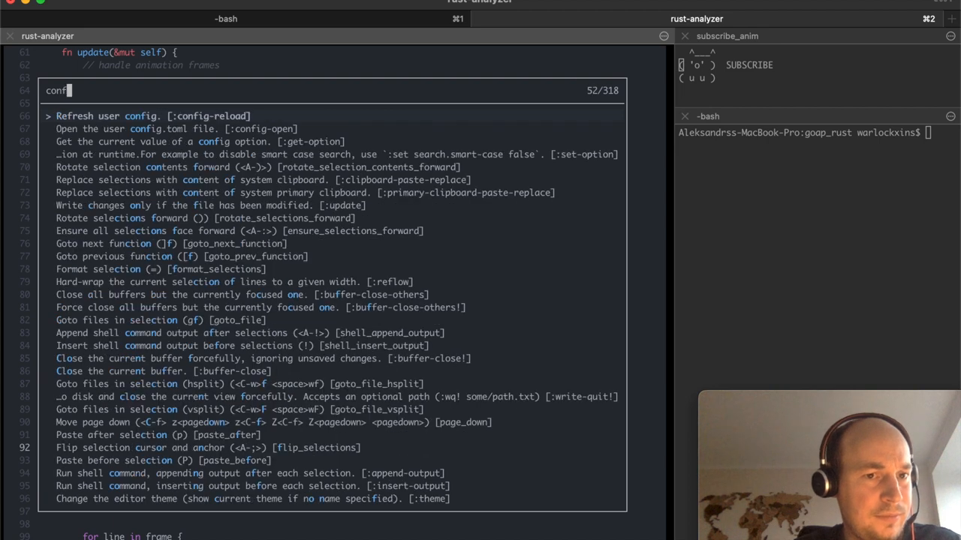
text(ig)
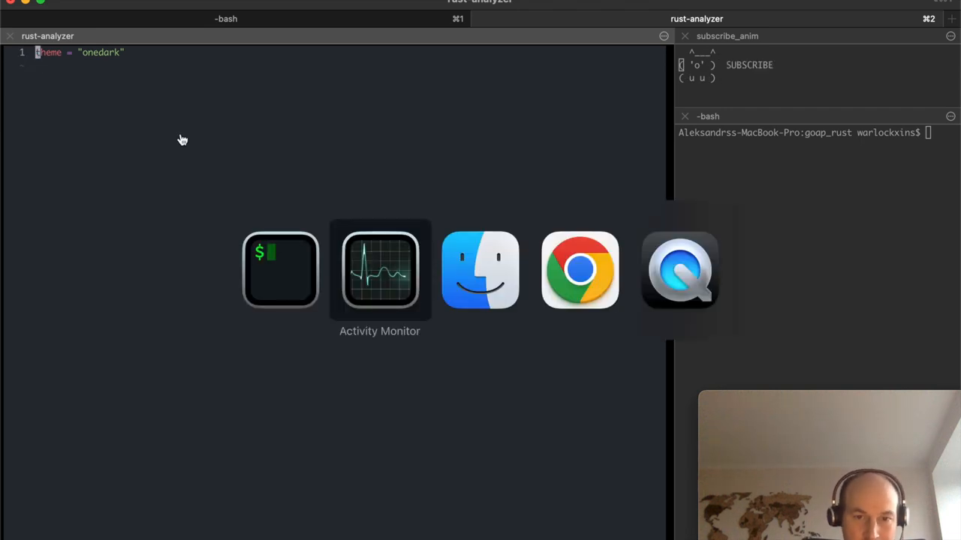
click(580, 270)
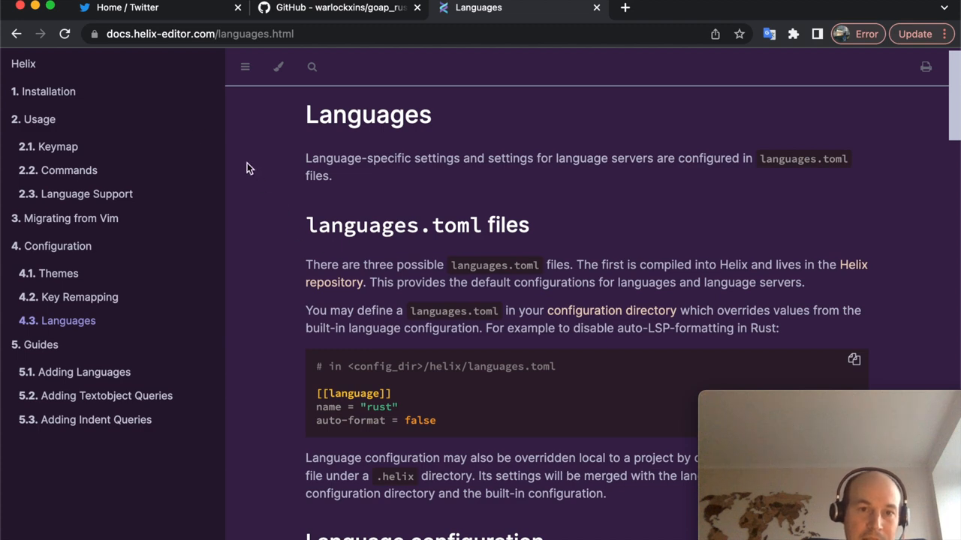
Highlight the .helix per-project override note and scroll to the language configuration fields
drag(305, 158, 779, 328)
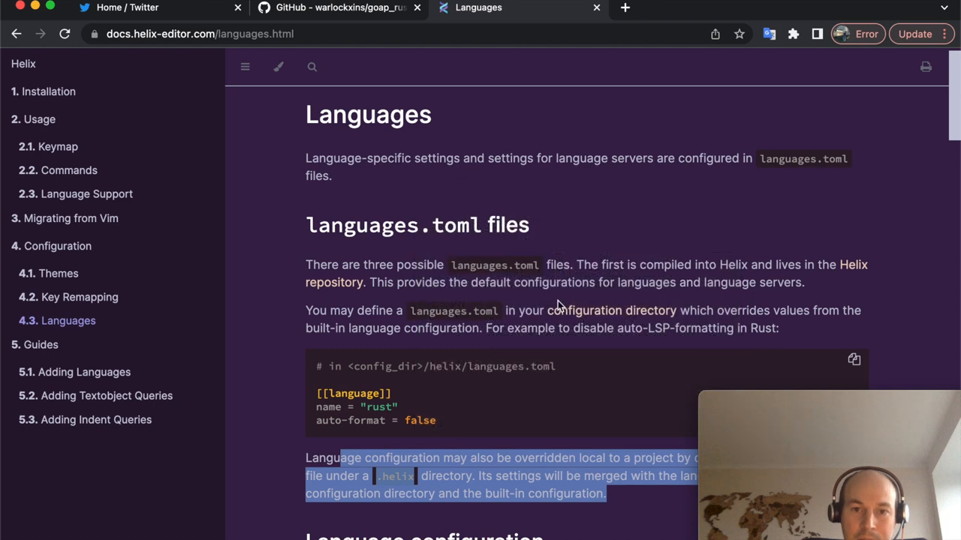
scroll(down, 3)
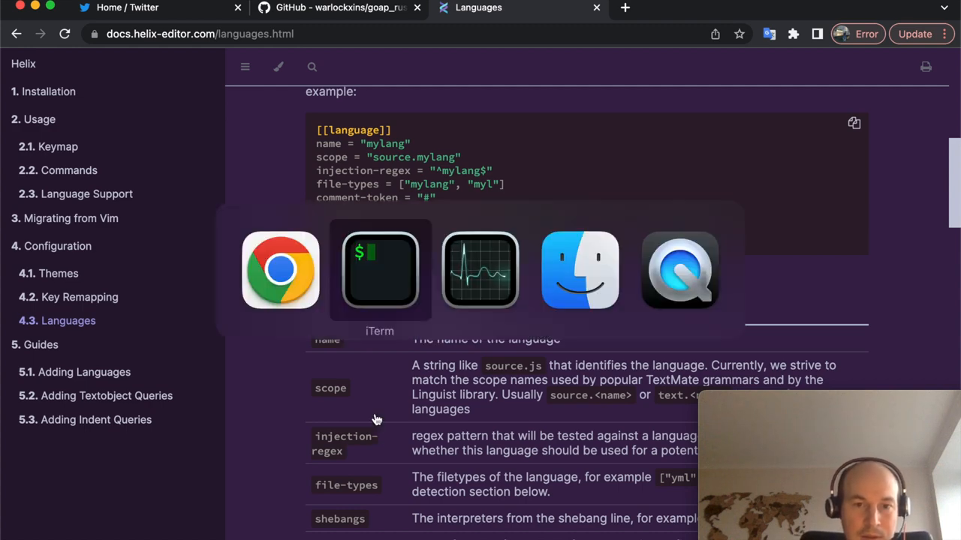
click(379, 271)
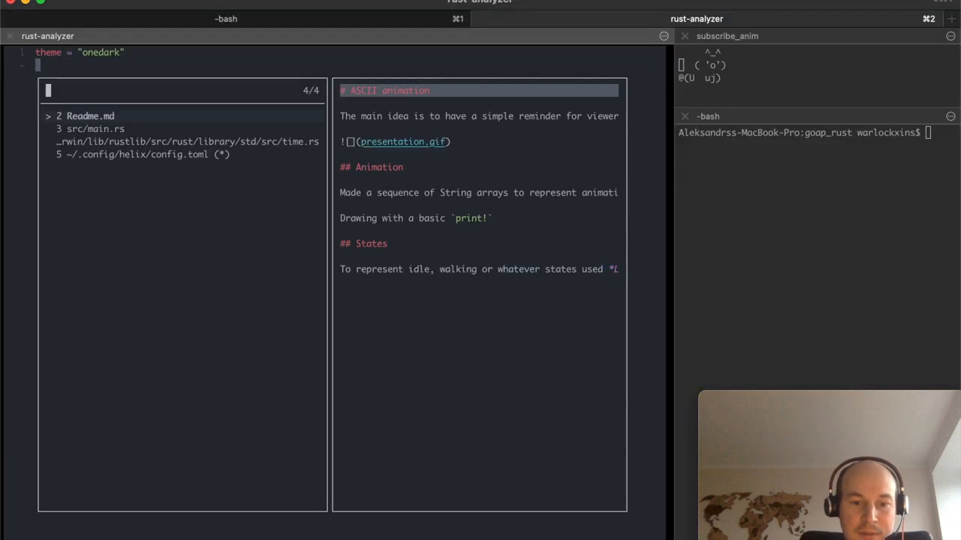
Pick Readme.md from the buffer picker to open the ASCII animation description
click(90, 115)
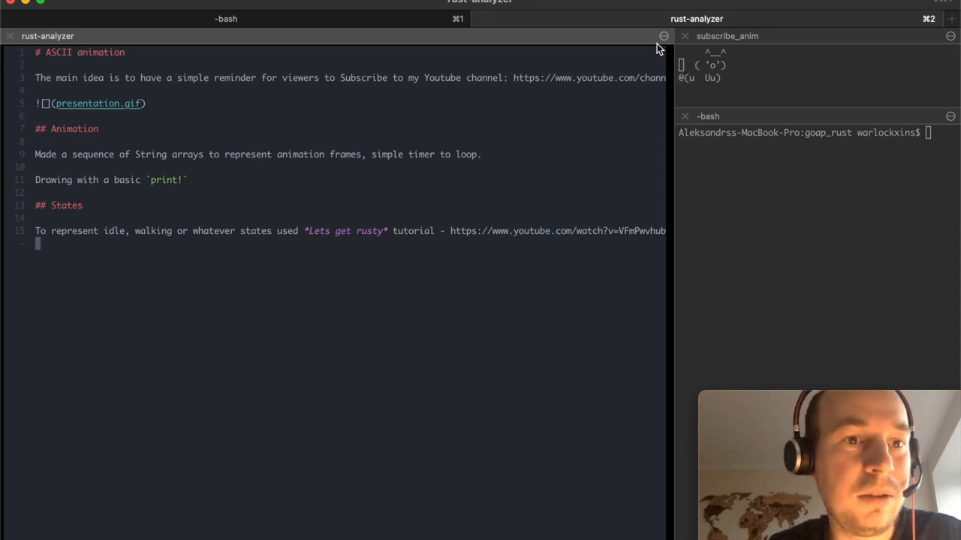
mouse_move(654, 52)
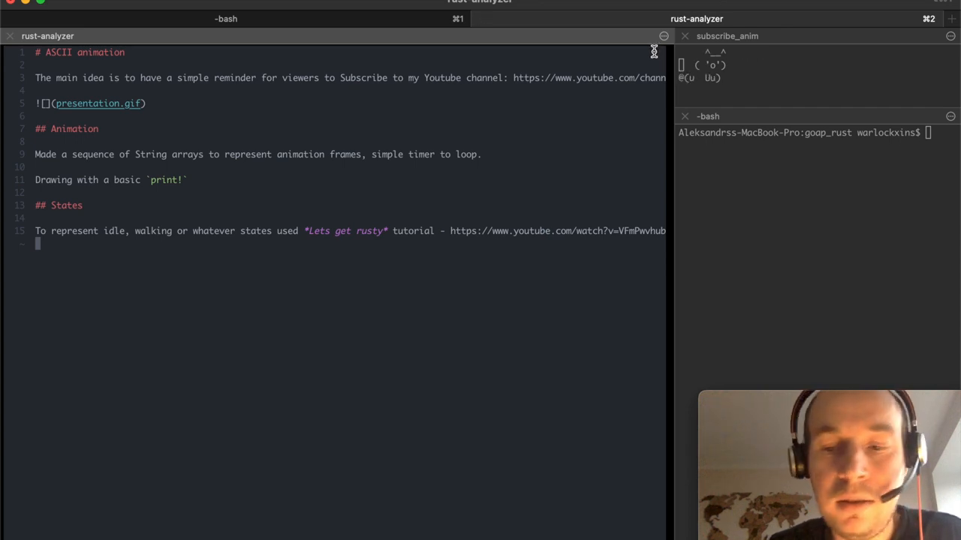